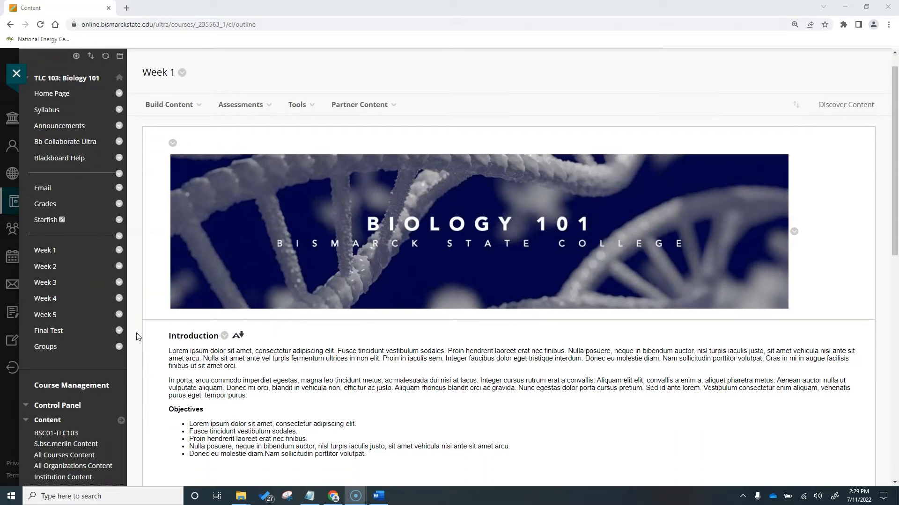
# - Open the Principles of Inheritance assignment and write 'Students can write a submission here.'
pyautogui.scroll(-3)
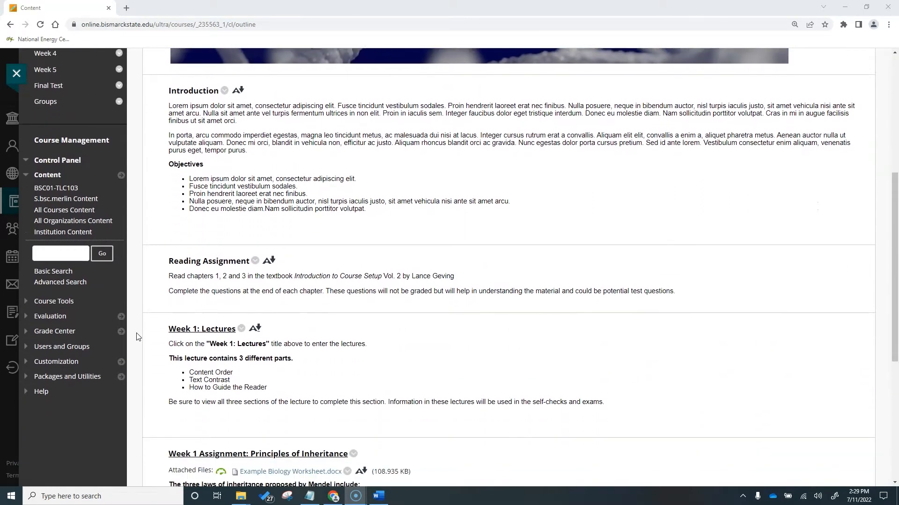
pyautogui.scroll(-3)
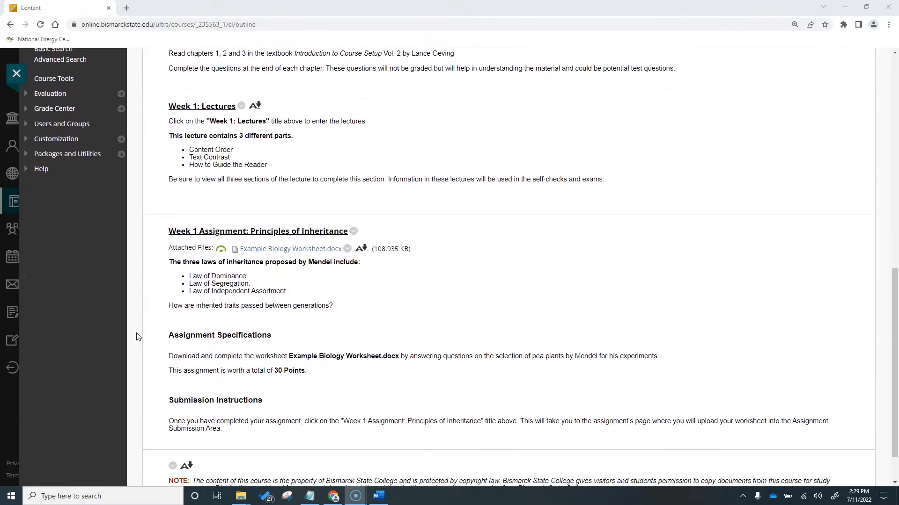
pyautogui.scroll(-3)
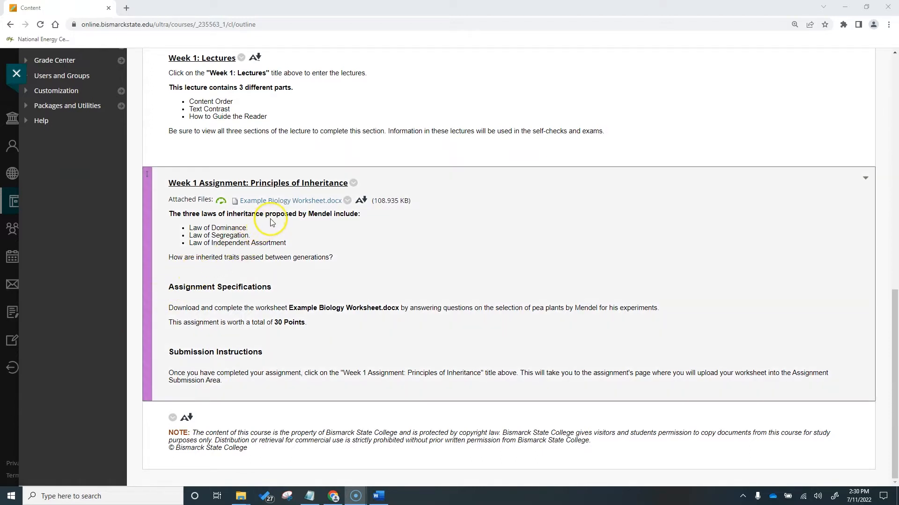
pyautogui.moveTo(302, 203)
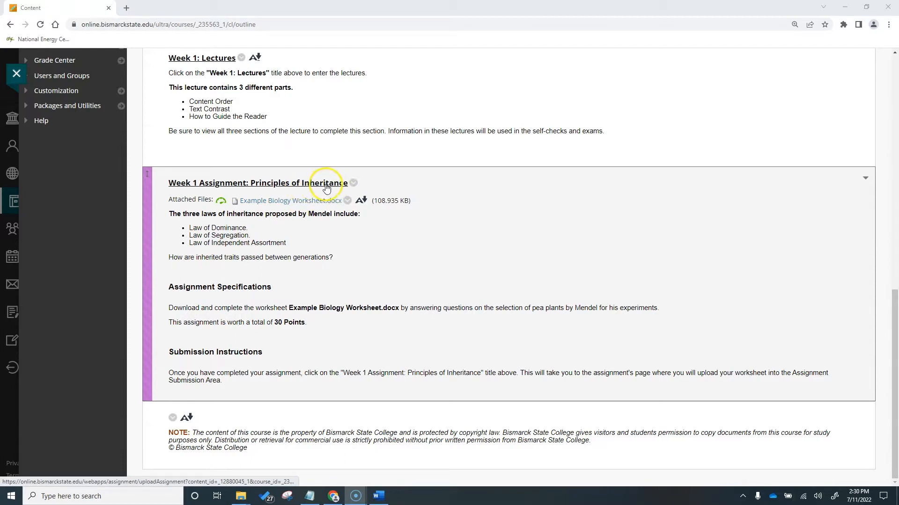
pyautogui.moveTo(269, 208)
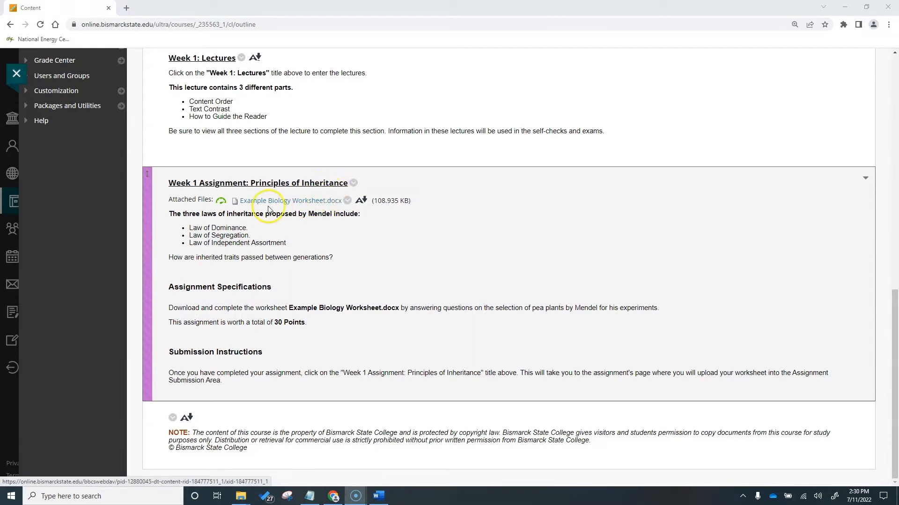
pyautogui.moveTo(328, 202)
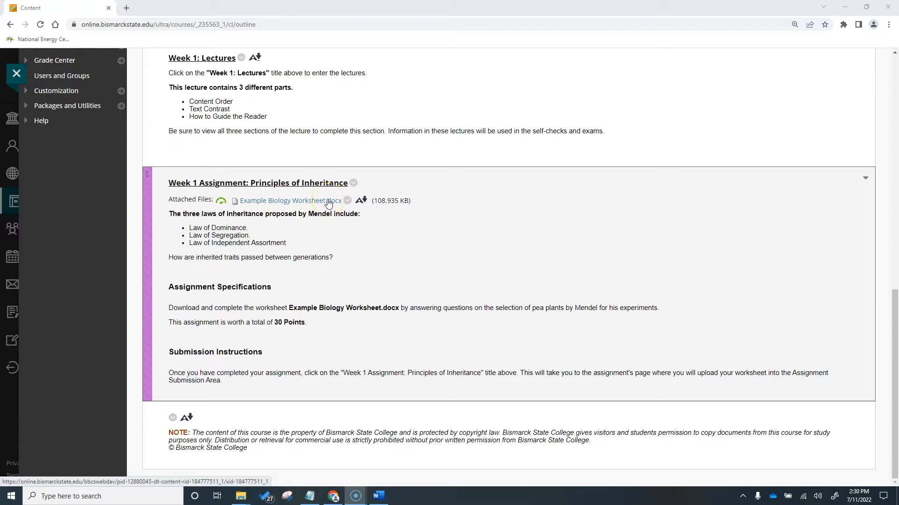
pyautogui.moveTo(325, 217)
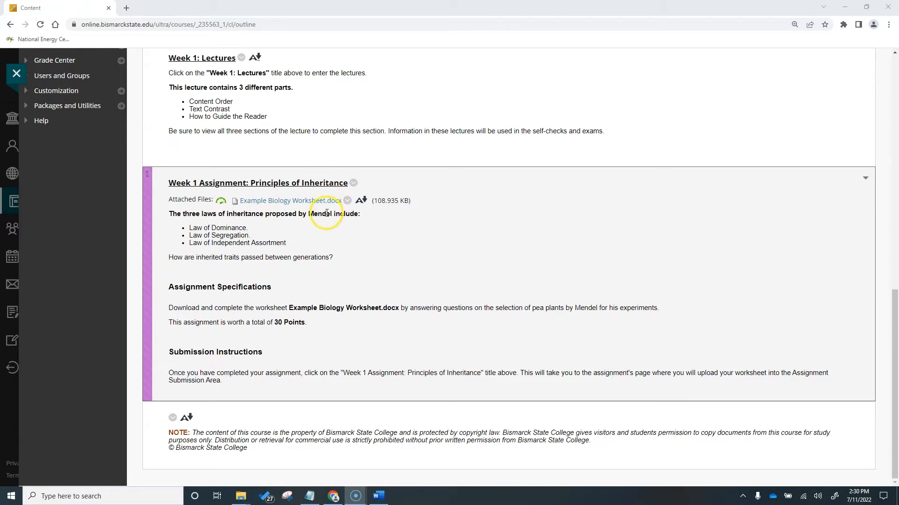
pyautogui.moveTo(303, 232)
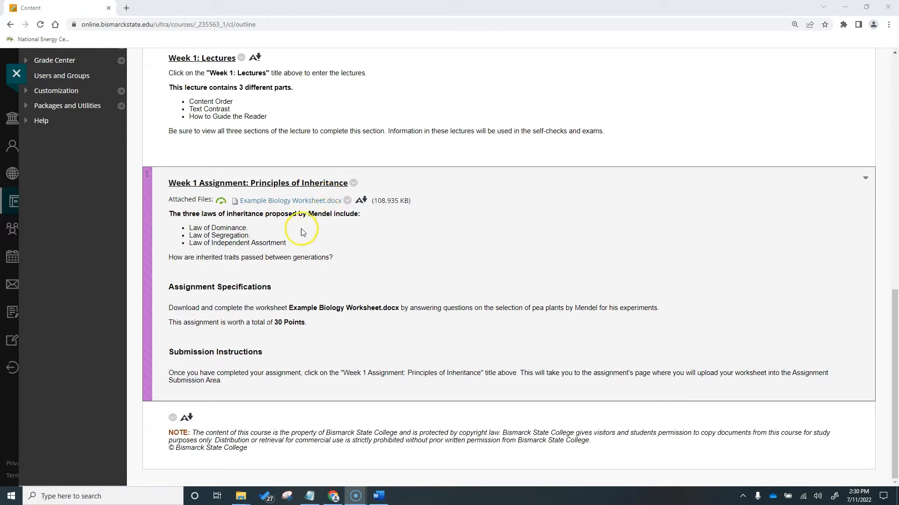
pyautogui.moveTo(237, 286)
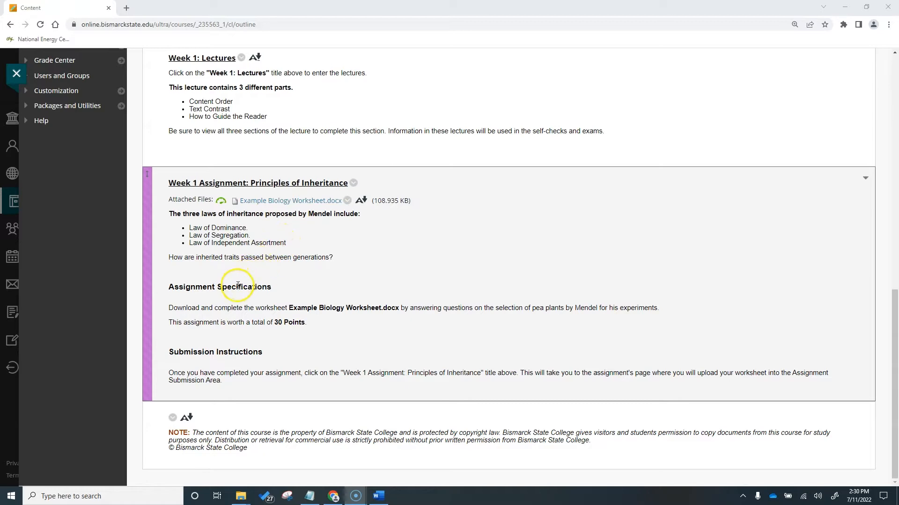
pyautogui.moveTo(230, 384)
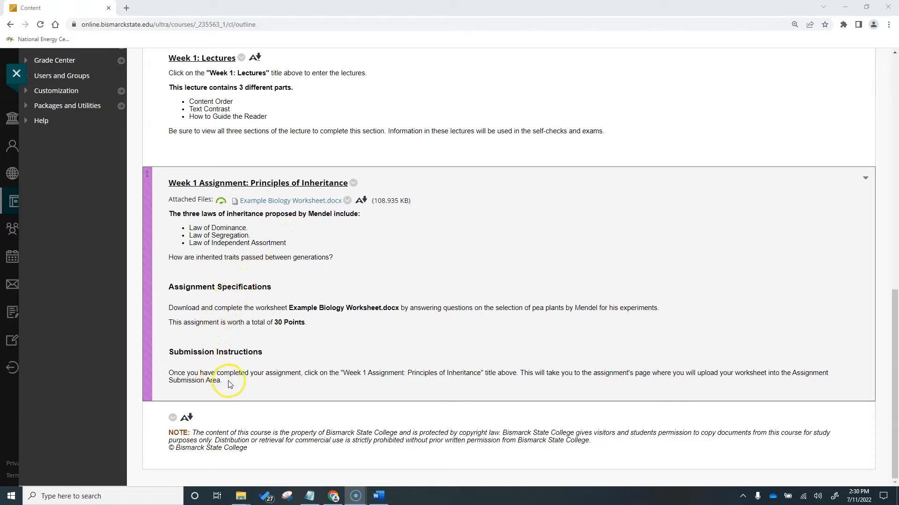
pyautogui.moveTo(222, 265)
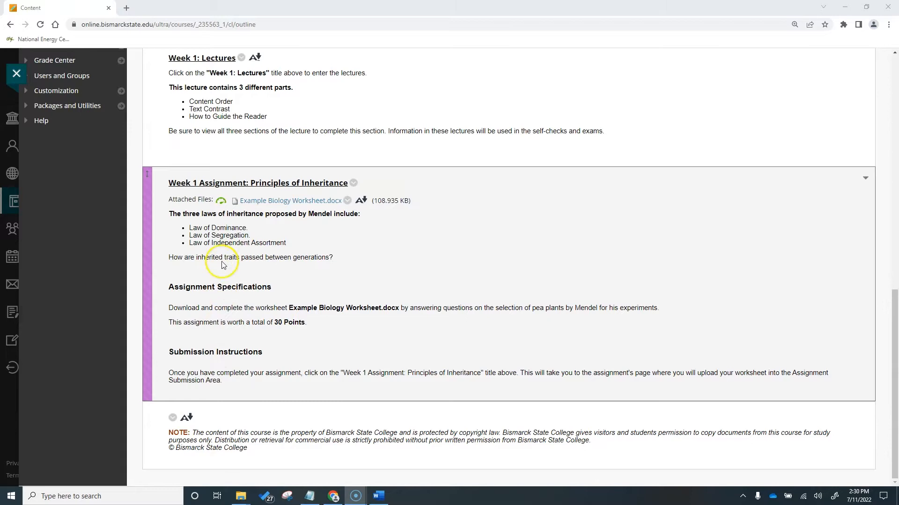
pyautogui.click(258, 182)
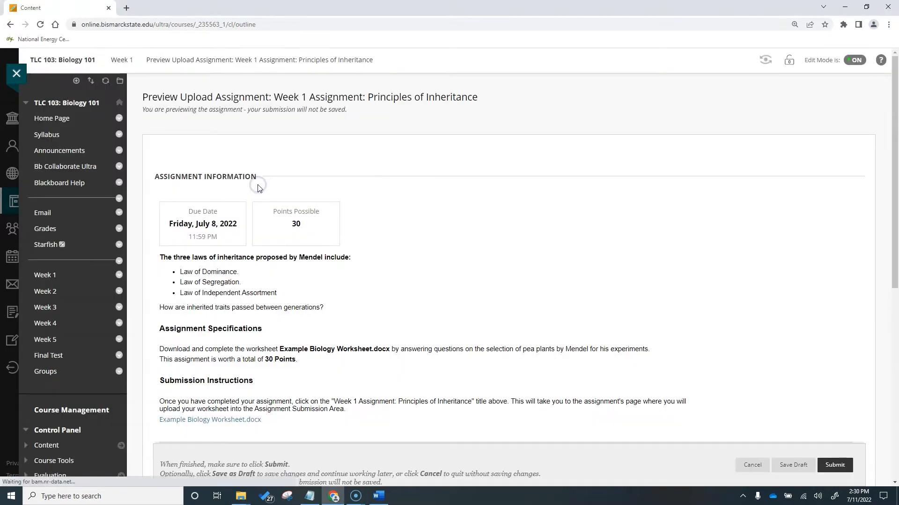
pyautogui.scroll(-3)
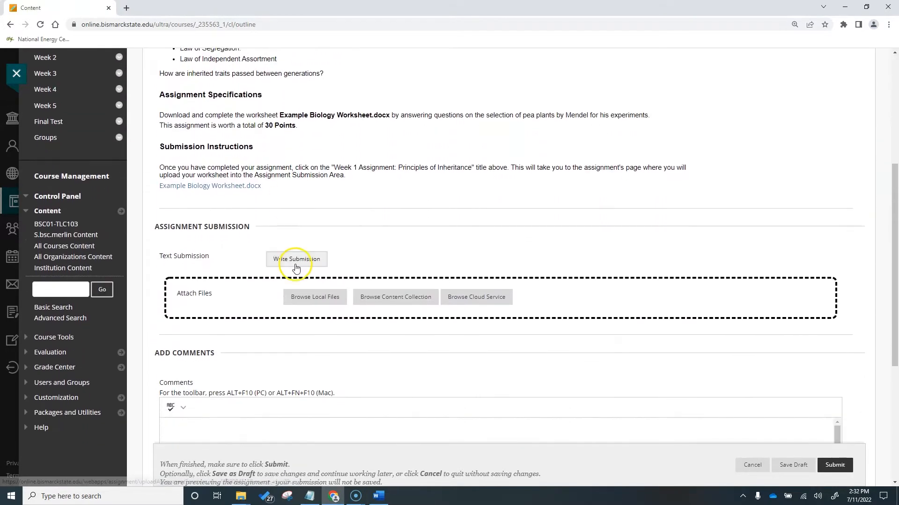
pyautogui.click(296, 259)
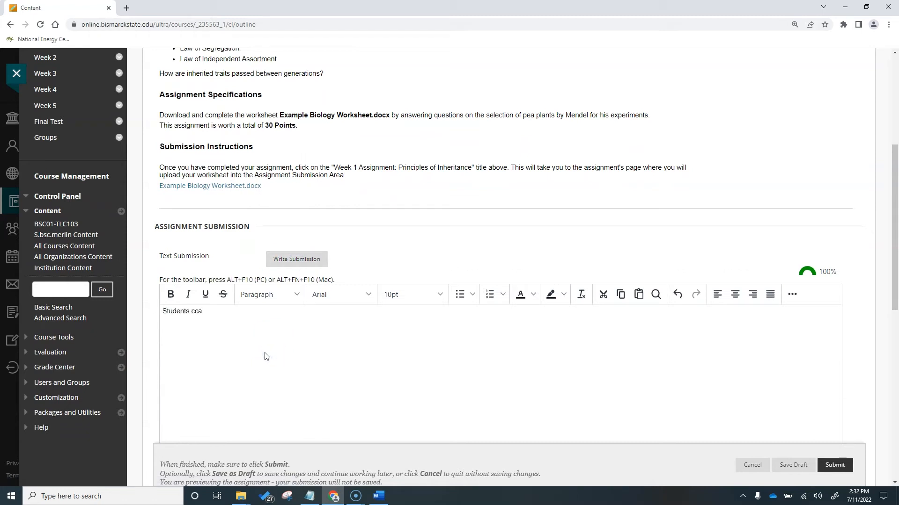
pyautogui.write('n write a submission here')
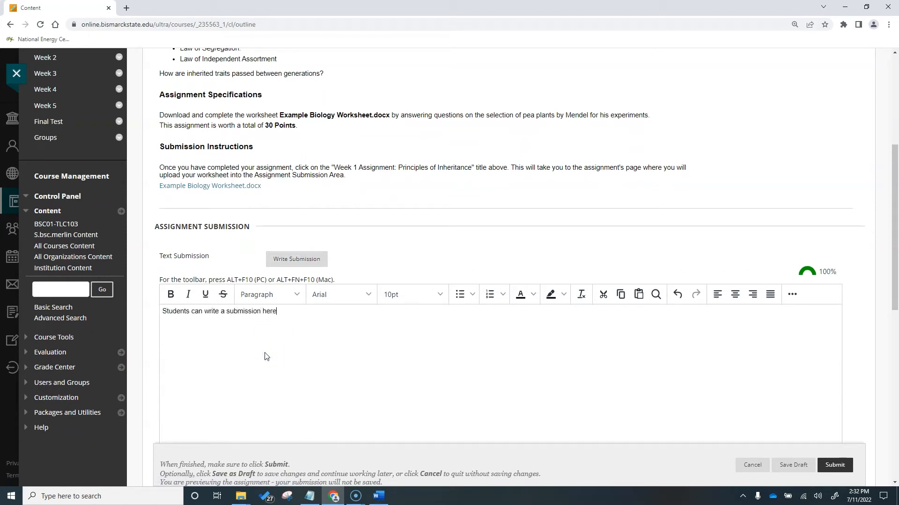
pyautogui.scroll(-3)
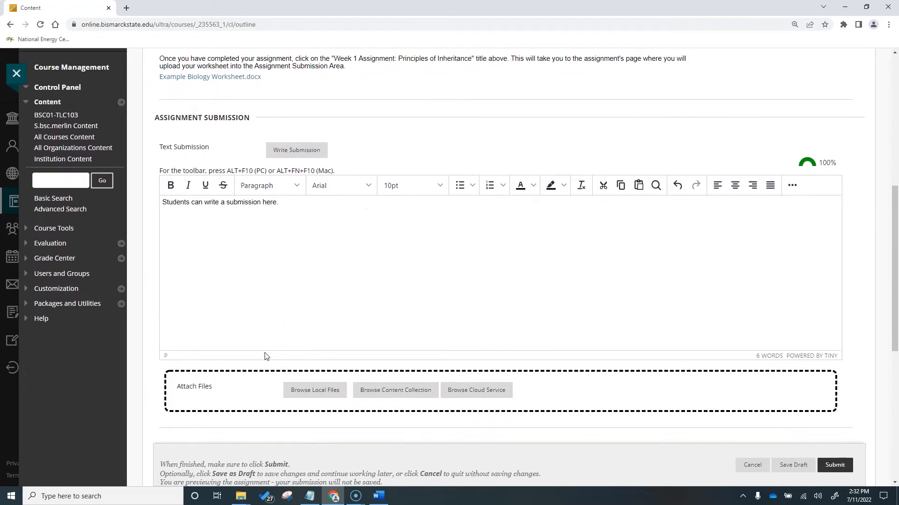
# - Attach Module 1 - Lecture 1 - Types of Light.docx and pexels-rakicevic-nenad-1274260.jpg from local files
pyautogui.click(314, 390)
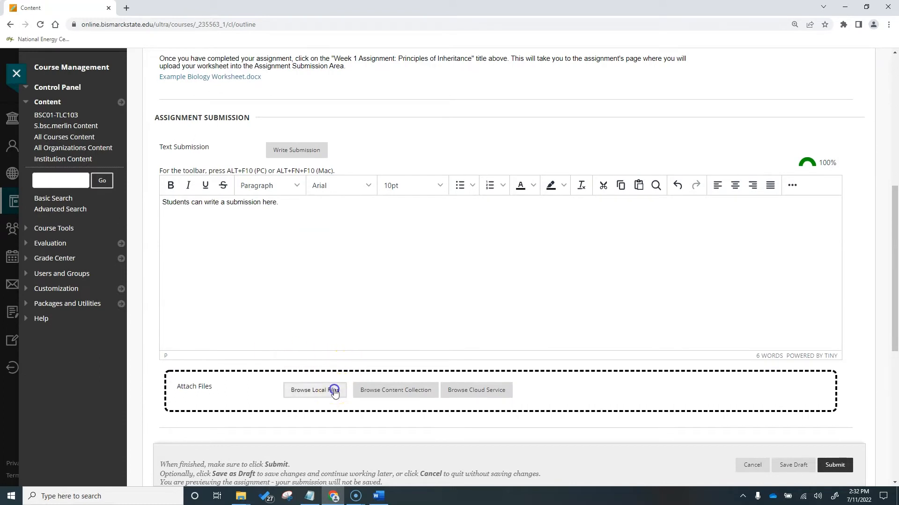
pyautogui.click(314, 390)
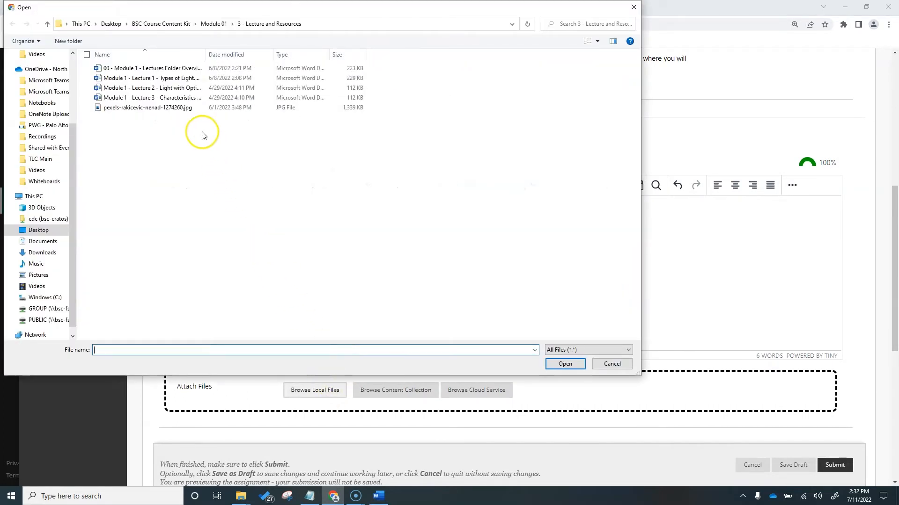
pyautogui.click(151, 78)
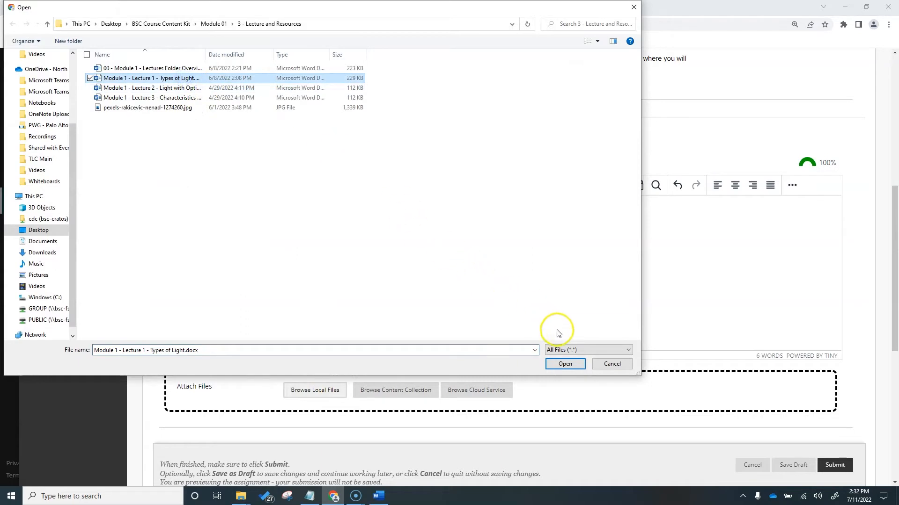
pyautogui.click(564, 365)
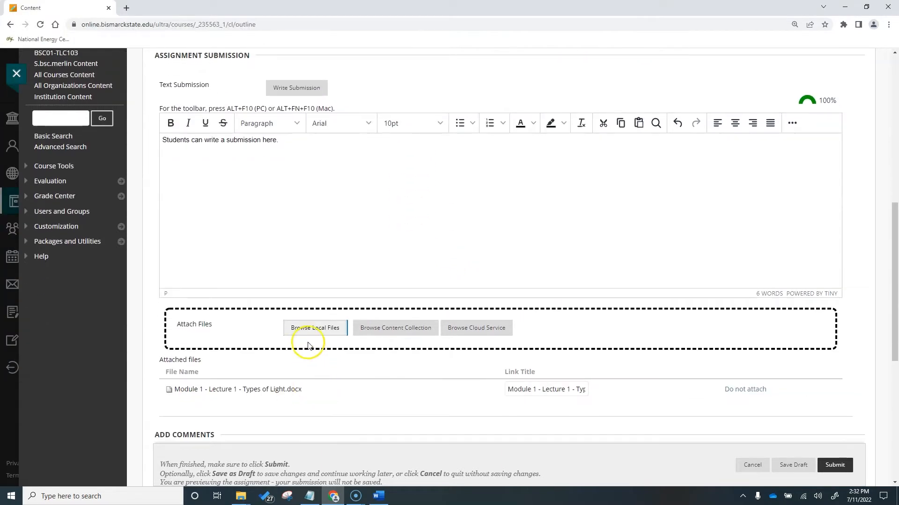
pyautogui.click(314, 328)
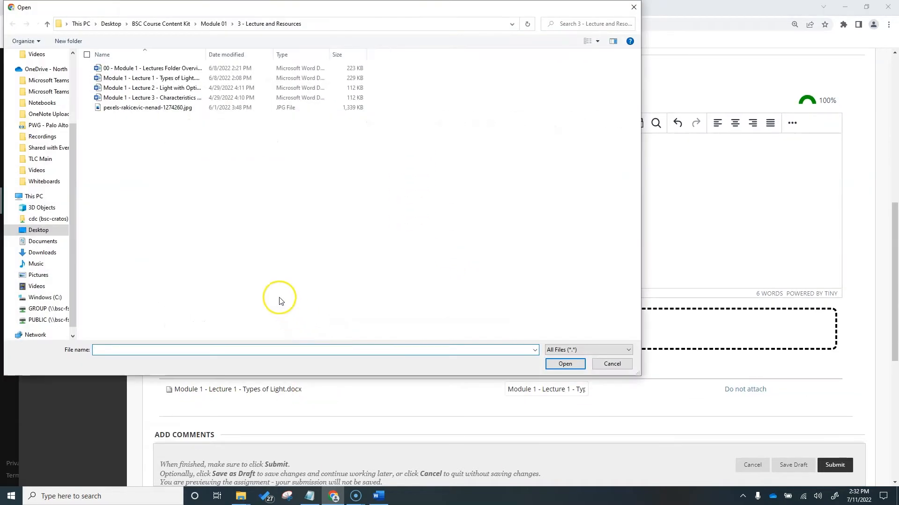
pyautogui.click(147, 108)
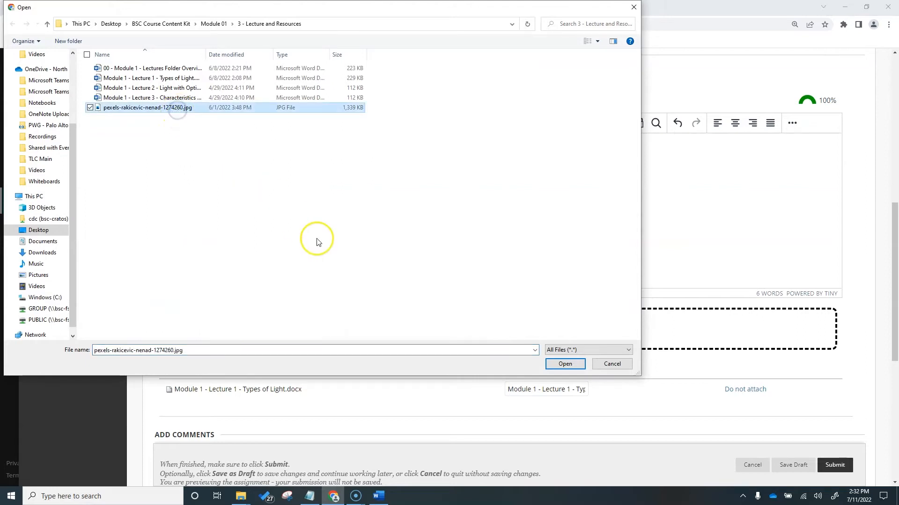
pyautogui.click(564, 364)
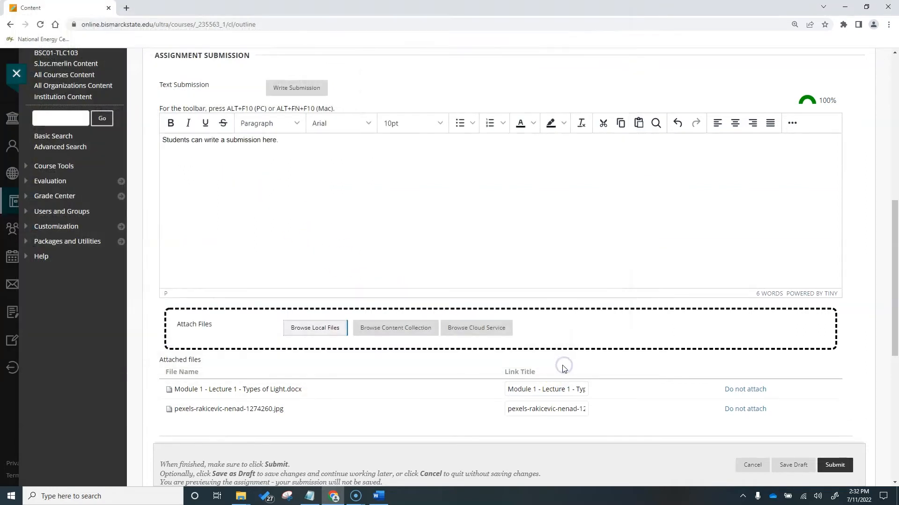
pyautogui.scroll(-3)
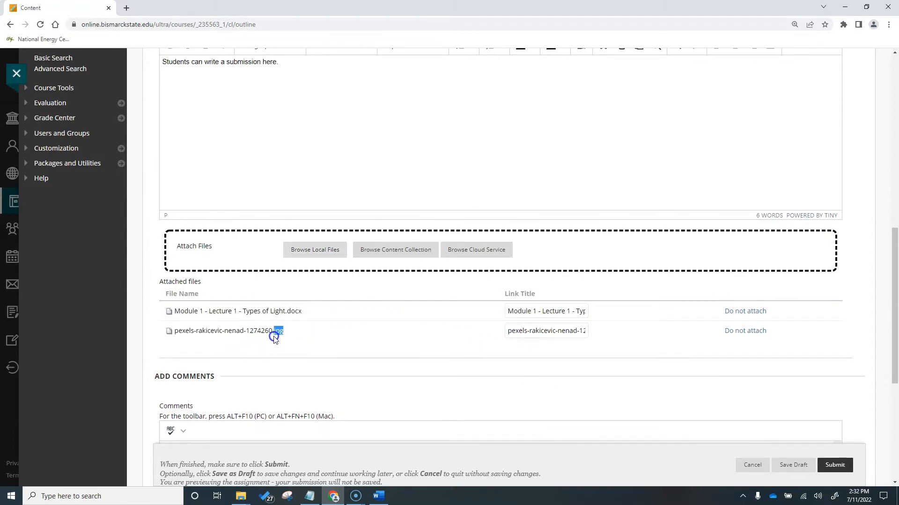
pyautogui.moveTo(306, 336)
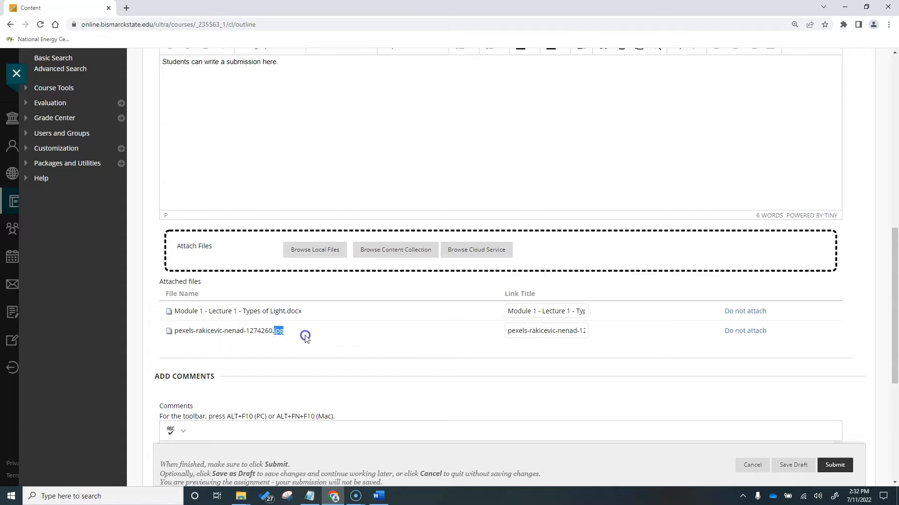
# - Type the comment 'Students can comment here' and cancel the preview without saving
pyautogui.scroll(-3)
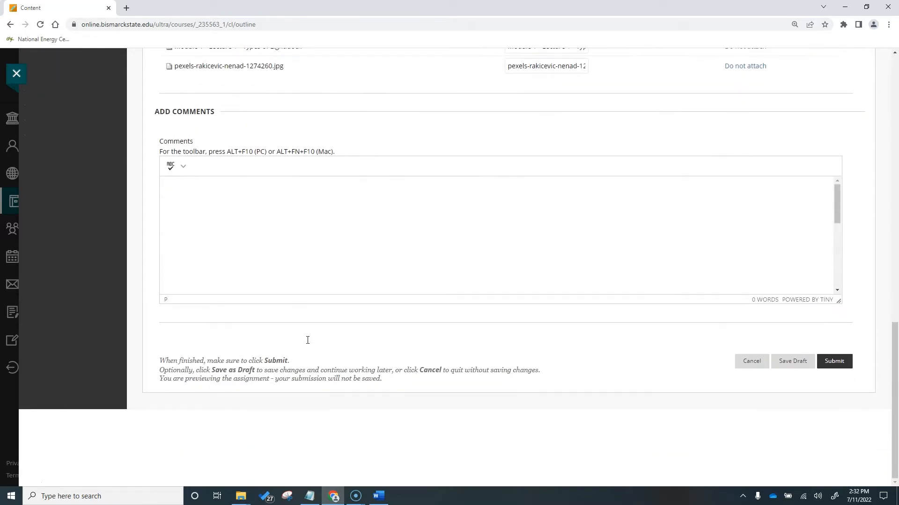
pyautogui.write('Students can')
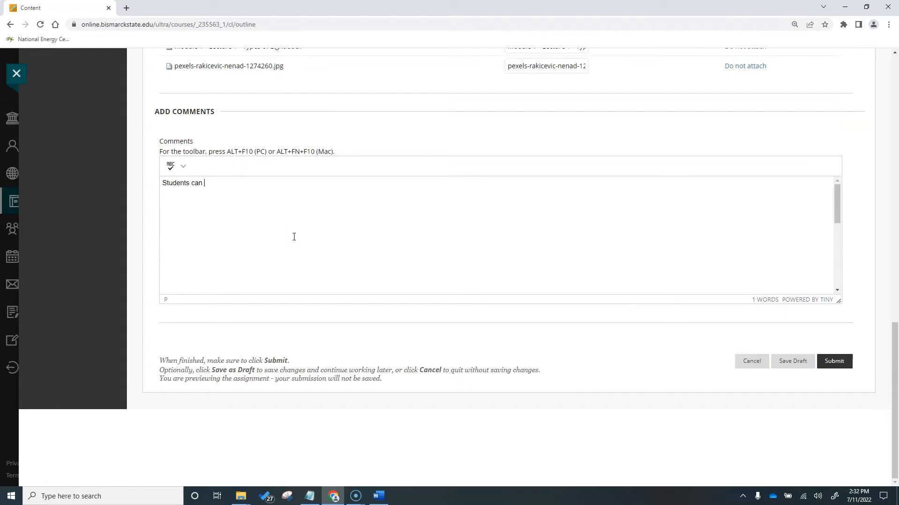
pyautogui.write('comment here')
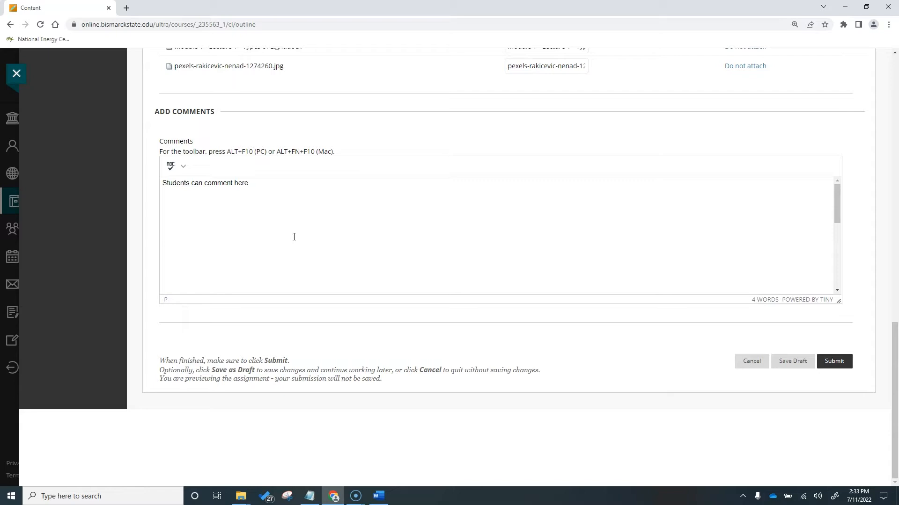
pyautogui.moveTo(351, 273)
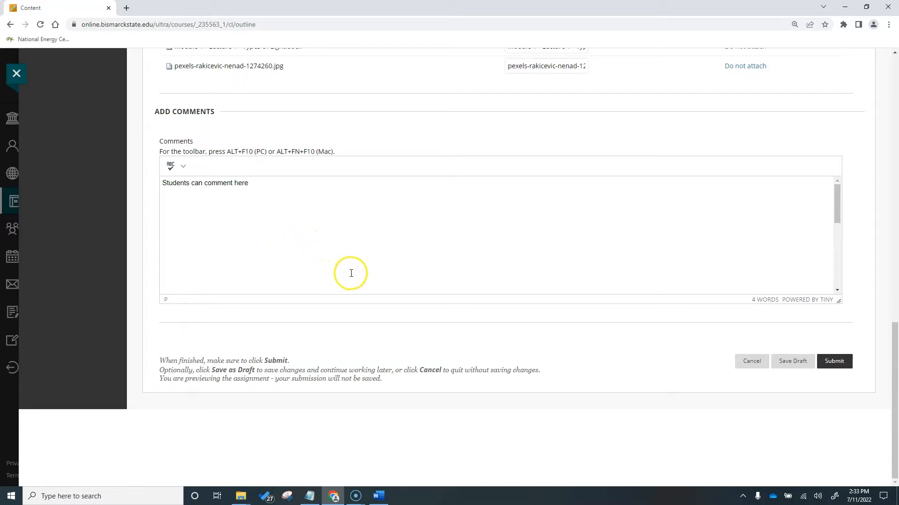
pyautogui.moveTo(619, 349)
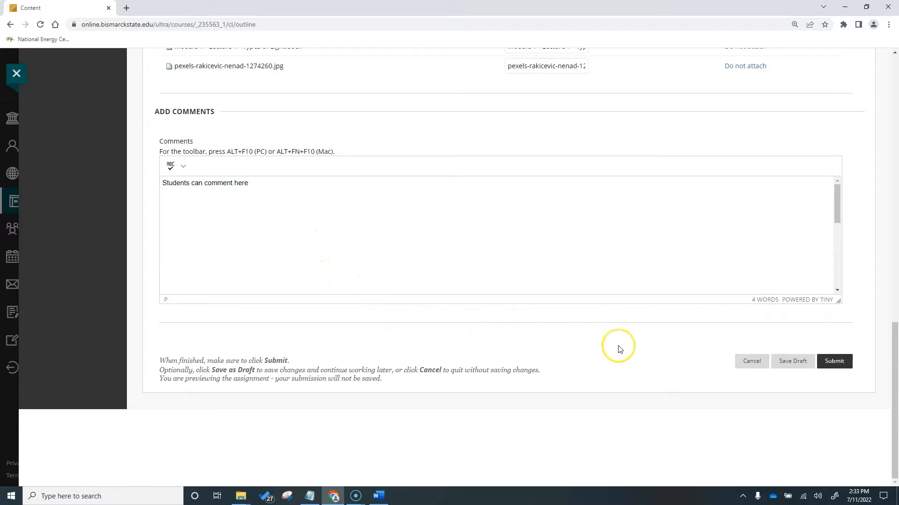
pyautogui.moveTo(722, 355)
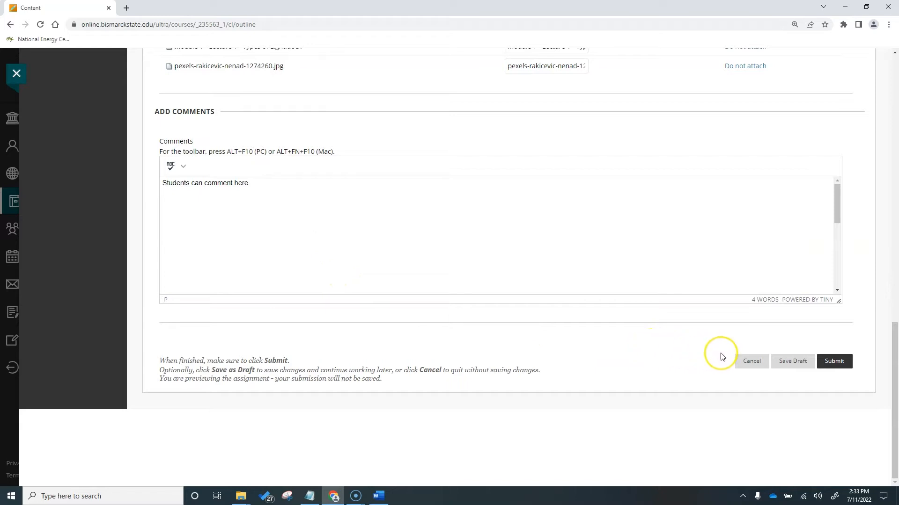
pyautogui.click(751, 361)
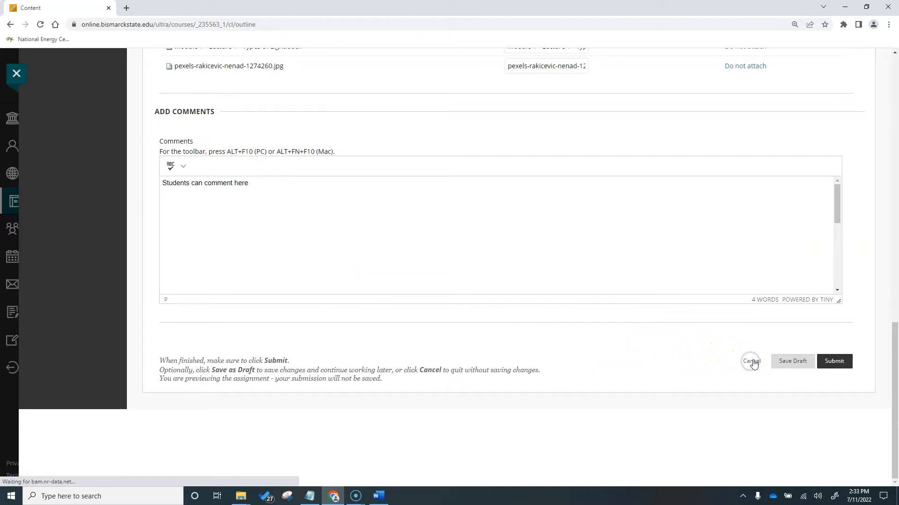
# - Create a new Assignment from the Week 1 Assessments menu
pyautogui.click(750, 361)
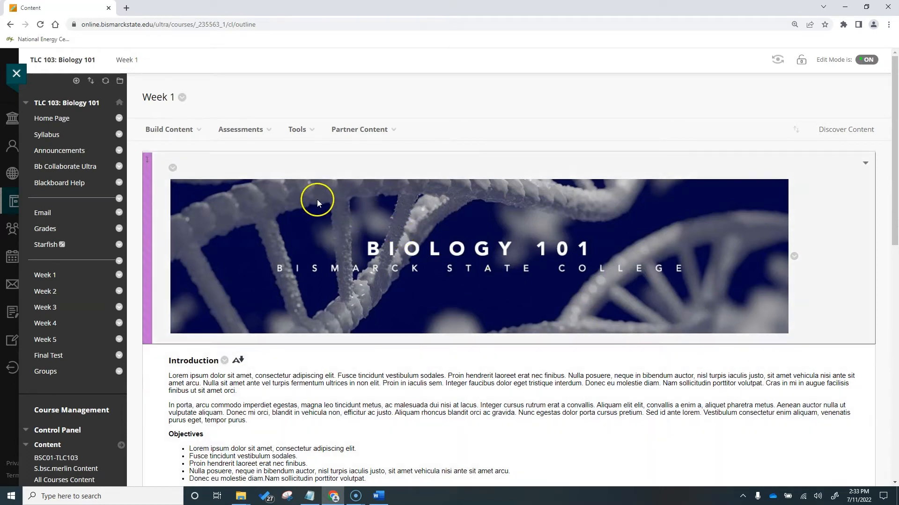
pyautogui.click(240, 129)
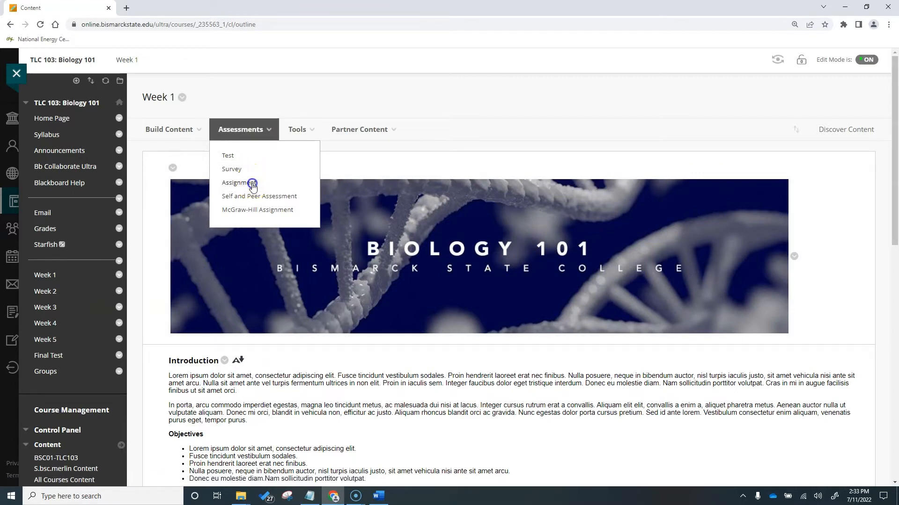
pyautogui.click(237, 182)
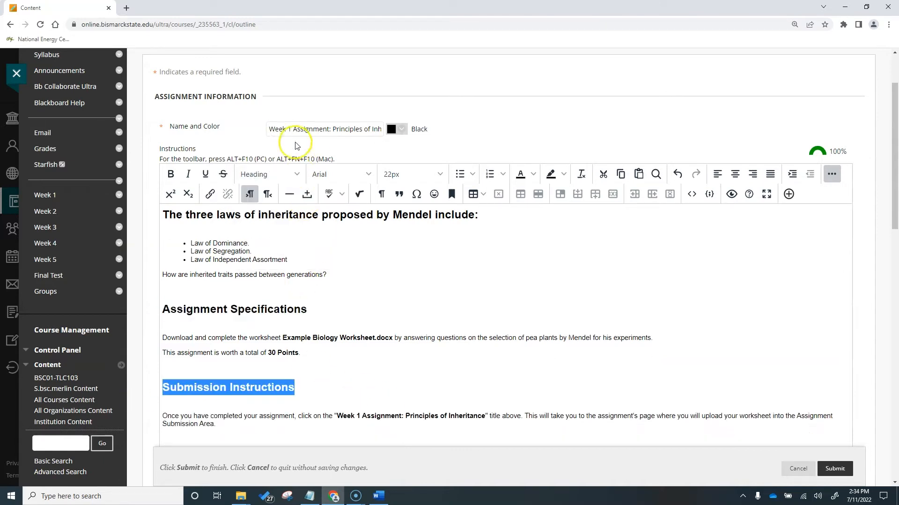
# - Review the Week 1 Principles of Inheritance assignment name in the Name field
pyautogui.doubleClick(299, 128)
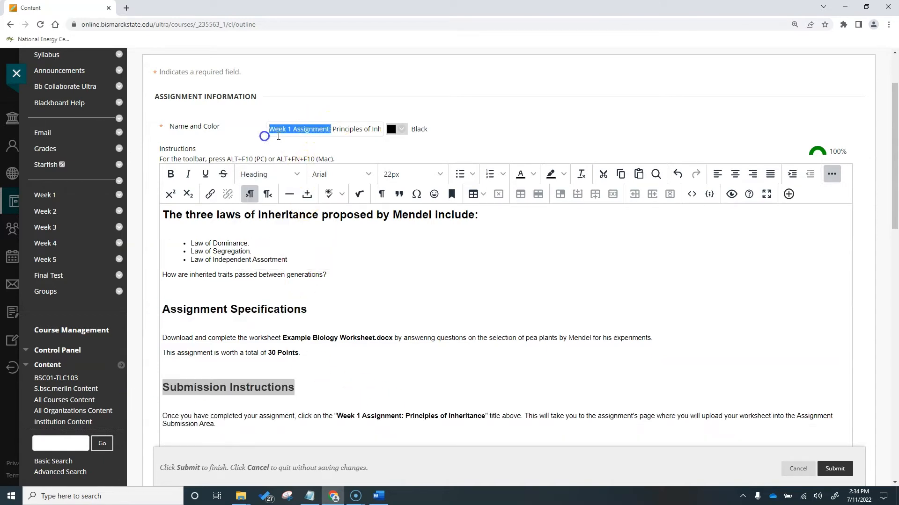
pyautogui.click(336, 128)
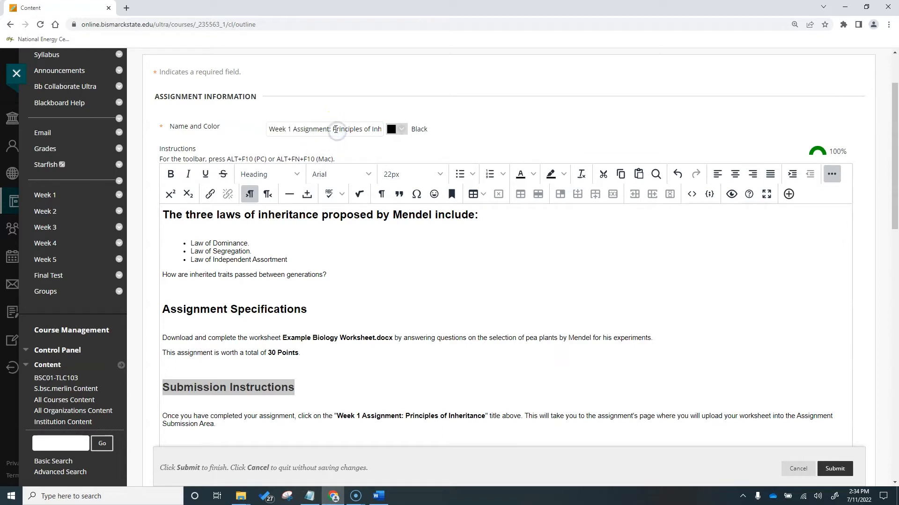
pyautogui.doubleClick(355, 128)
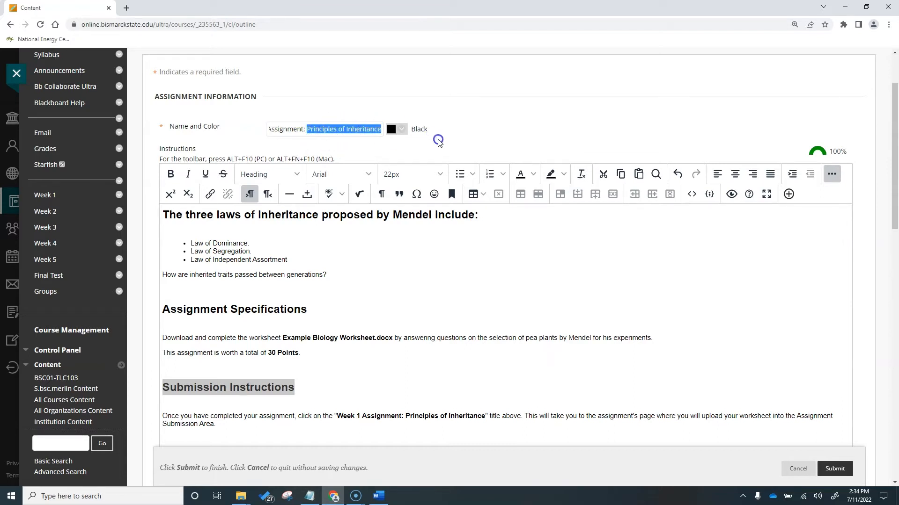
pyautogui.click(351, 128)
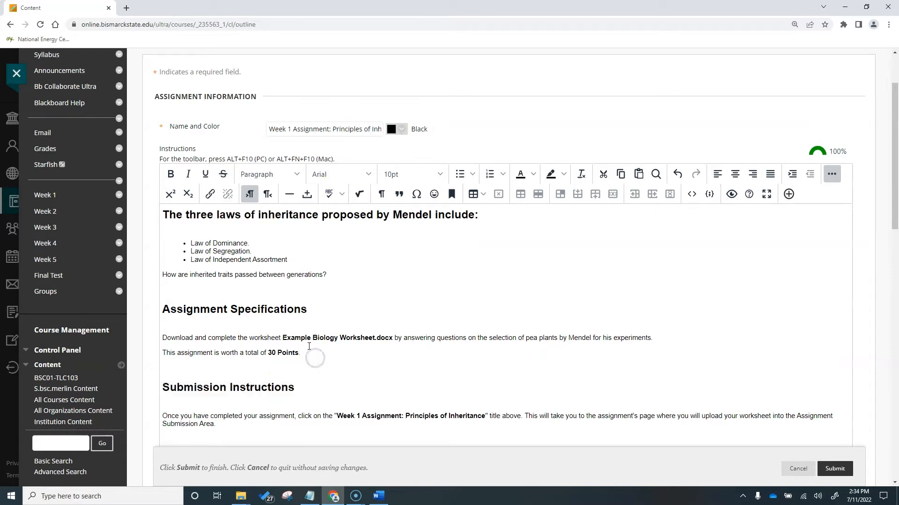
pyautogui.moveTo(597, 345)
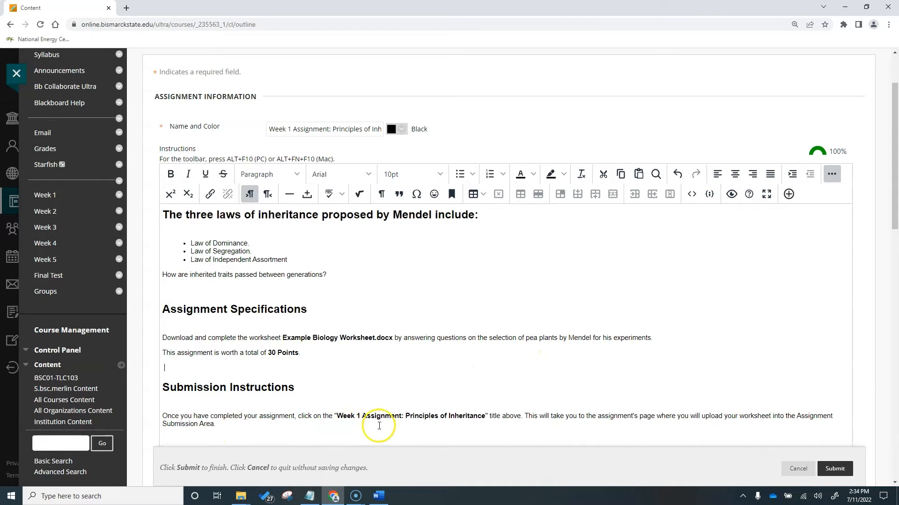
pyautogui.moveTo(623, 425)
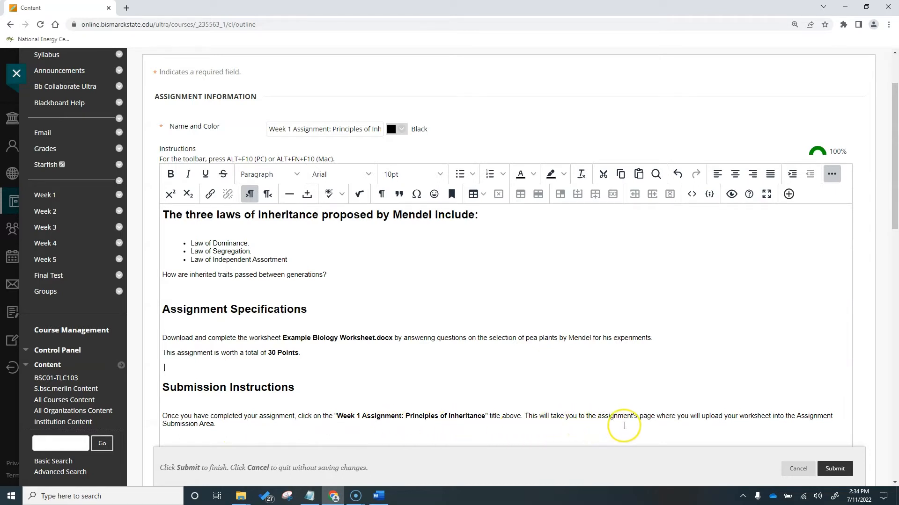
# - Add 'View instructions on how to submit a video assignment.' and link its phrase
pyautogui.click(166, 7)
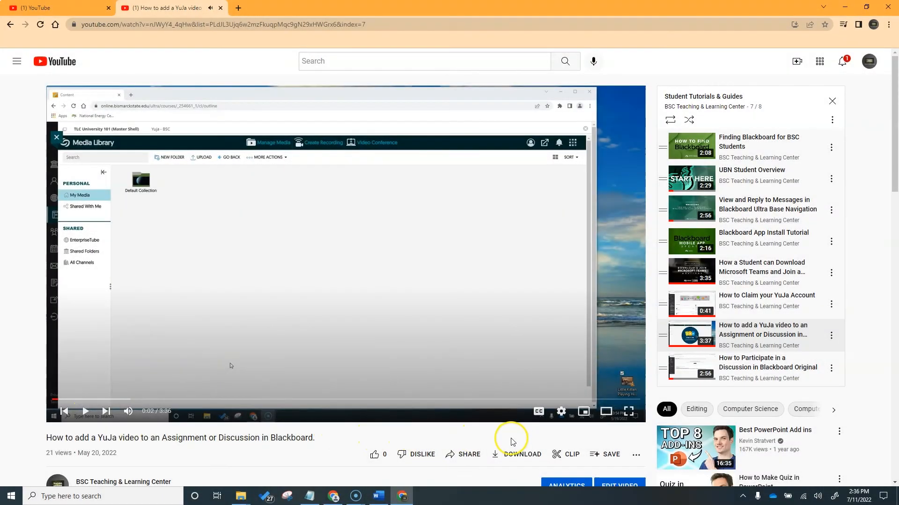
pyautogui.click(468, 454)
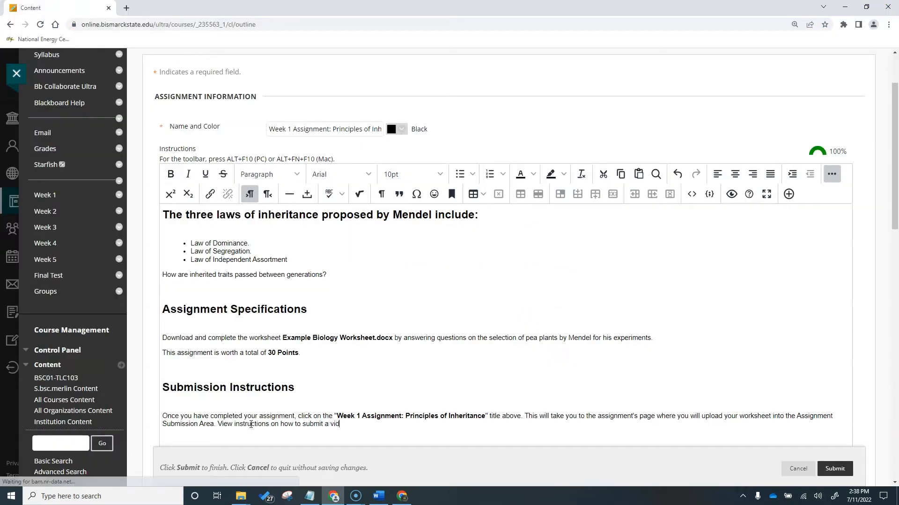
pyautogui.write('eo assignment.')
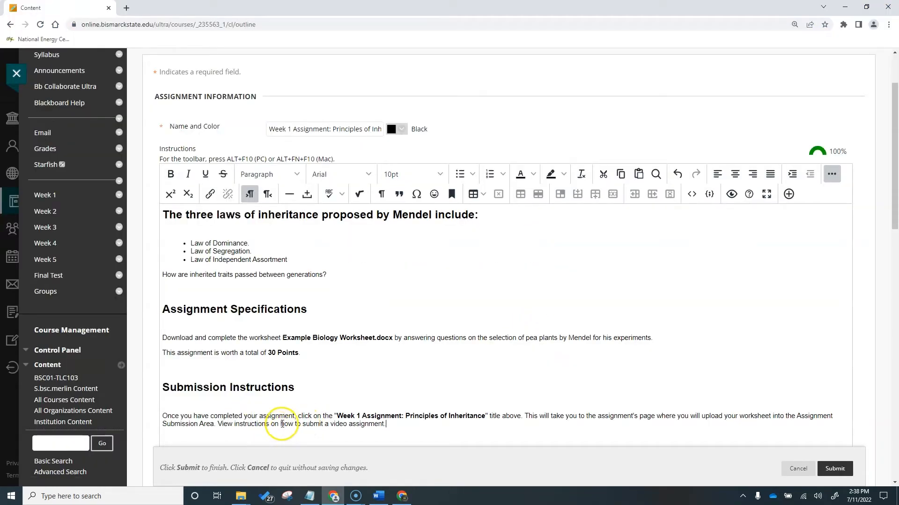
pyautogui.click(210, 194)
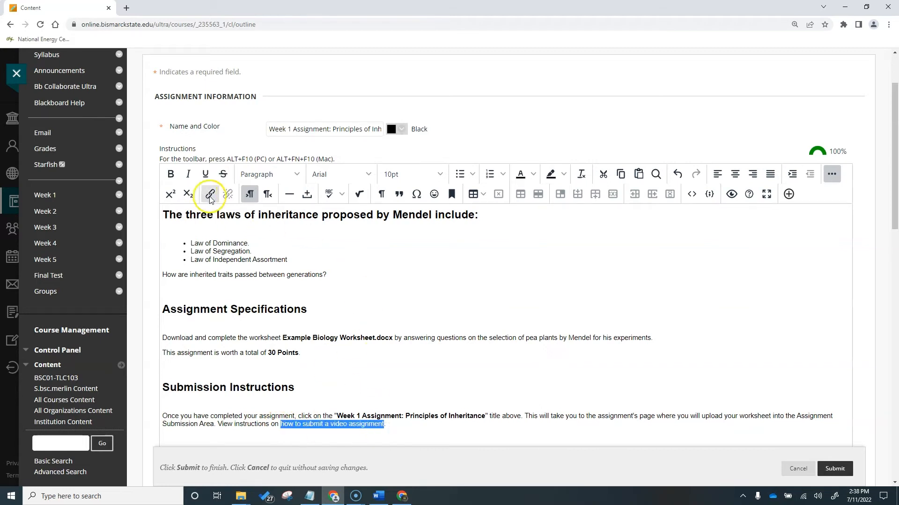
pyautogui.click(457, 313)
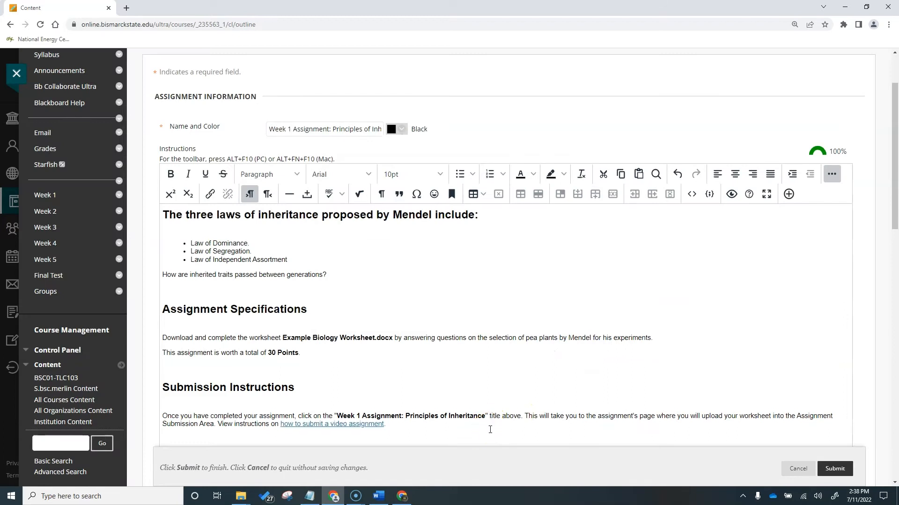
# - Attach Example Biology Worksheet.docx from the Biology folder to the assignment
pyautogui.scroll(-3)
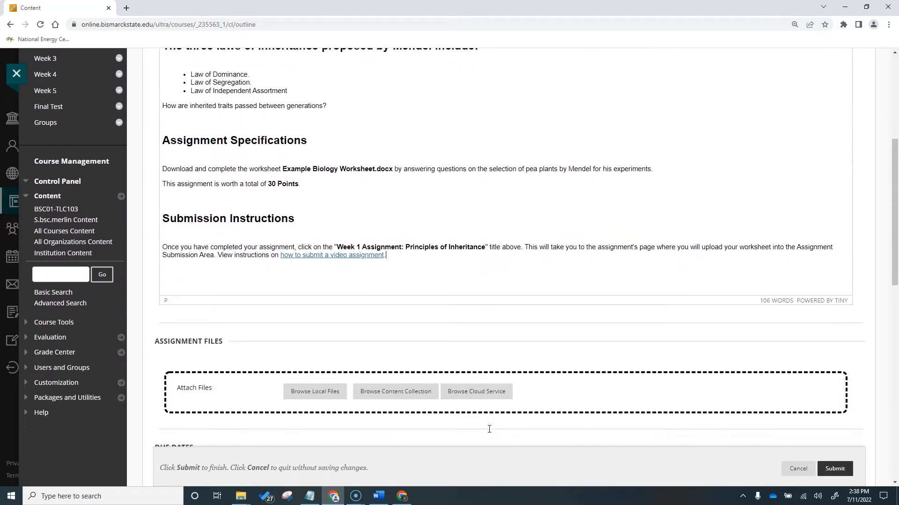
pyautogui.scroll(-3)
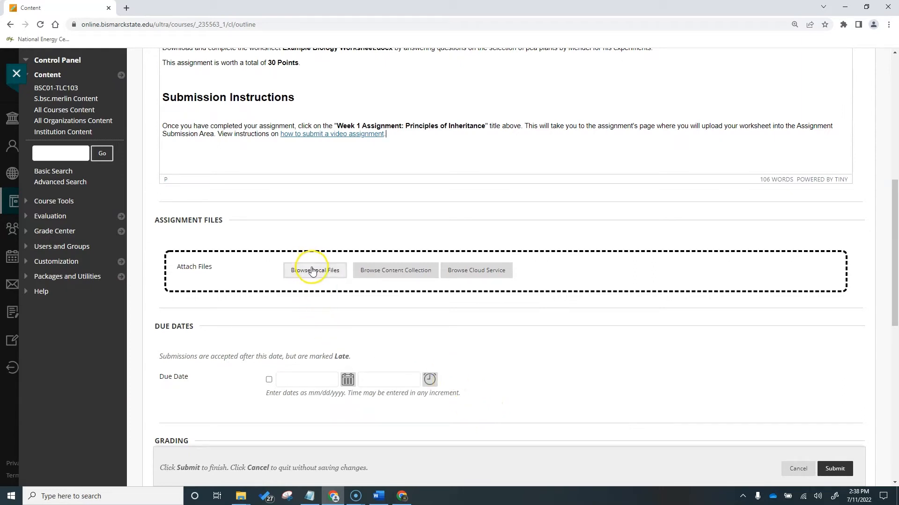
pyautogui.click(314, 270)
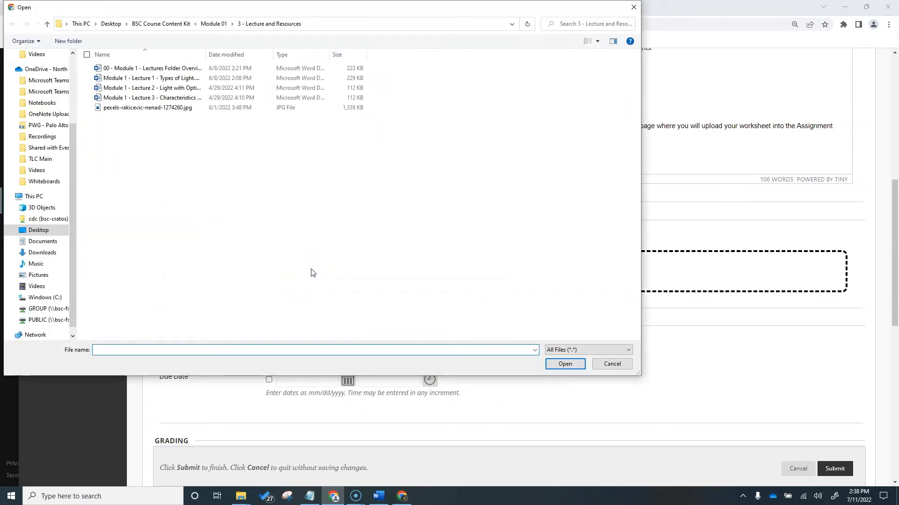
pyautogui.moveTo(112, 24)
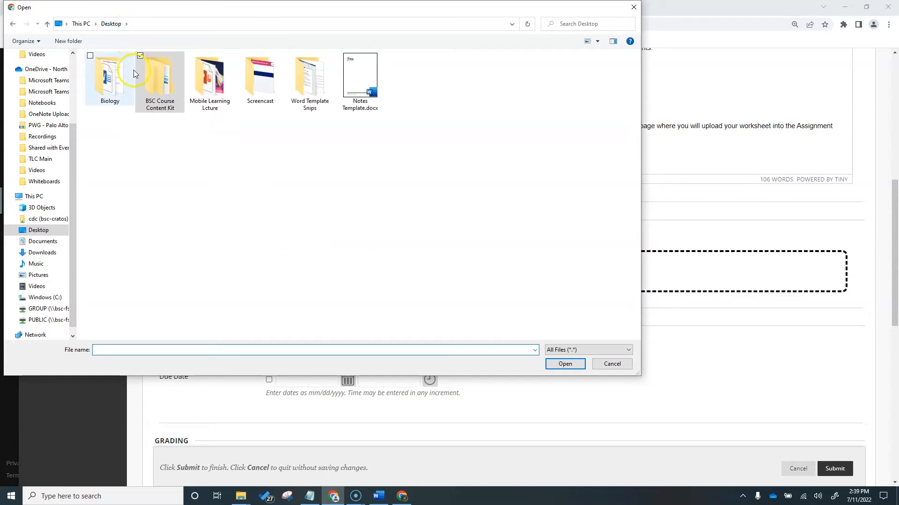
pyautogui.doubleClick(110, 75)
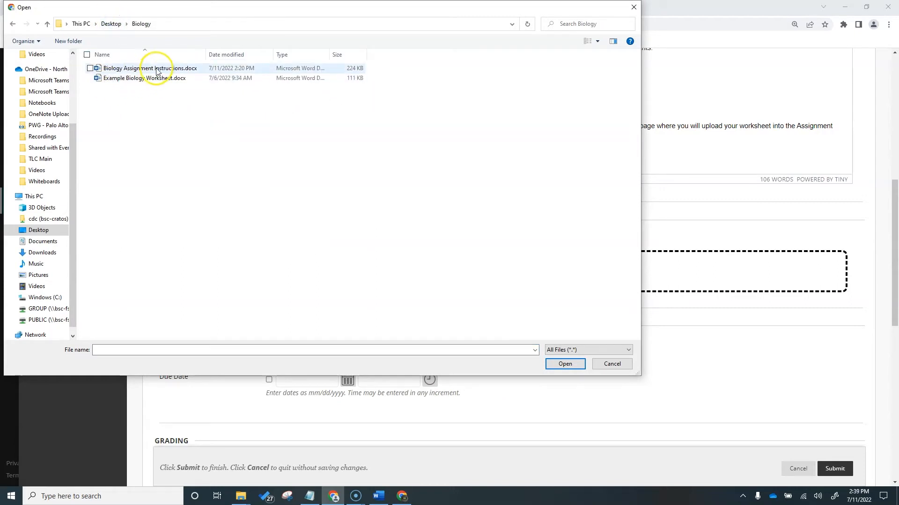
pyautogui.click(143, 78)
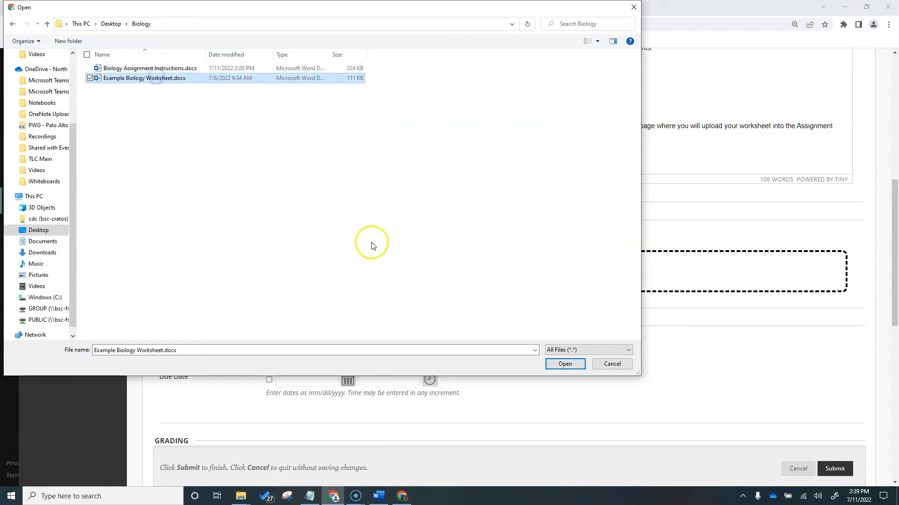
pyautogui.click(564, 364)
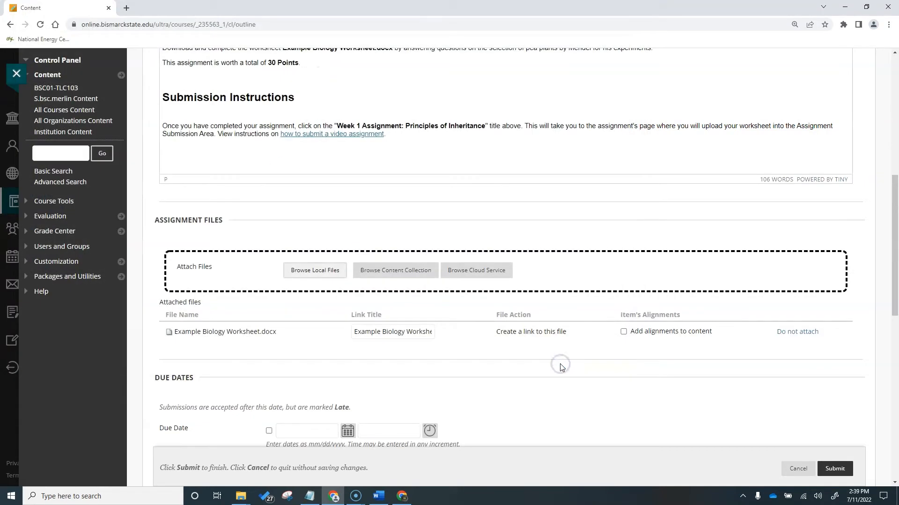
pyautogui.scroll(-3)
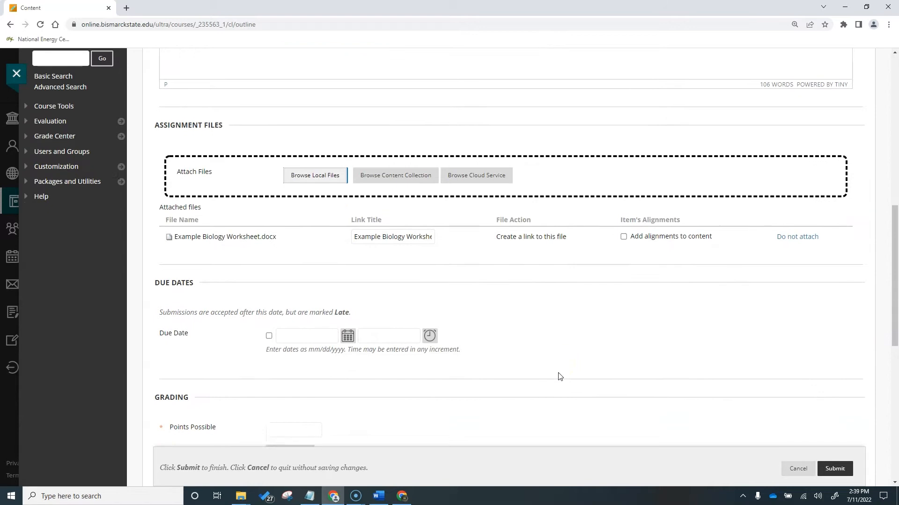
pyautogui.scroll(-3)
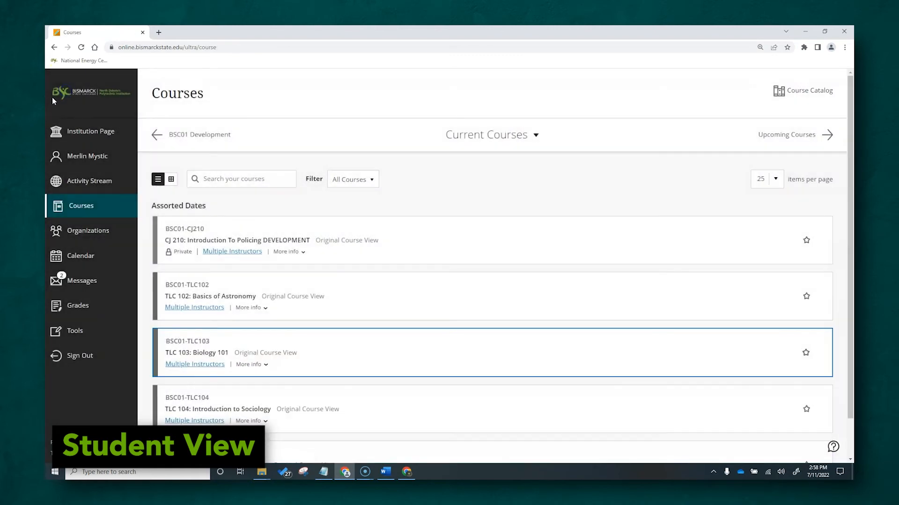
pyautogui.click(82, 256)
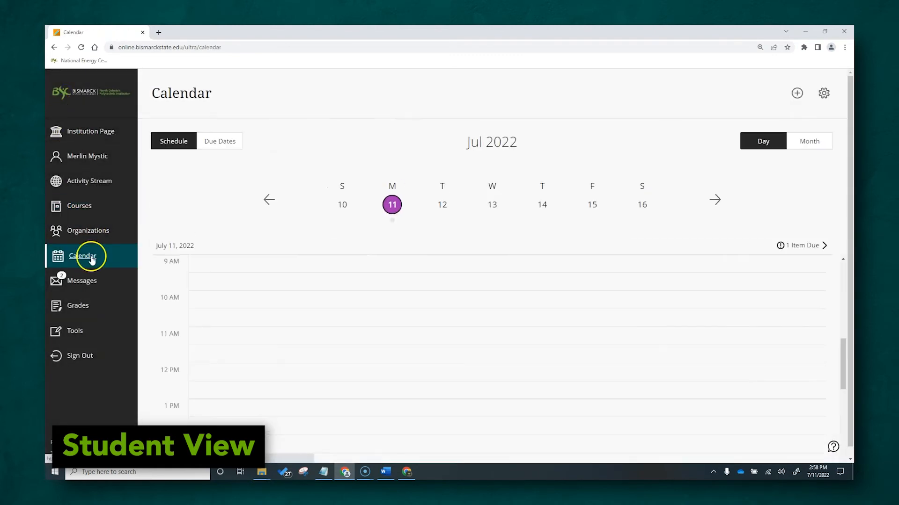
pyautogui.scroll(-3)
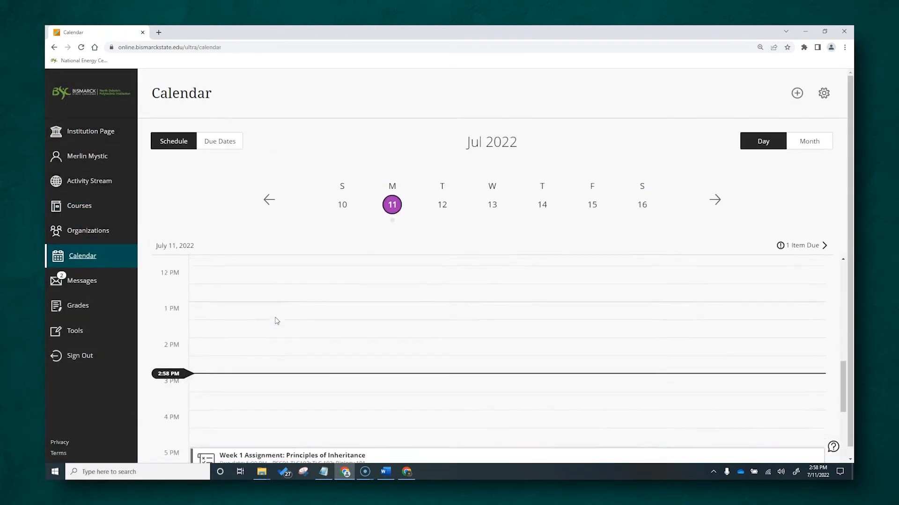
pyautogui.scroll(-3)
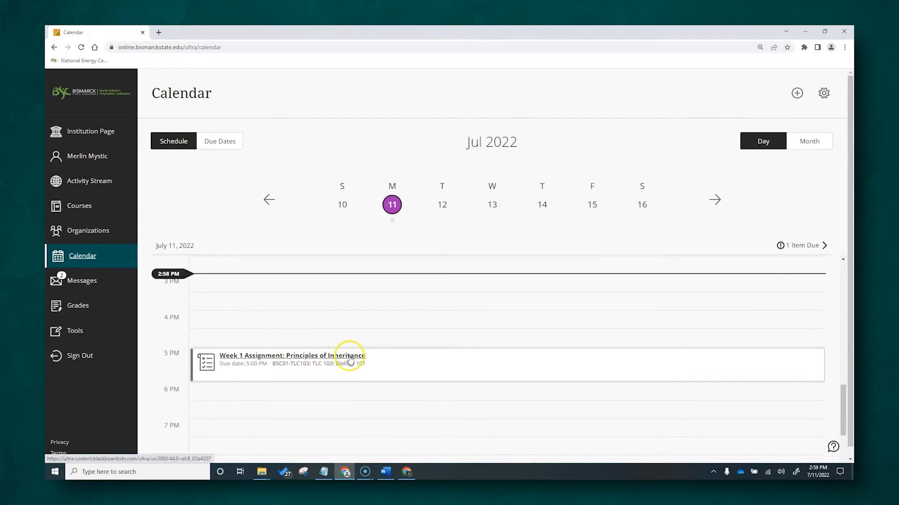
pyautogui.click(89, 181)
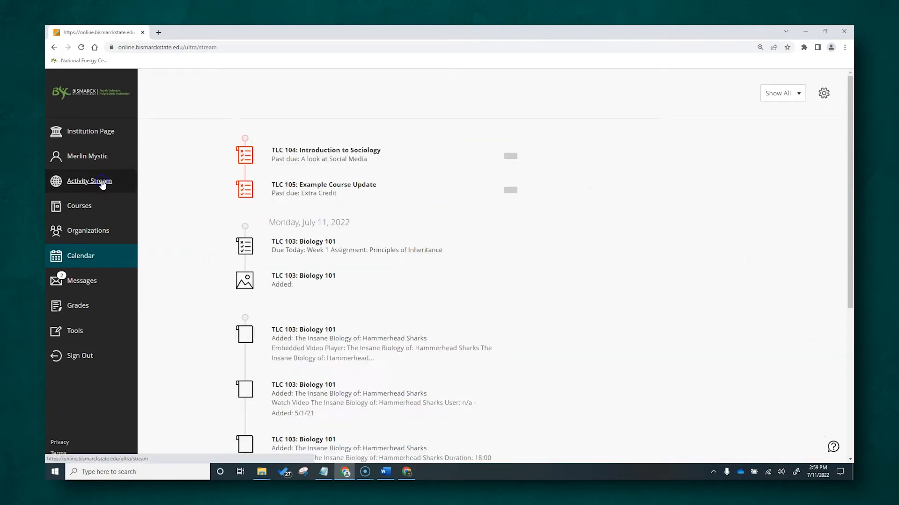
pyautogui.click(89, 180)
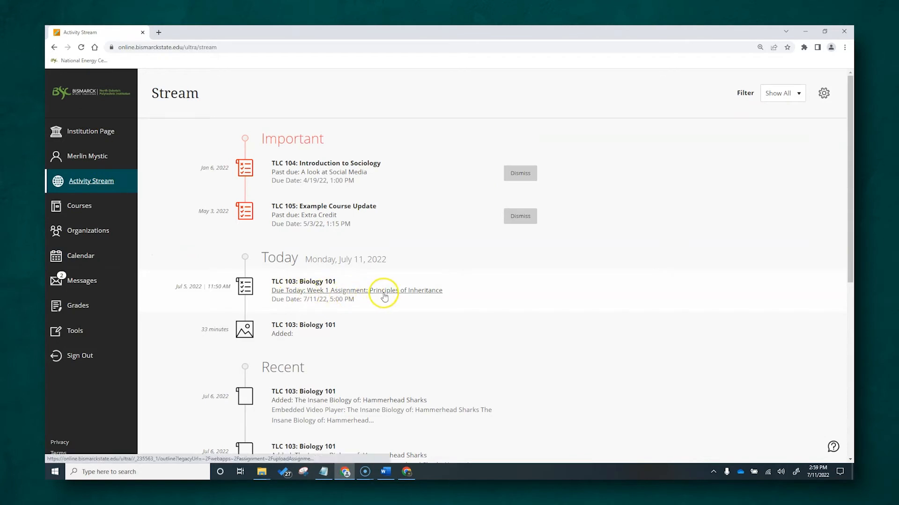
pyautogui.click(406, 290)
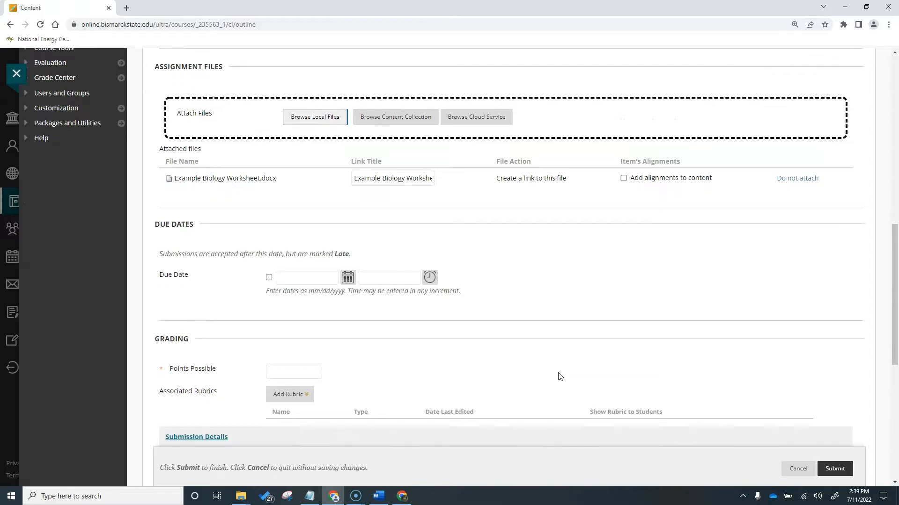
# - Set the due date to July 14, 2022 and points possible to 30
pyautogui.click(347, 277)
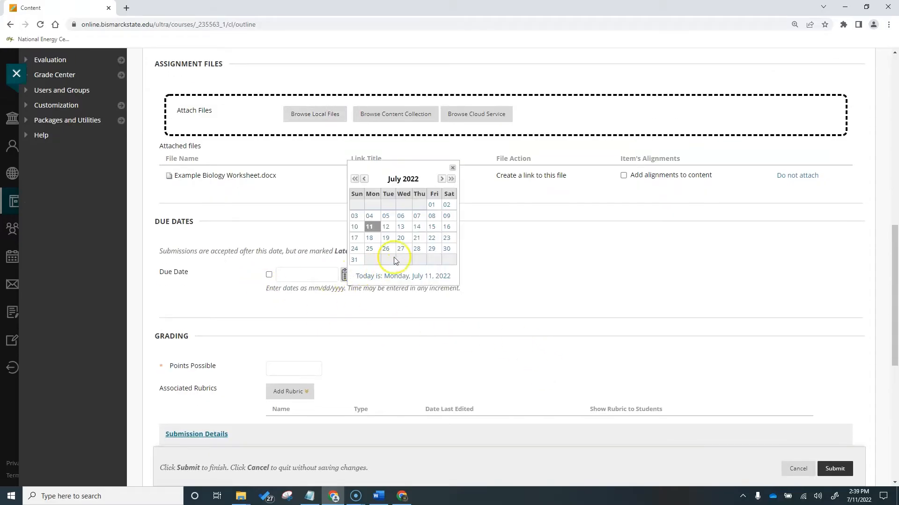
pyautogui.click(417, 237)
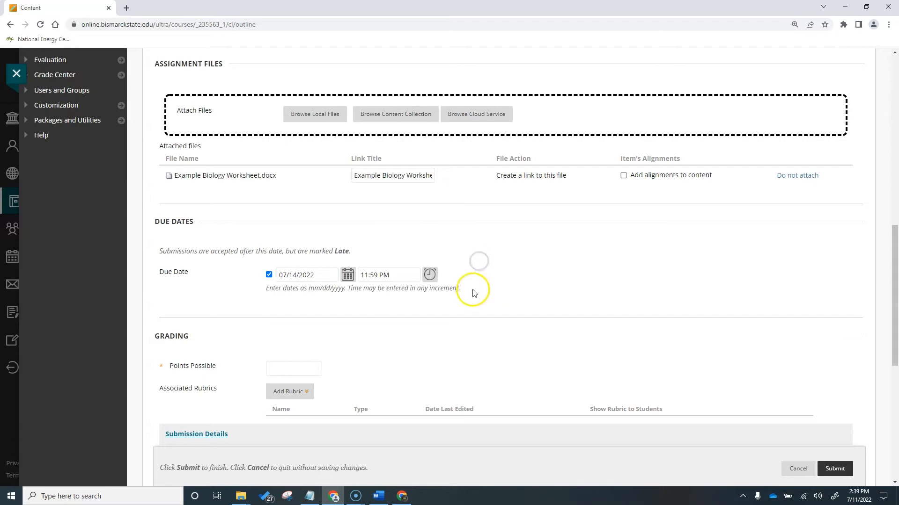
pyautogui.moveTo(240, 286)
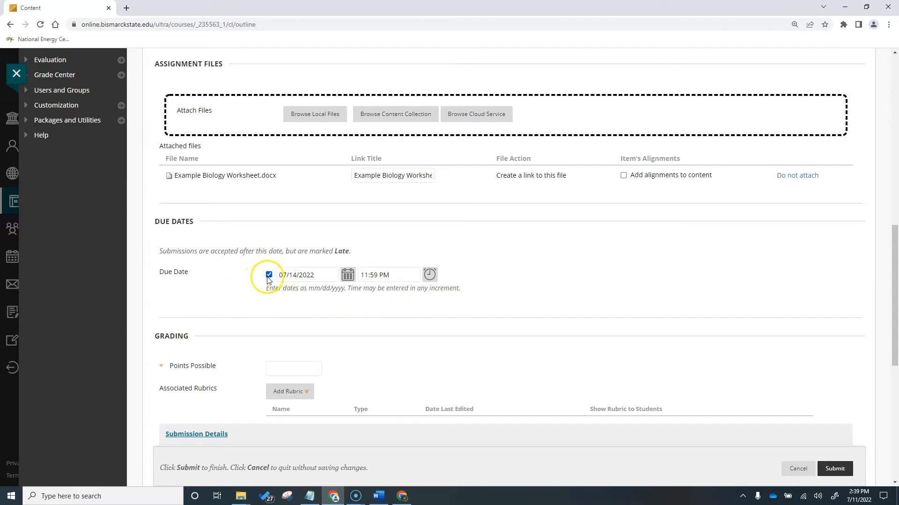
pyautogui.moveTo(274, 358)
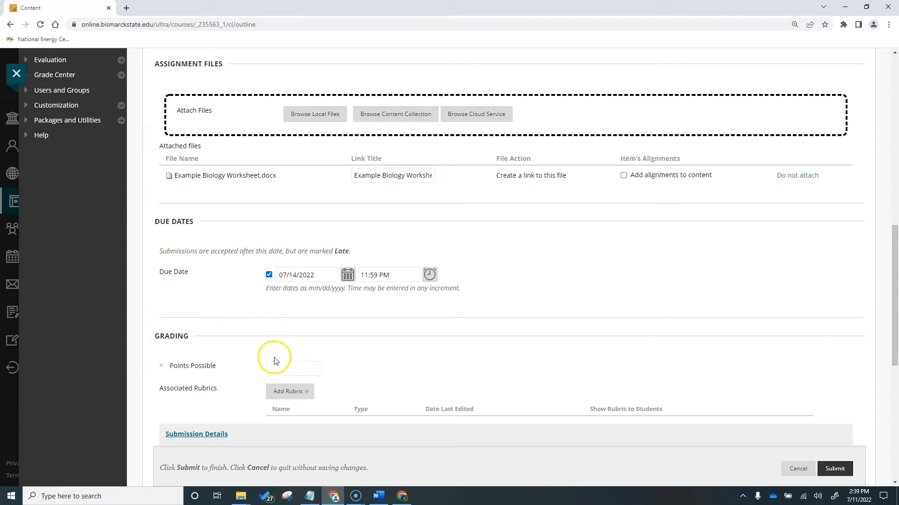
pyautogui.click(294, 368)
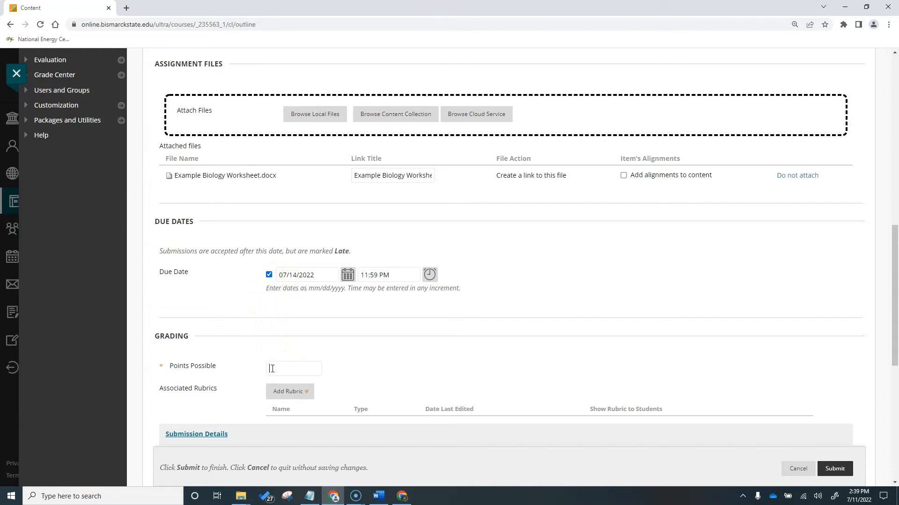
pyautogui.write('30')
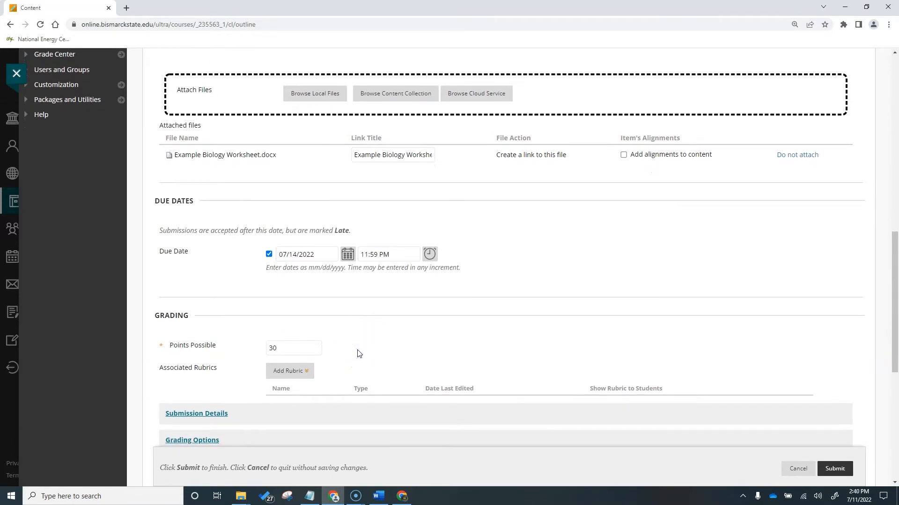
# - Expand Submission Details, showing Individual Submission, Single Attempt and SafeAssign settings
pyautogui.scroll(-3)
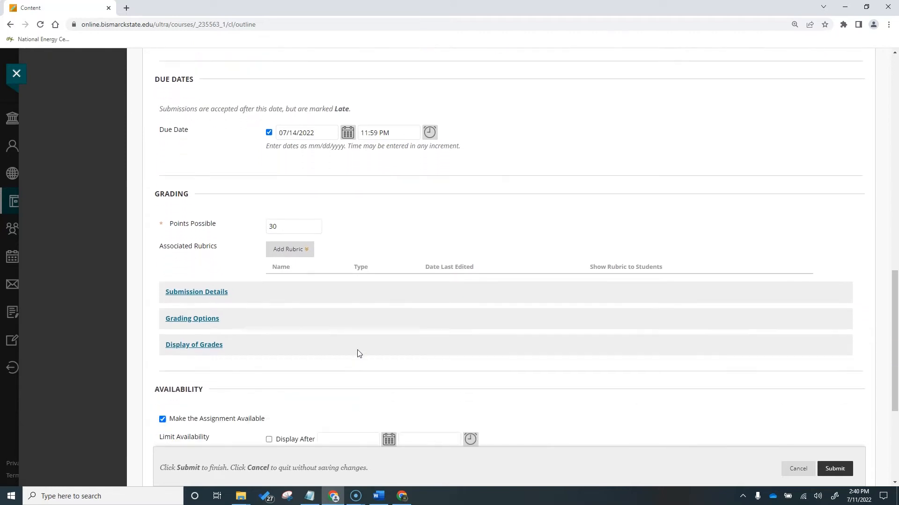
pyautogui.click(290, 248)
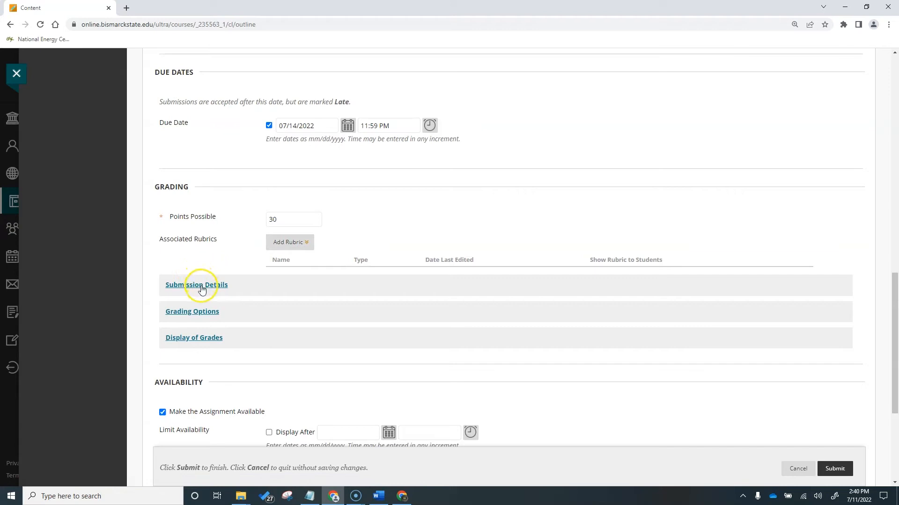
pyautogui.click(196, 285)
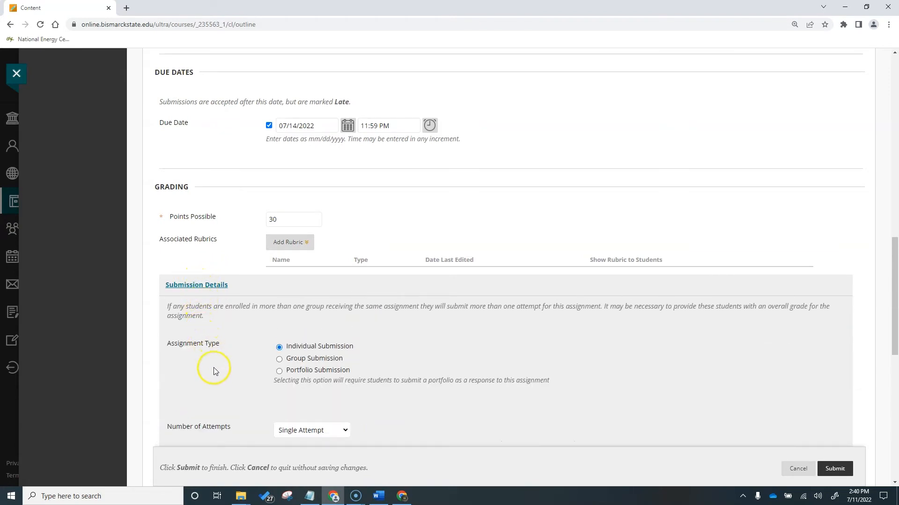
pyautogui.moveTo(217, 380)
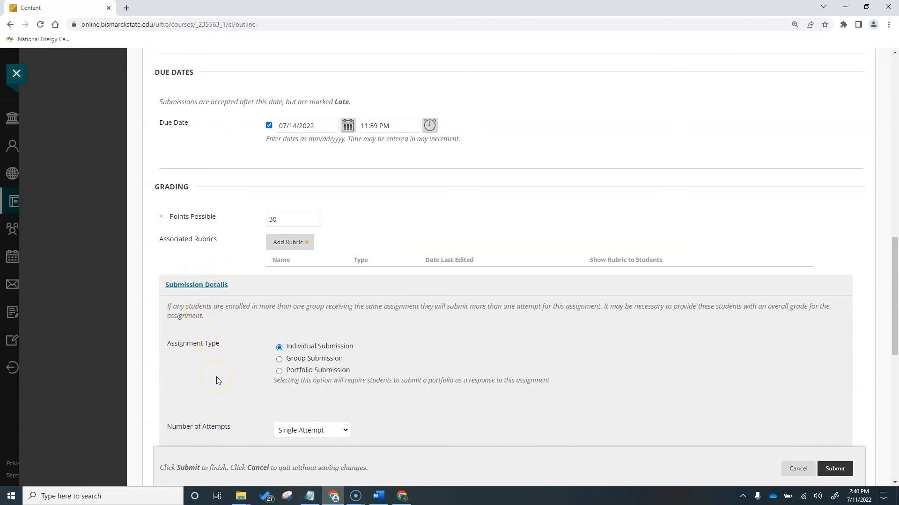
pyautogui.scroll(-3)
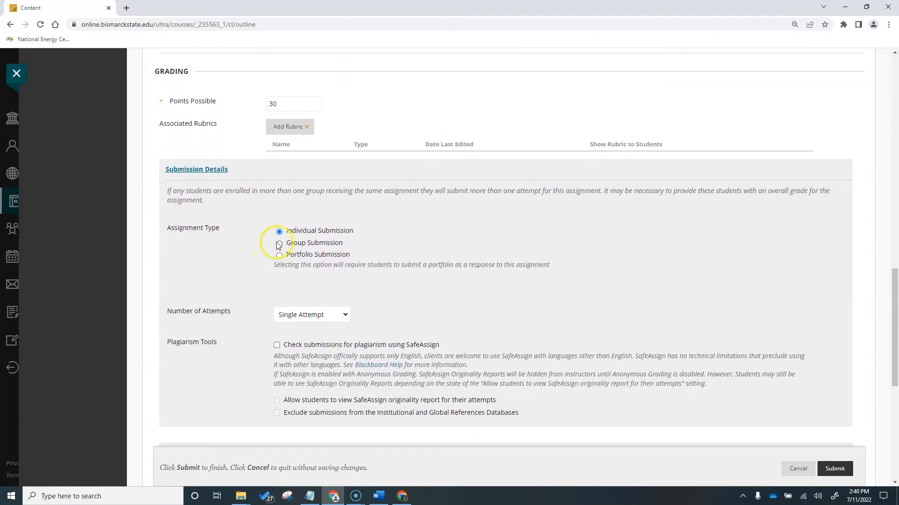
# - Choose Group Submission and move Dream Team, Mavericks and Olympians into selected groups
pyautogui.click(279, 242)
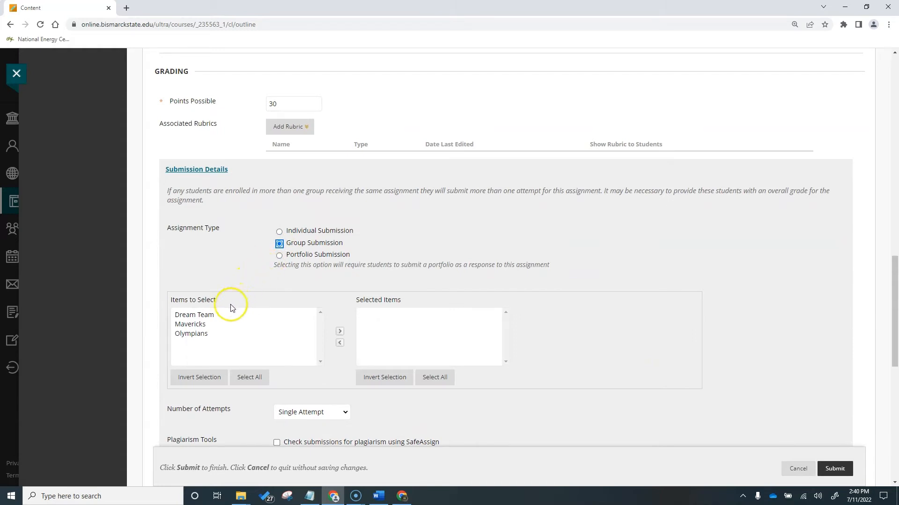
pyautogui.click(194, 314)
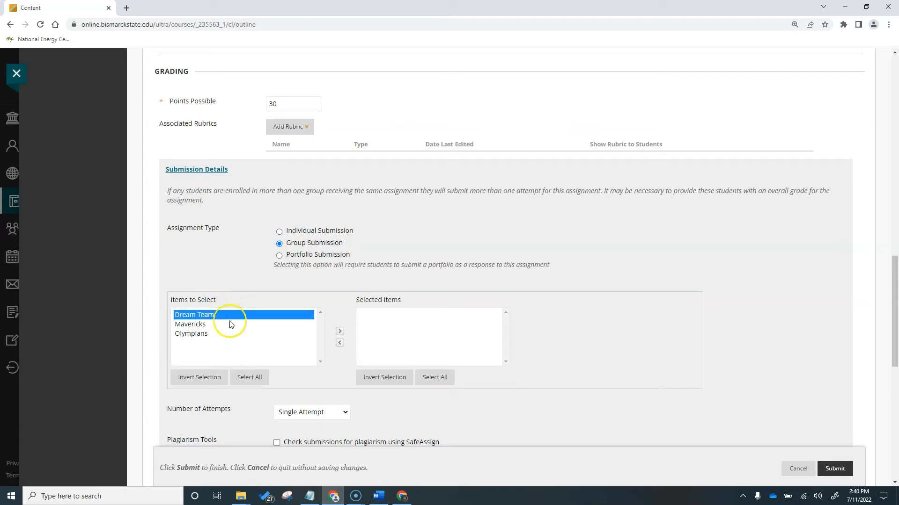
pyautogui.moveTo(270, 328)
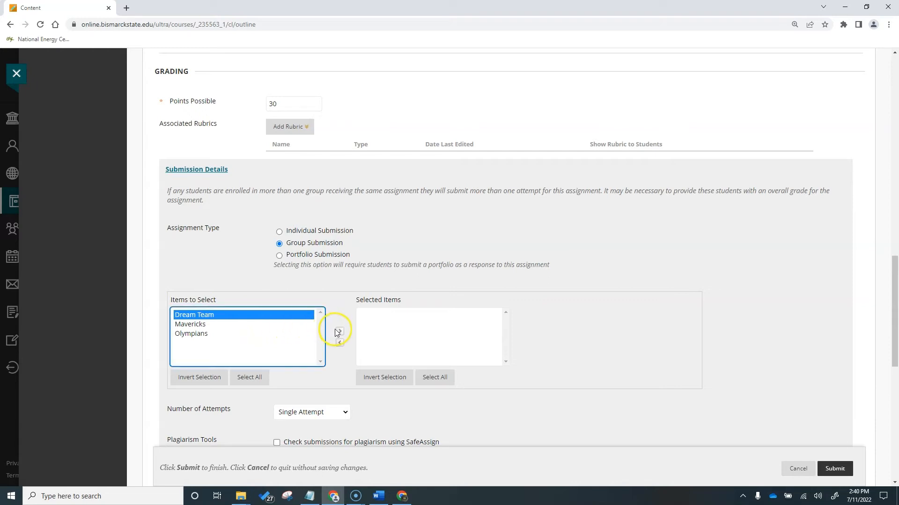
pyautogui.click(339, 332)
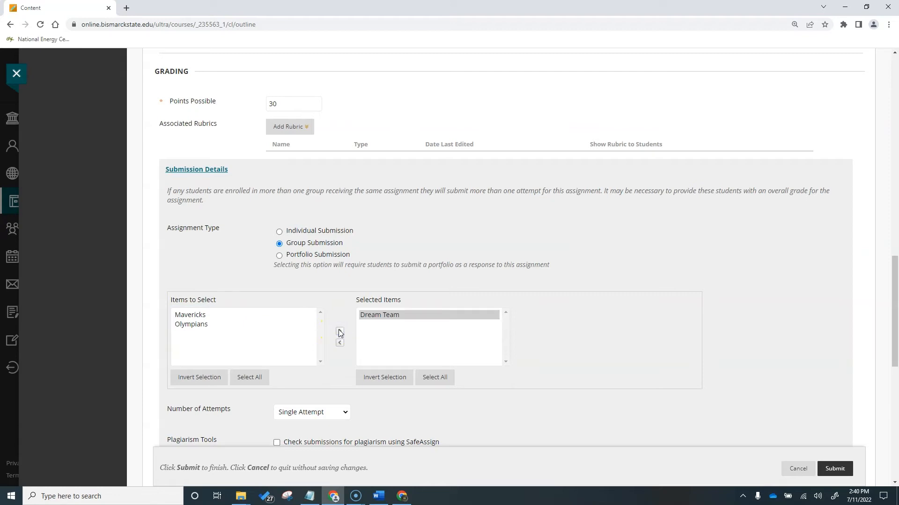
pyautogui.click(339, 342)
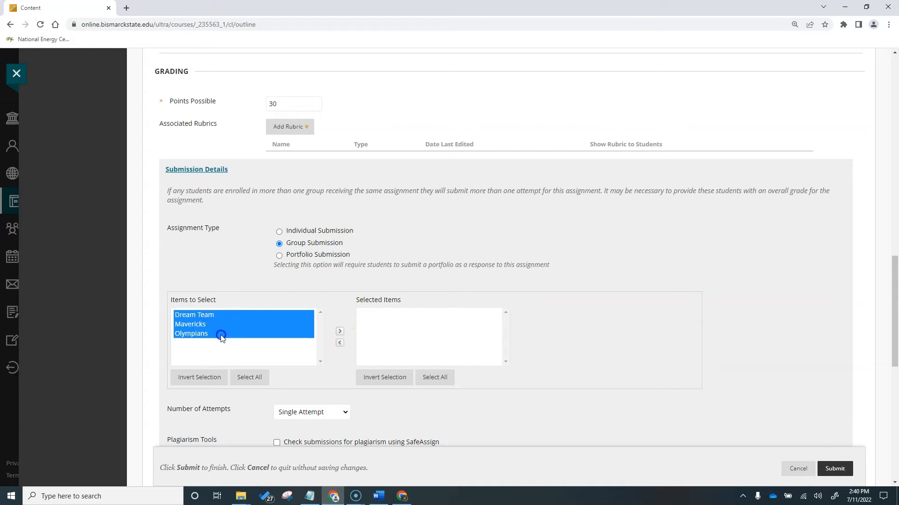
pyautogui.click(339, 331)
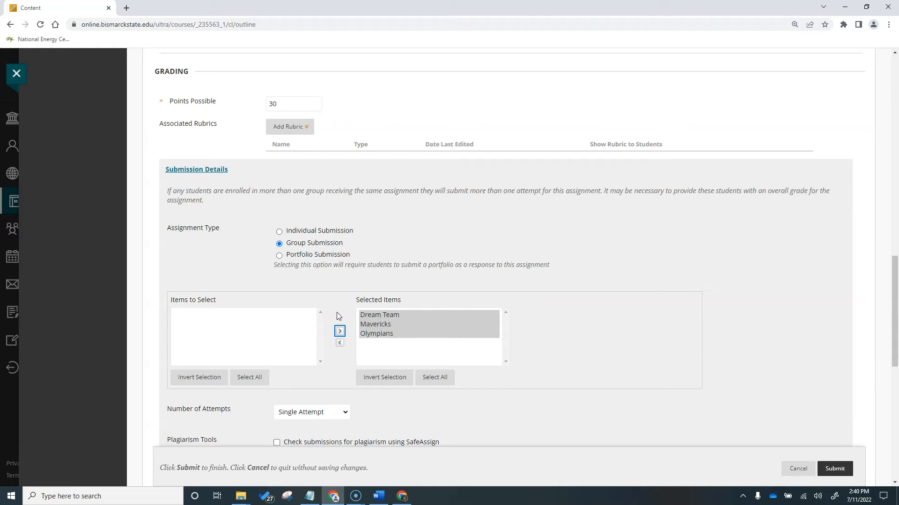
pyautogui.moveTo(328, 314)
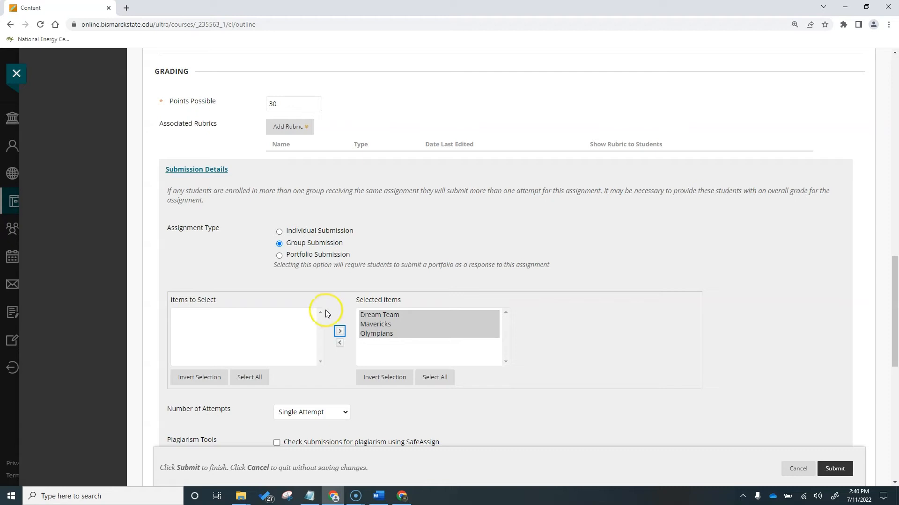
# - Briefly select Portfolio Submission, then switch the assignment back to Individual Submission
pyautogui.click(279, 255)
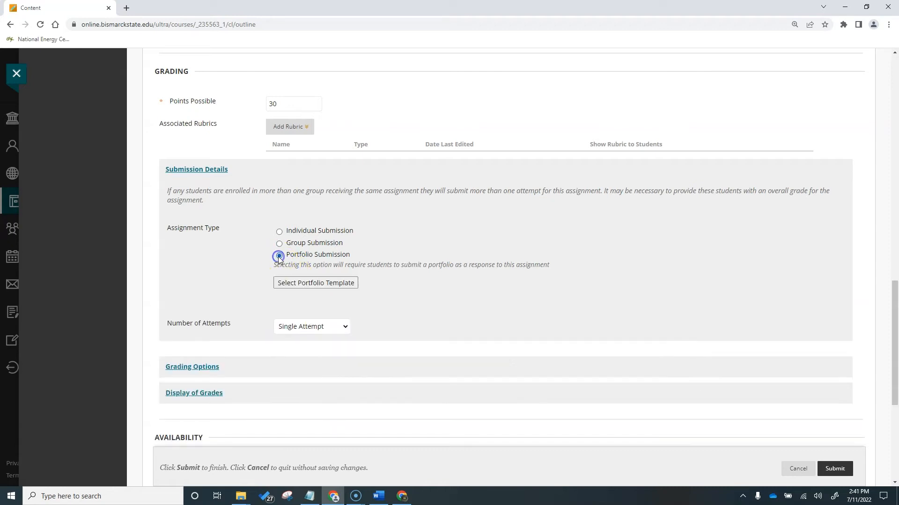
pyautogui.click(278, 255)
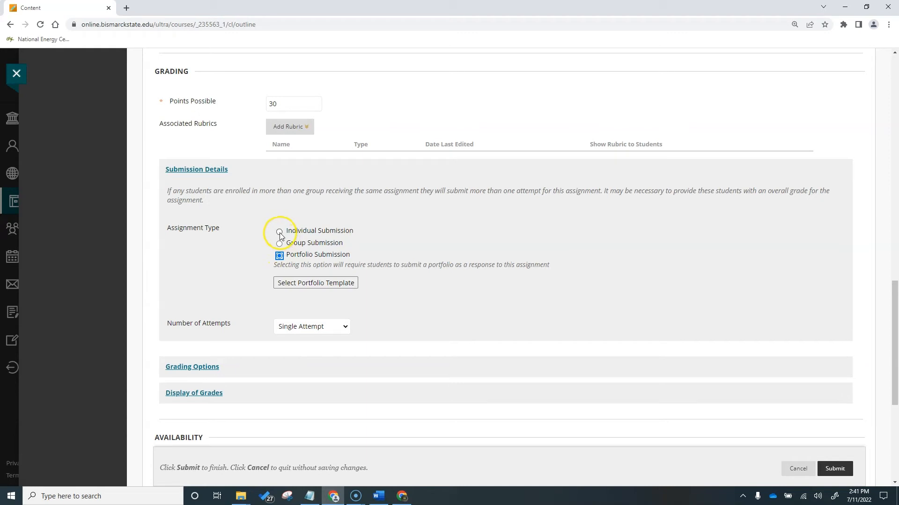
pyautogui.click(279, 231)
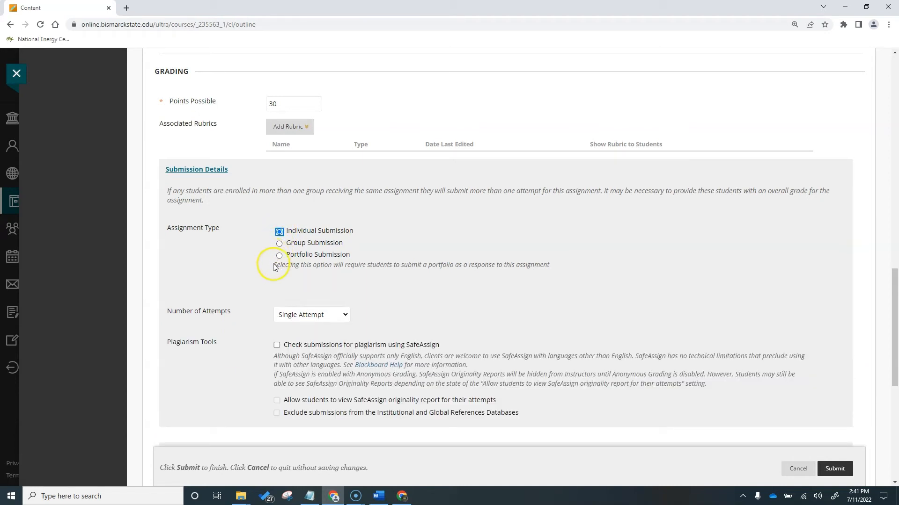
# - Allow multiple attempts on the assignment, up to 3
pyautogui.click(345, 314)
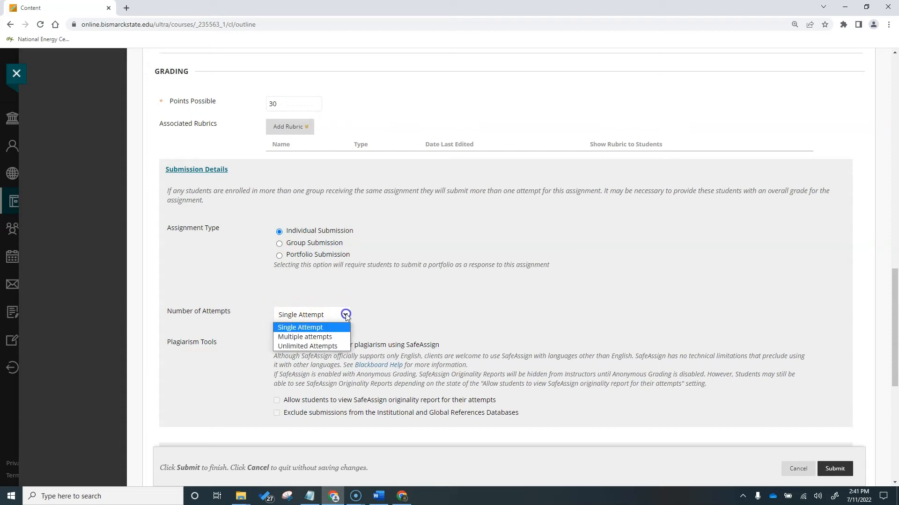
pyautogui.moveTo(345, 317)
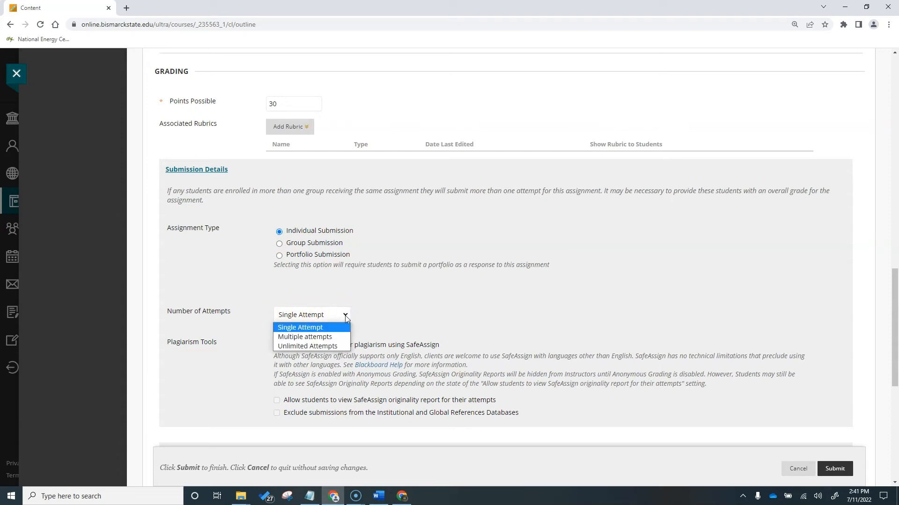
pyautogui.moveTo(308, 347)
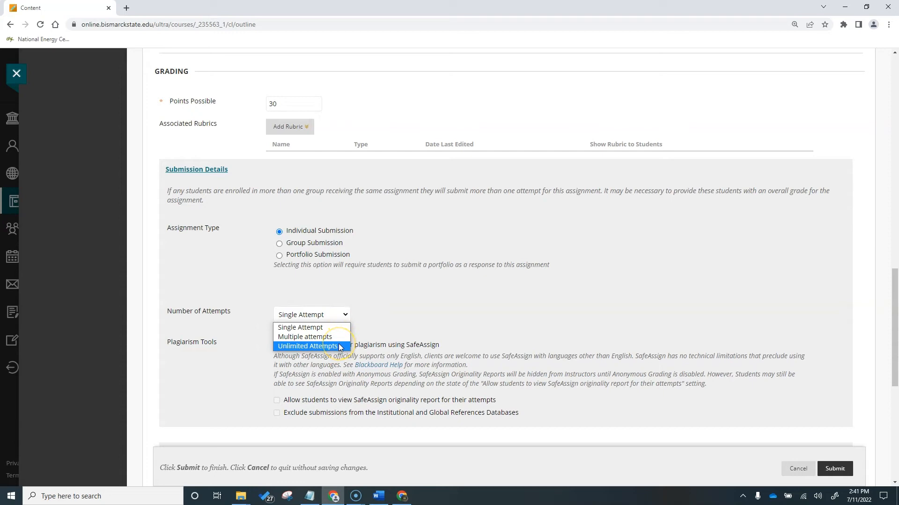
pyautogui.moveTo(312, 336)
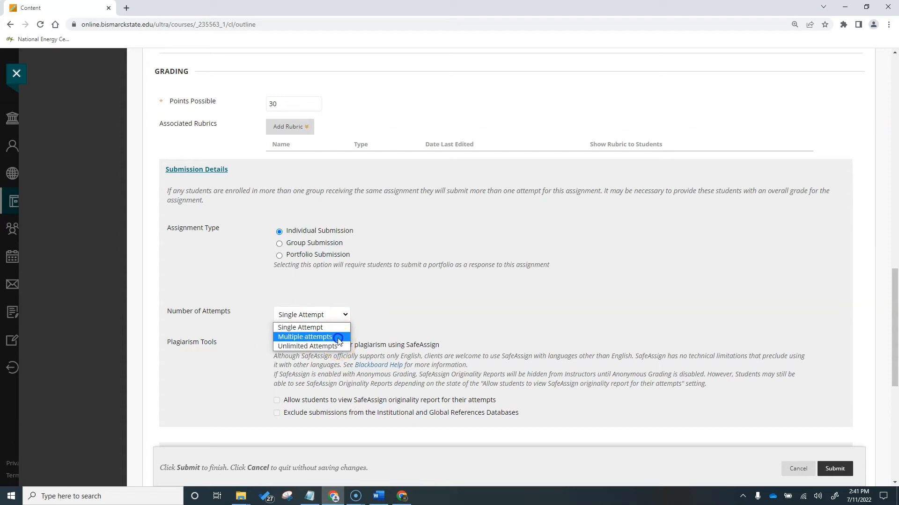
pyautogui.click(304, 337)
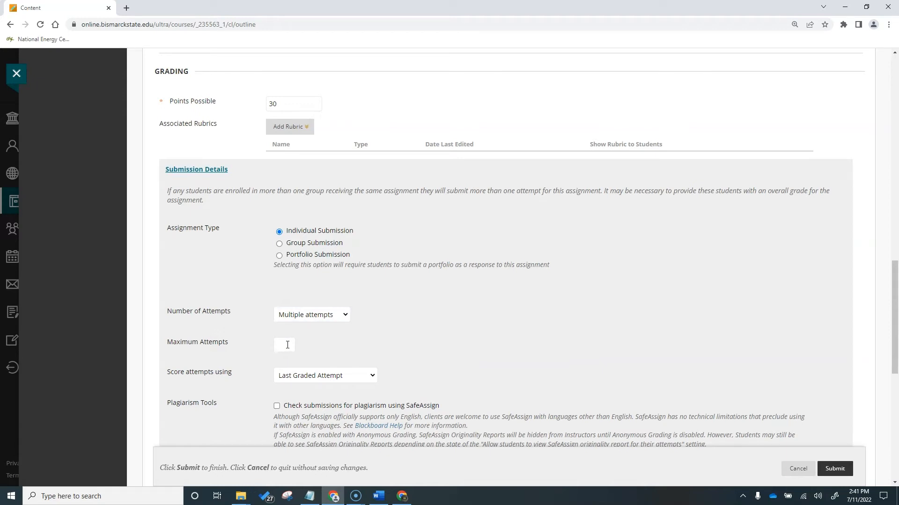
pyautogui.write('3')
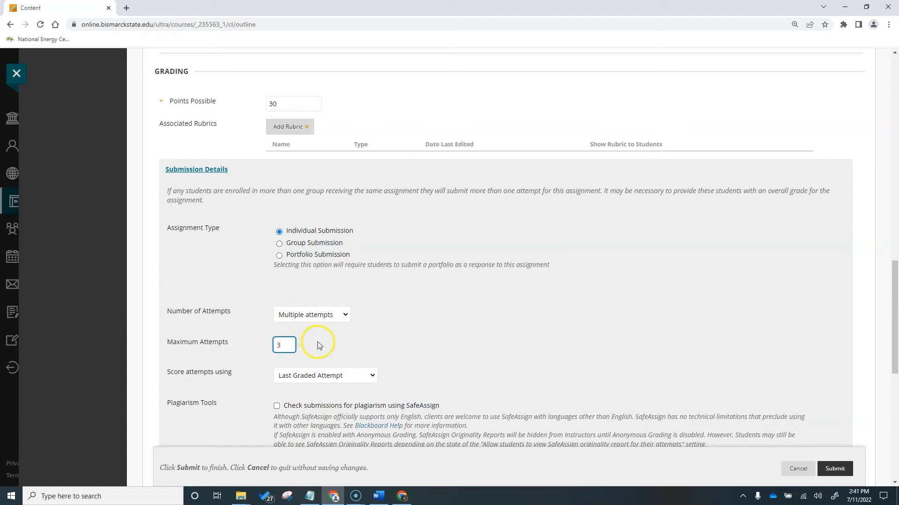
# - Score the attempts using the Highest Grade
pyautogui.scroll(-3)
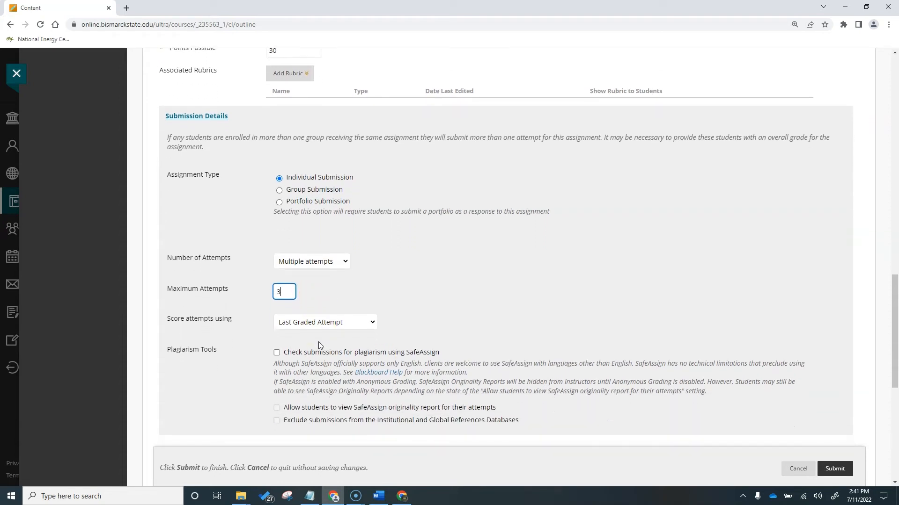
pyautogui.scroll(-3)
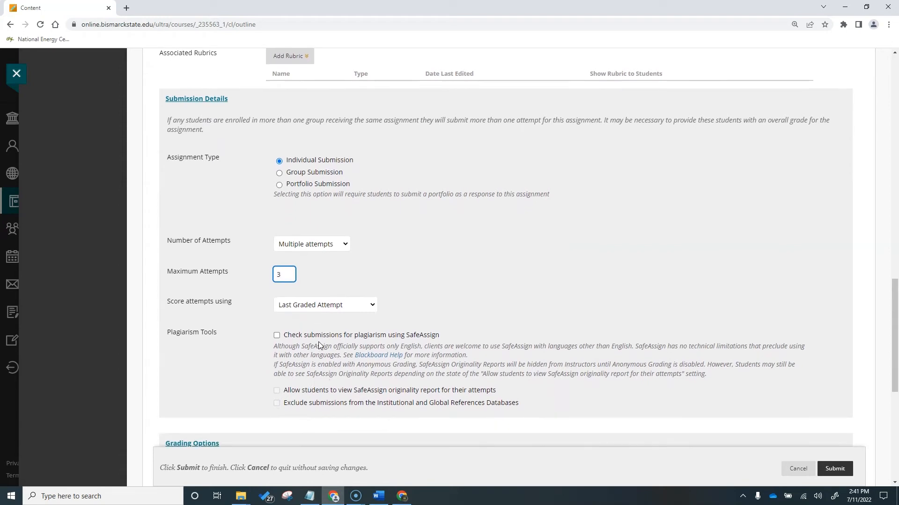
pyautogui.click(372, 304)
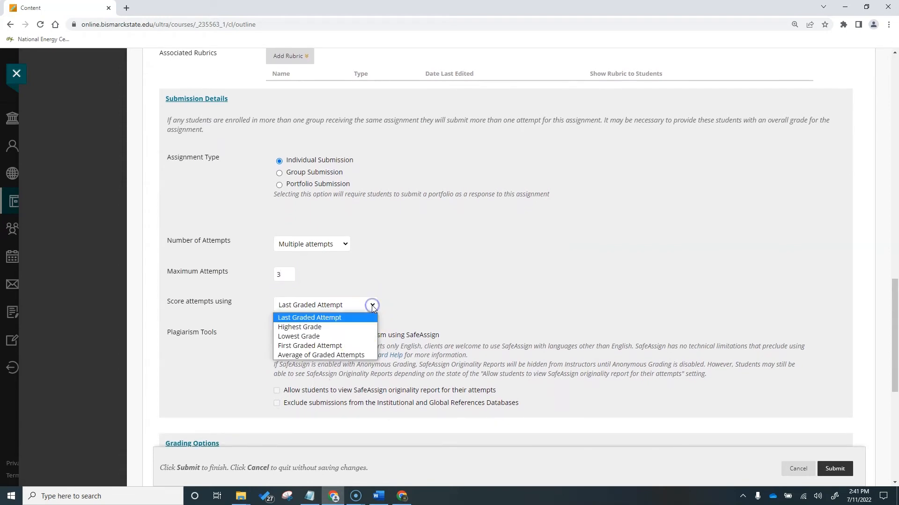
pyautogui.moveTo(367, 318)
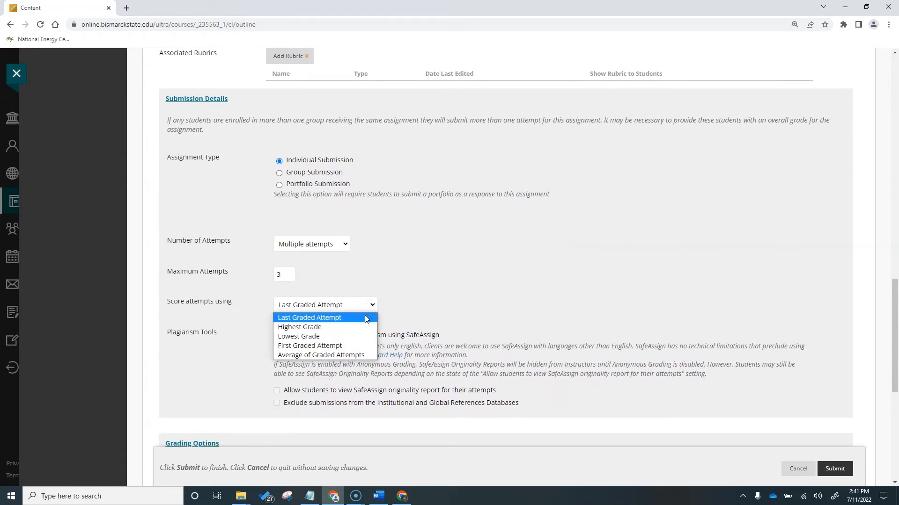
pyautogui.moveTo(299, 327)
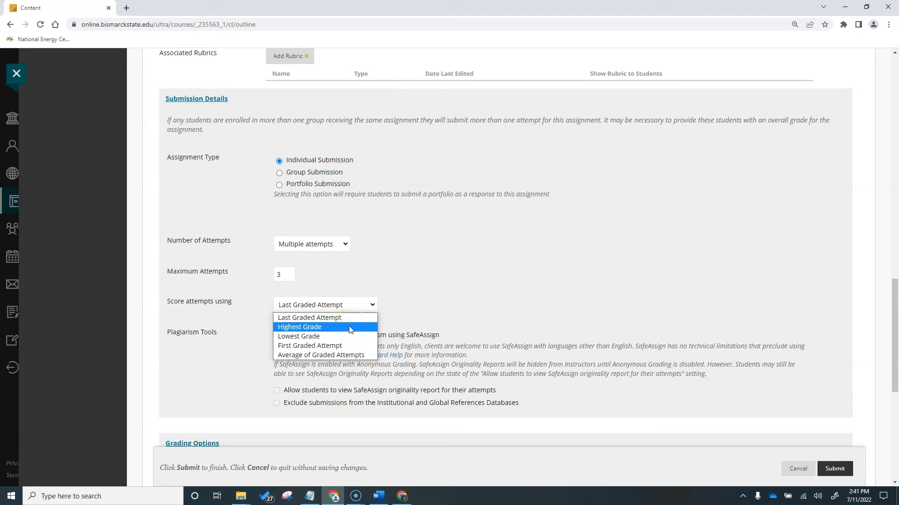
pyautogui.moveTo(347, 337)
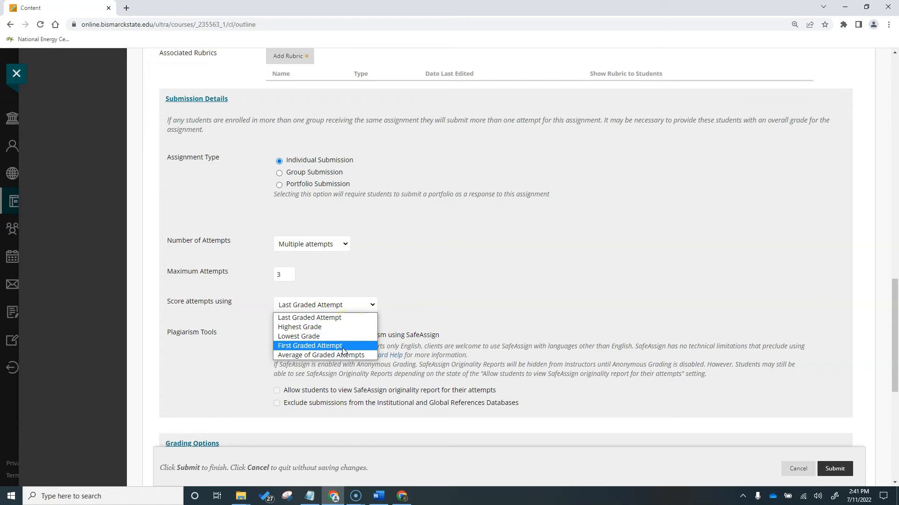
pyautogui.moveTo(338, 355)
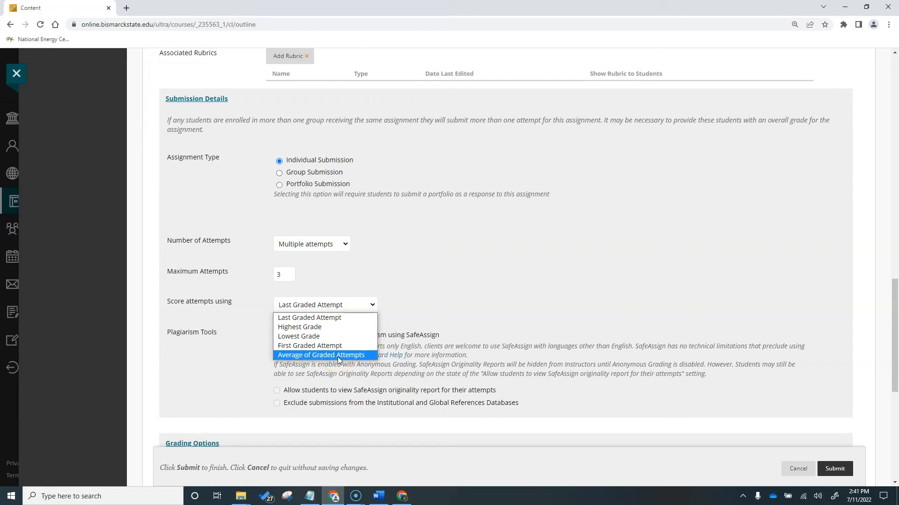
pyautogui.moveTo(329, 327)
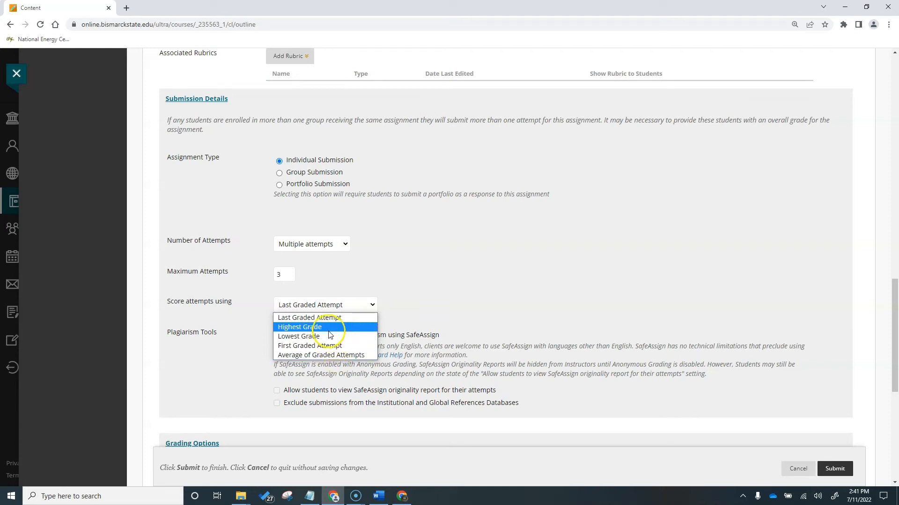
pyautogui.click(299, 327)
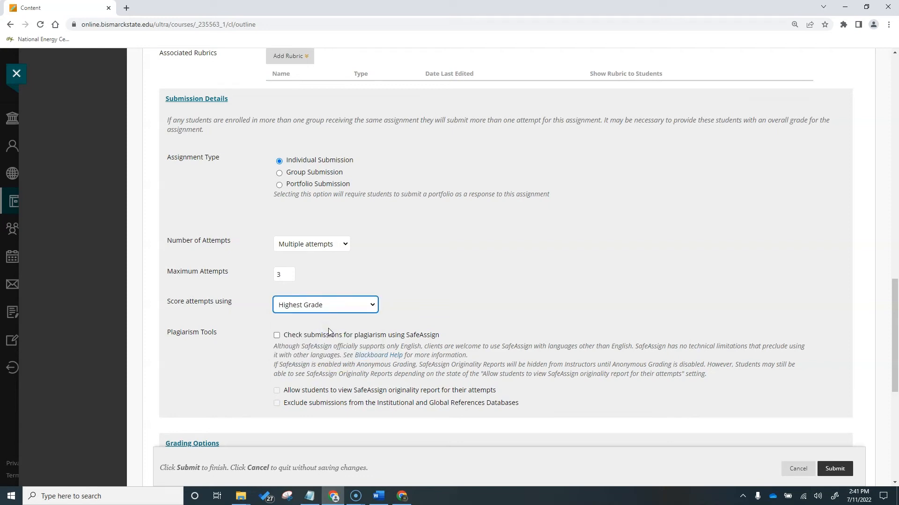
pyautogui.moveTo(255, 362)
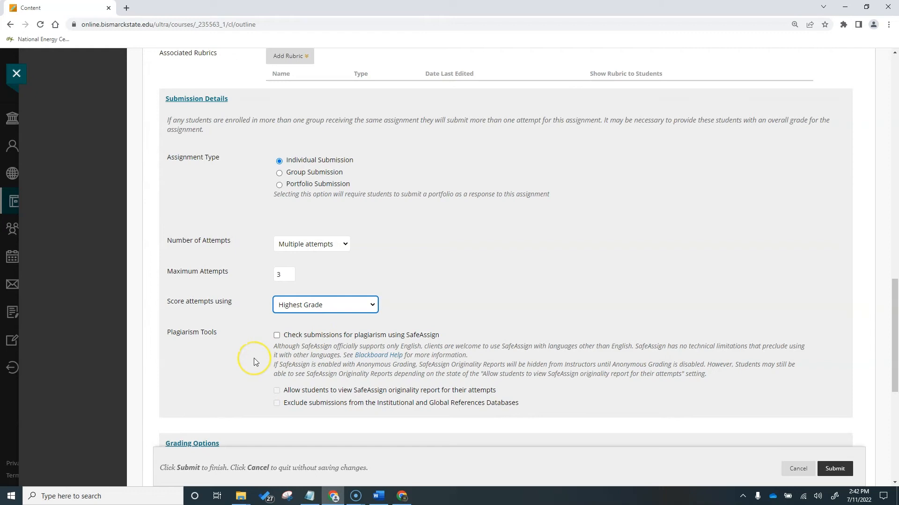
pyautogui.scroll(-3)
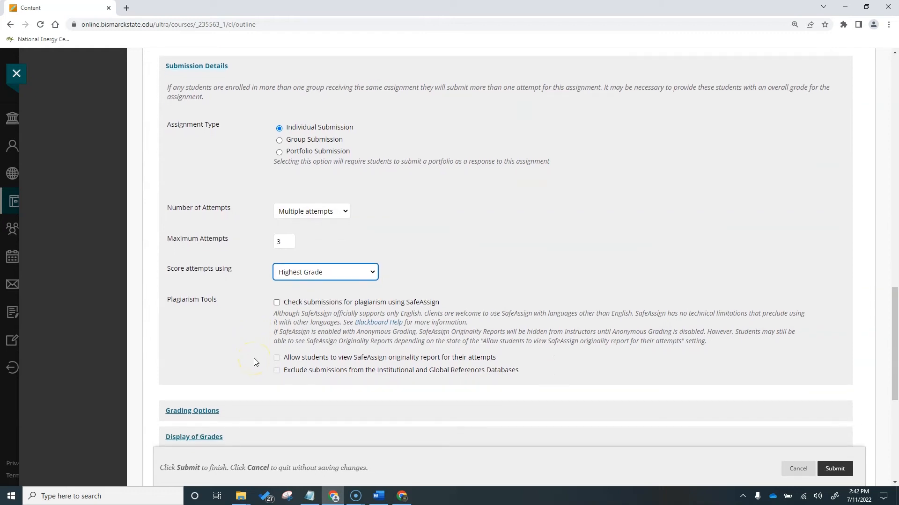
pyautogui.moveTo(263, 322)
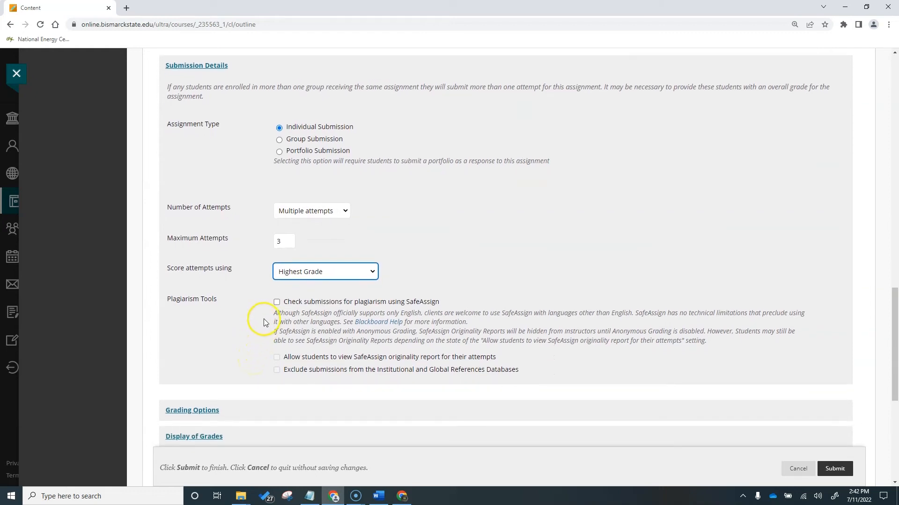
pyautogui.moveTo(264, 322)
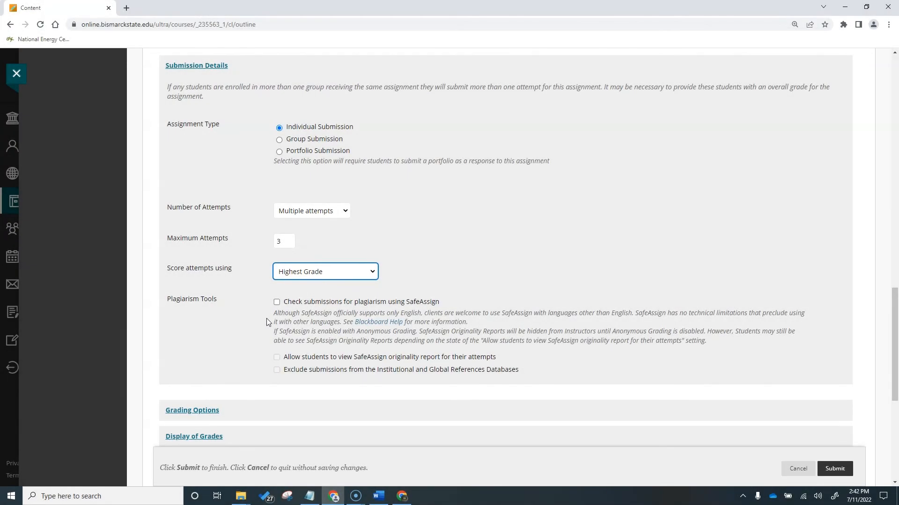
pyautogui.click(277, 301)
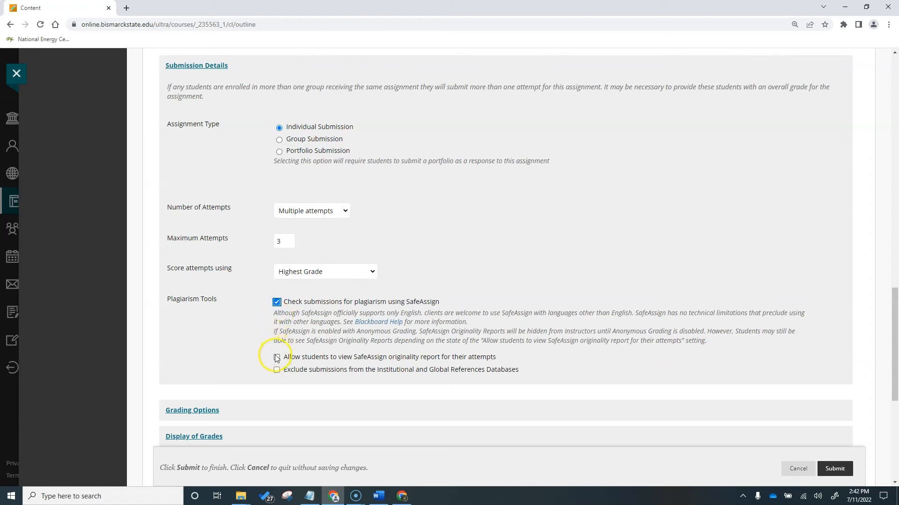
pyautogui.click(277, 357)
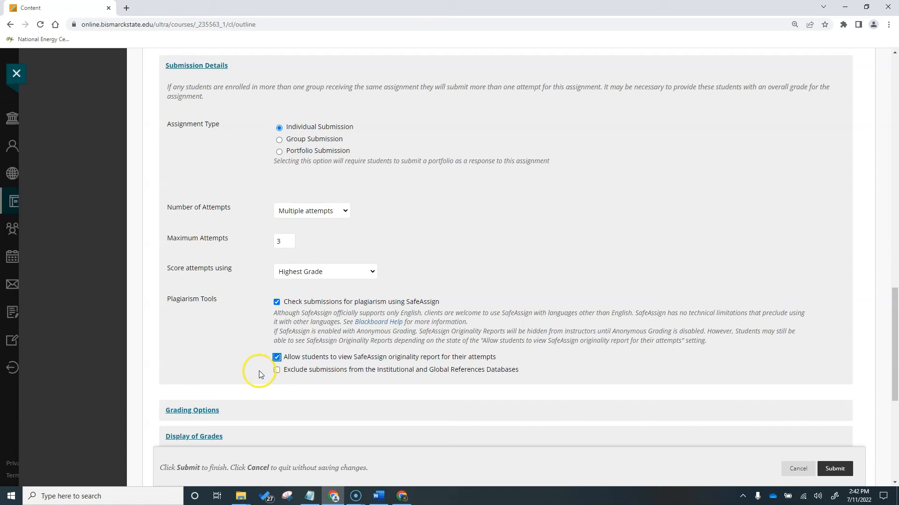
pyautogui.moveTo(261, 375)
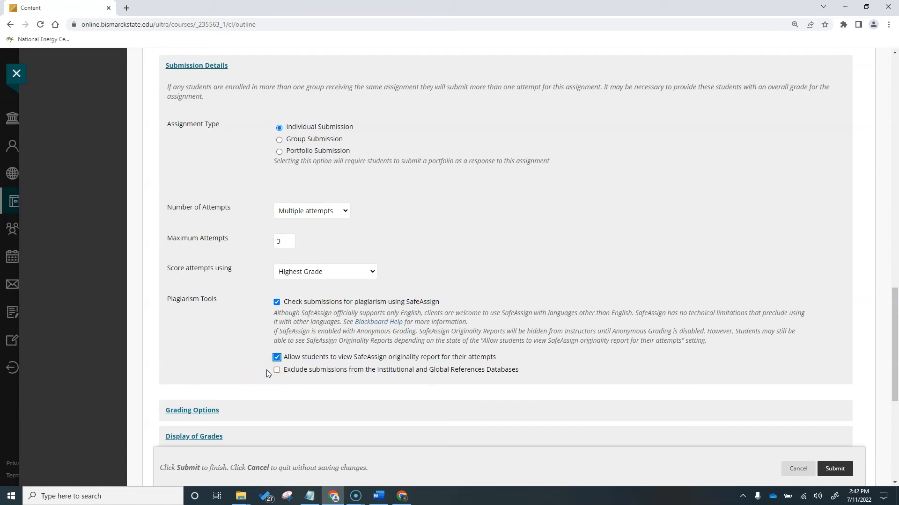
pyautogui.click(276, 370)
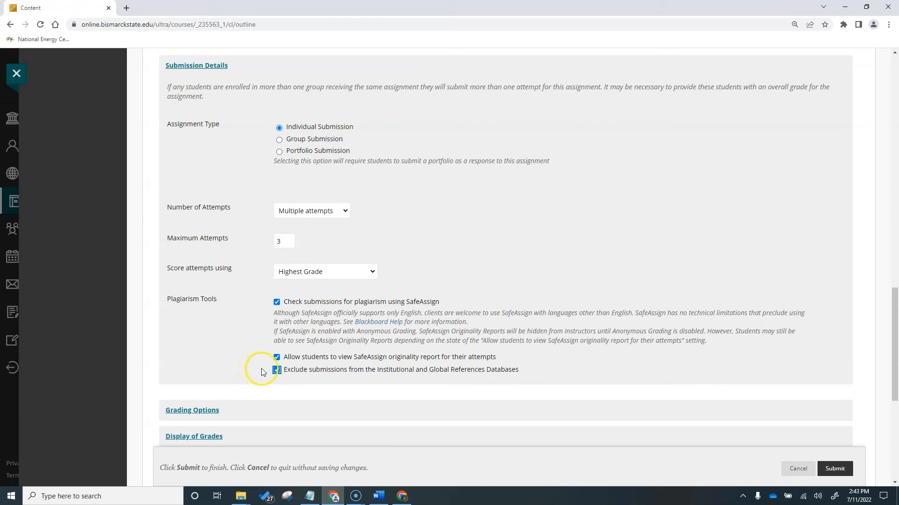
pyautogui.click(276, 370)
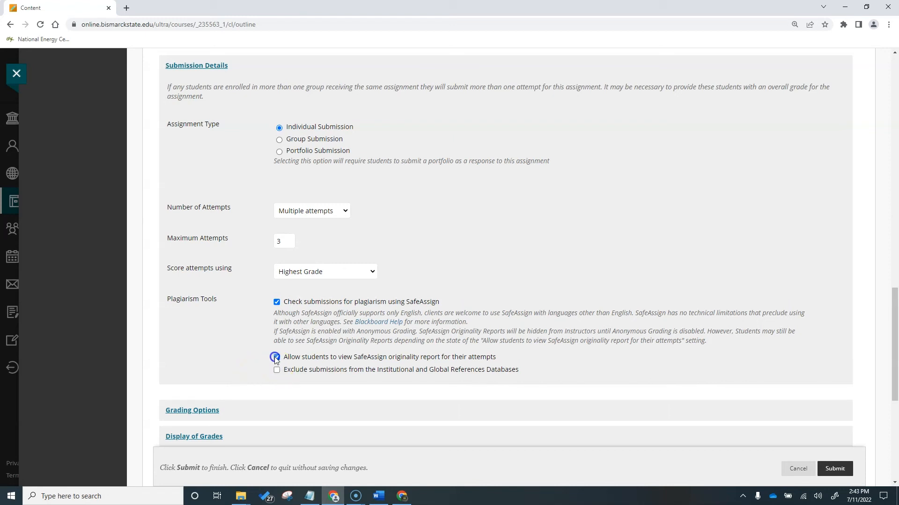
pyautogui.click(276, 302)
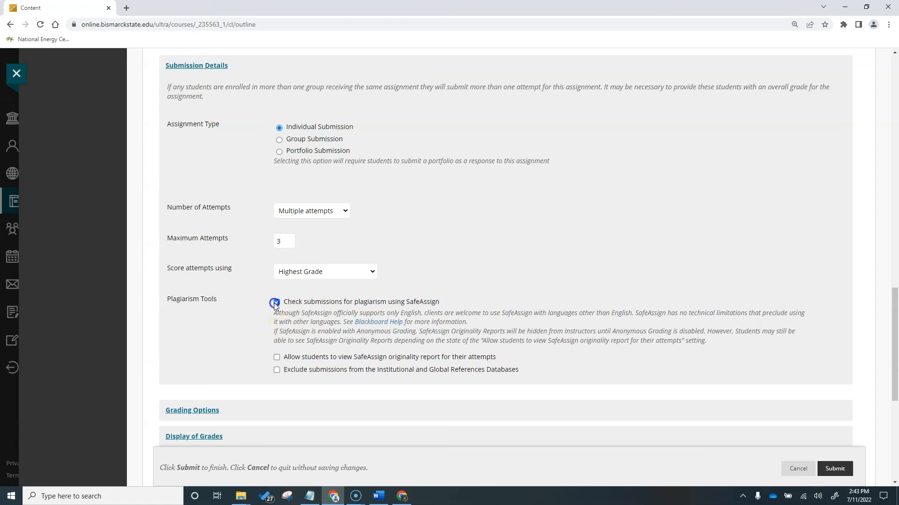
pyautogui.click(277, 301)
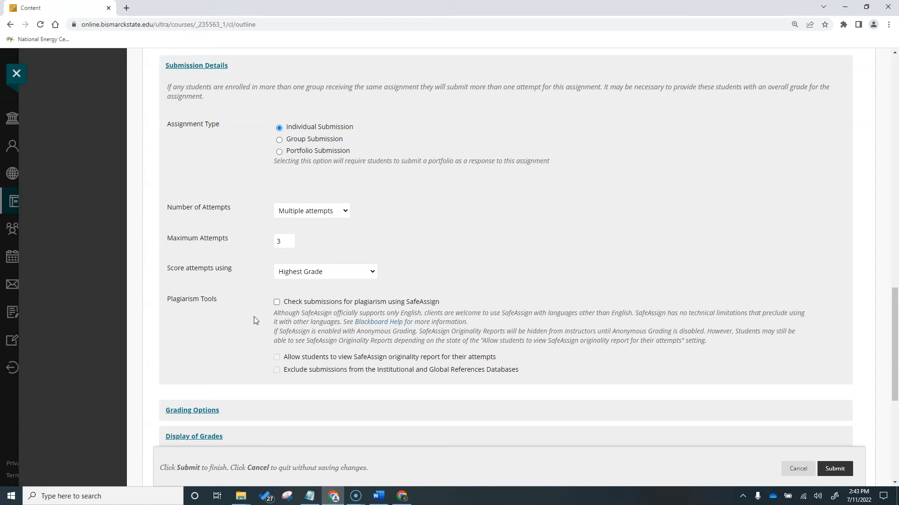
pyautogui.moveTo(234, 394)
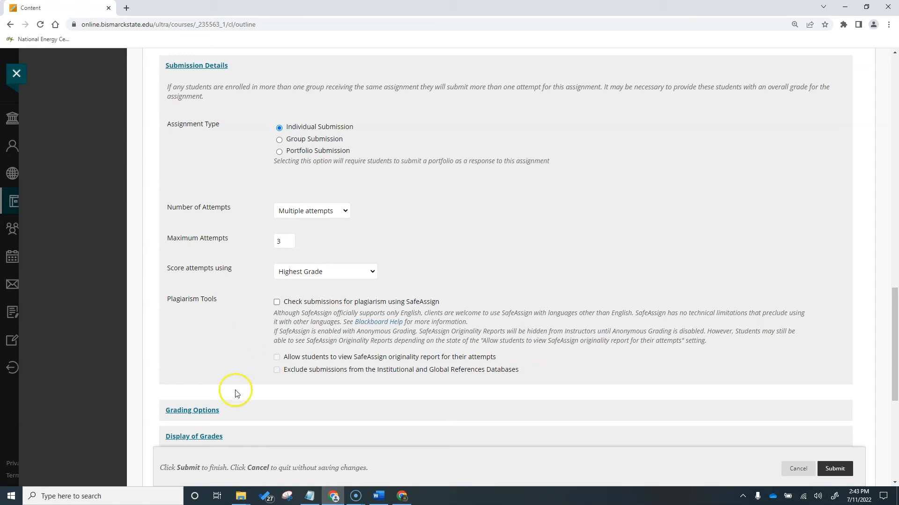
# - Expand Grading Options, leaving Anonymous and Delegated Grading unchecked
pyautogui.click(192, 410)
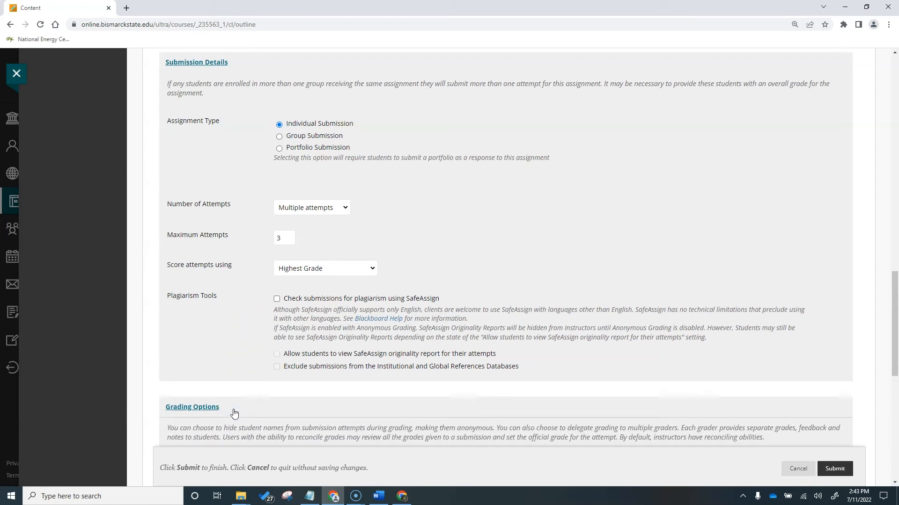
pyautogui.scroll(-3)
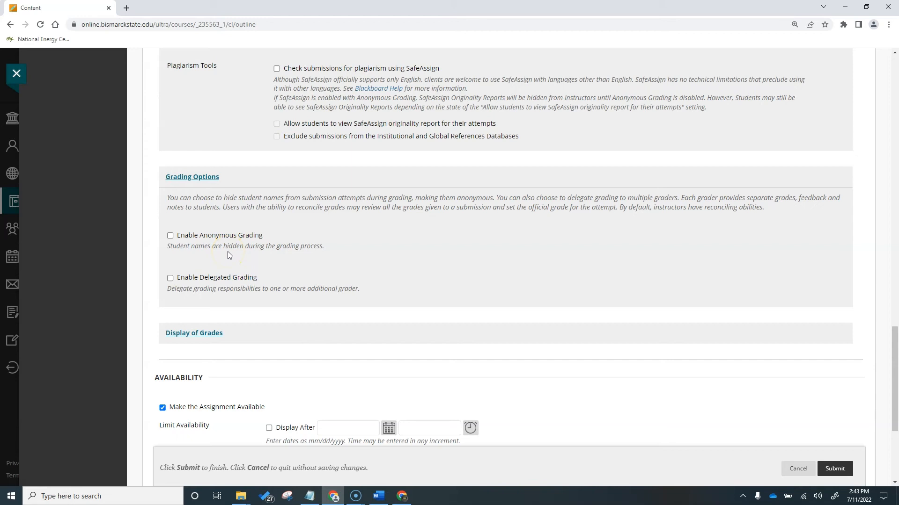
pyautogui.moveTo(235, 258)
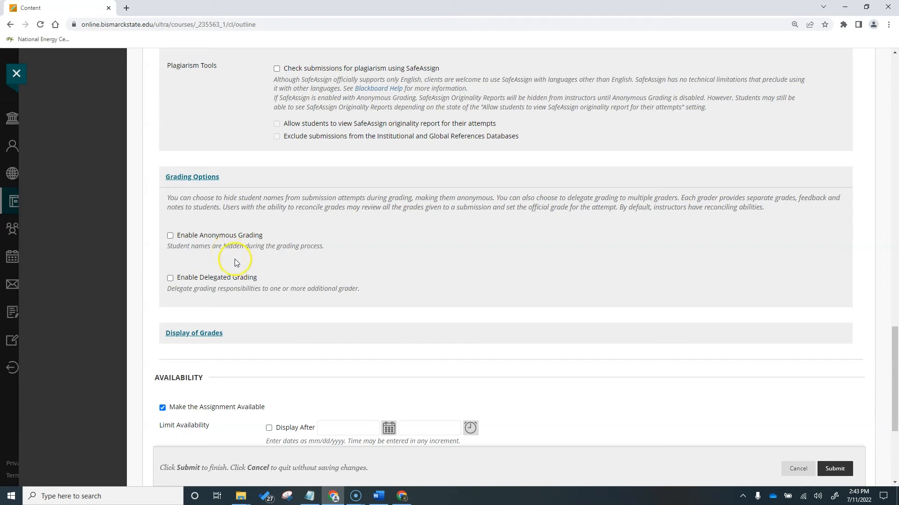
pyautogui.moveTo(263, 281)
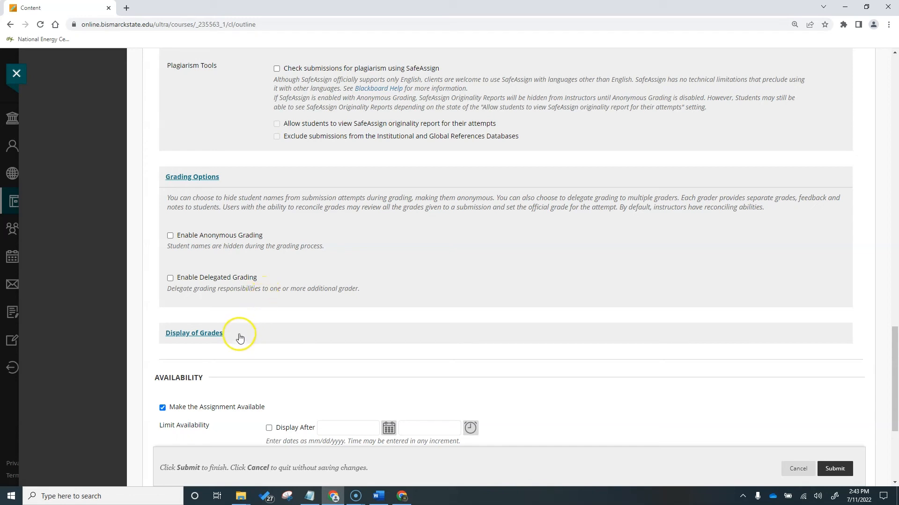
# - Expand Display of Grades, keeping Primary as Score and Secondary as None
pyautogui.click(194, 333)
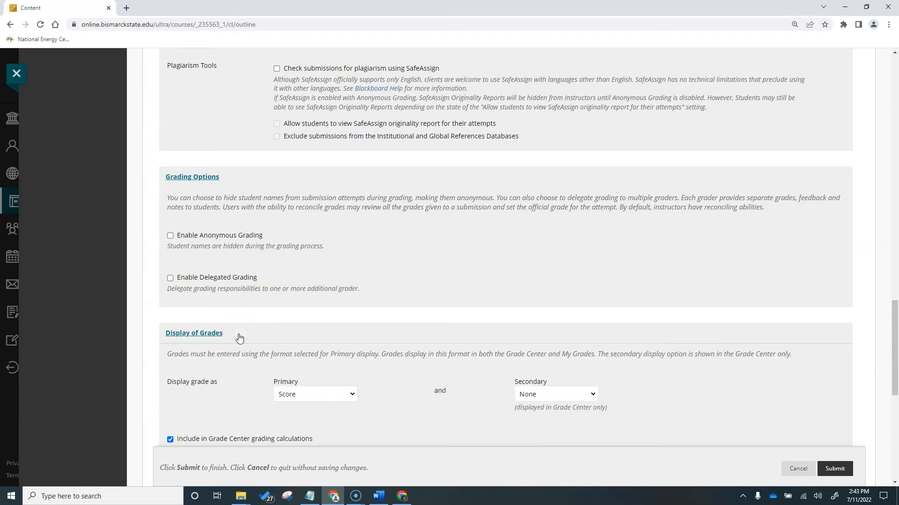
pyautogui.scroll(-3)
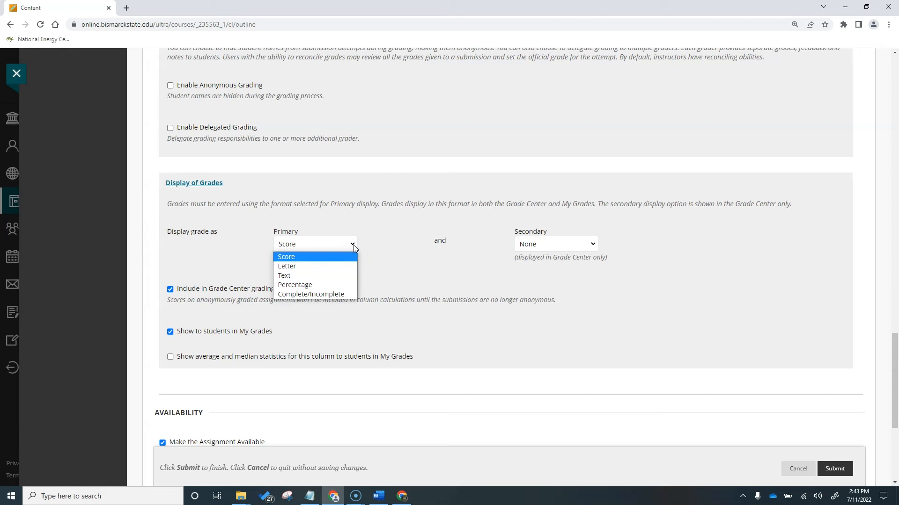
pyautogui.moveTo(352, 255)
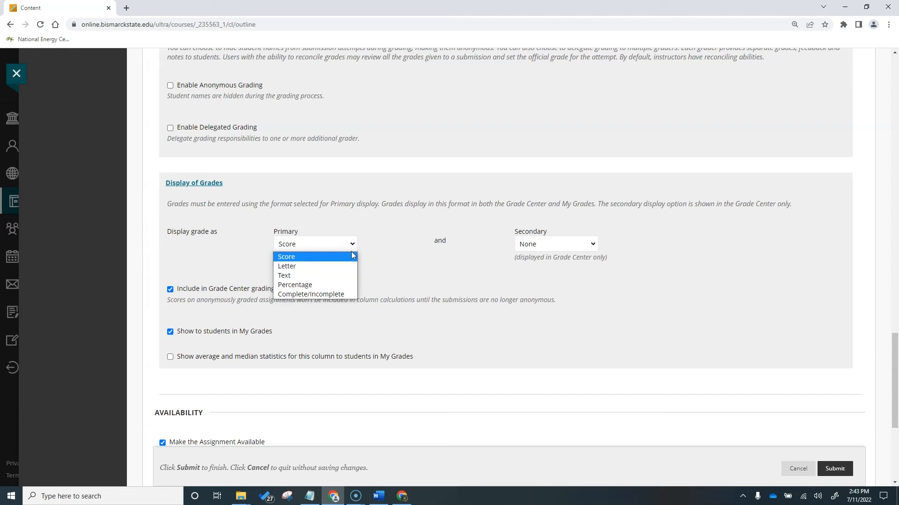
pyautogui.click(286, 256)
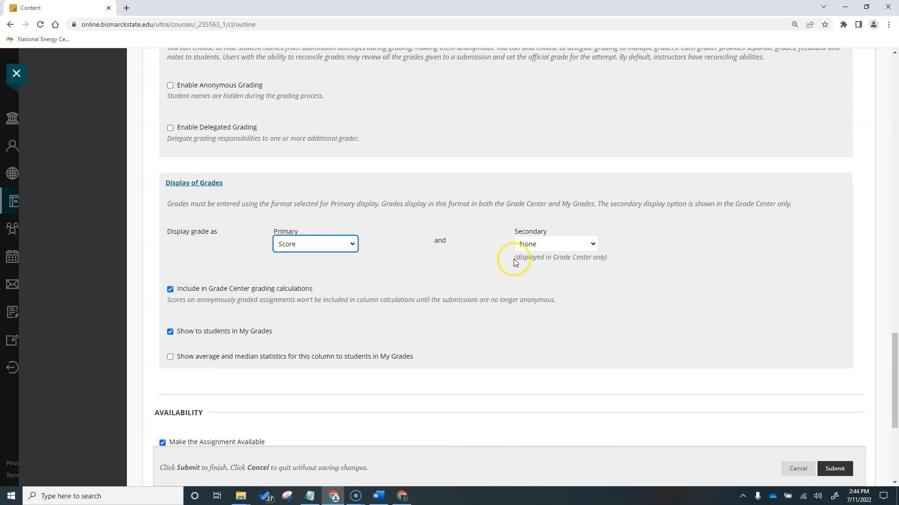
pyautogui.click(554, 243)
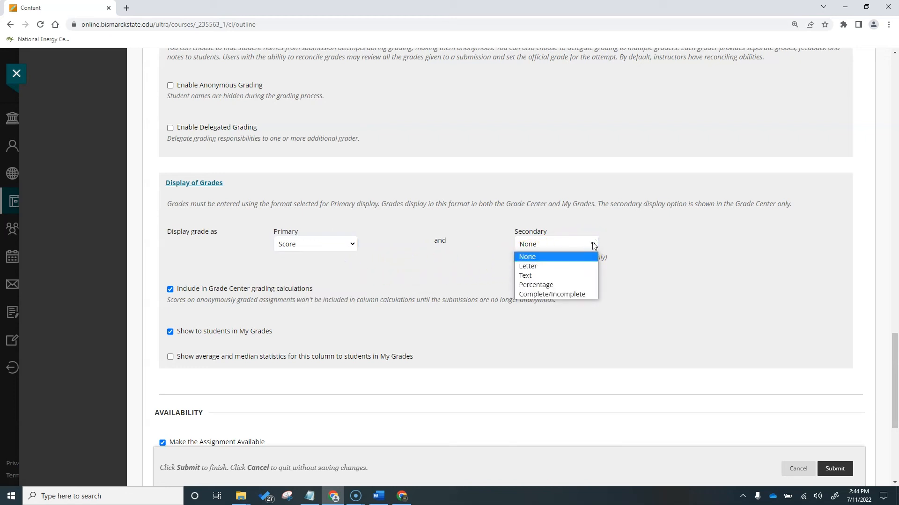
pyautogui.click(526, 256)
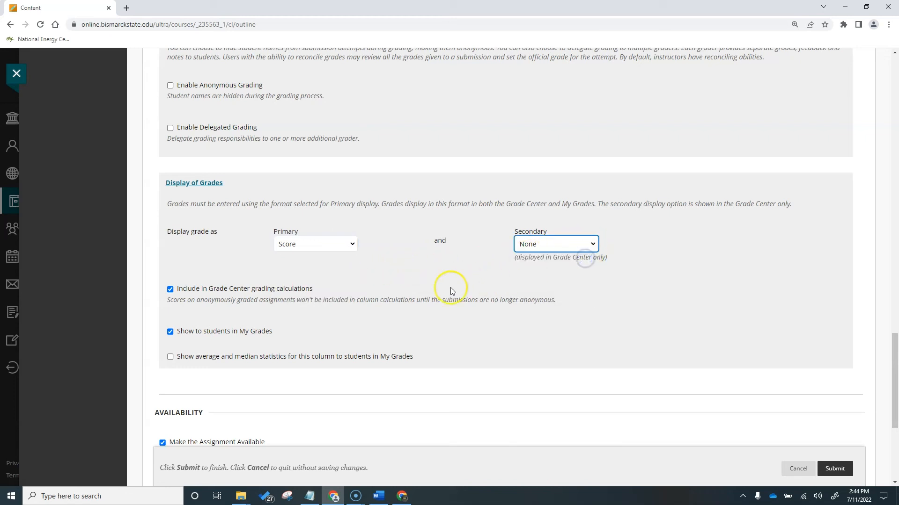
pyautogui.moveTo(189, 311)
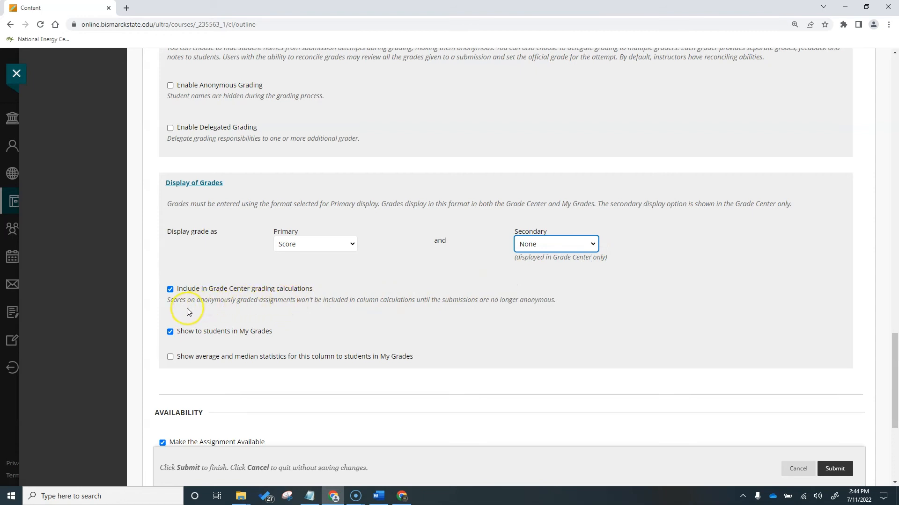
pyautogui.moveTo(189, 311)
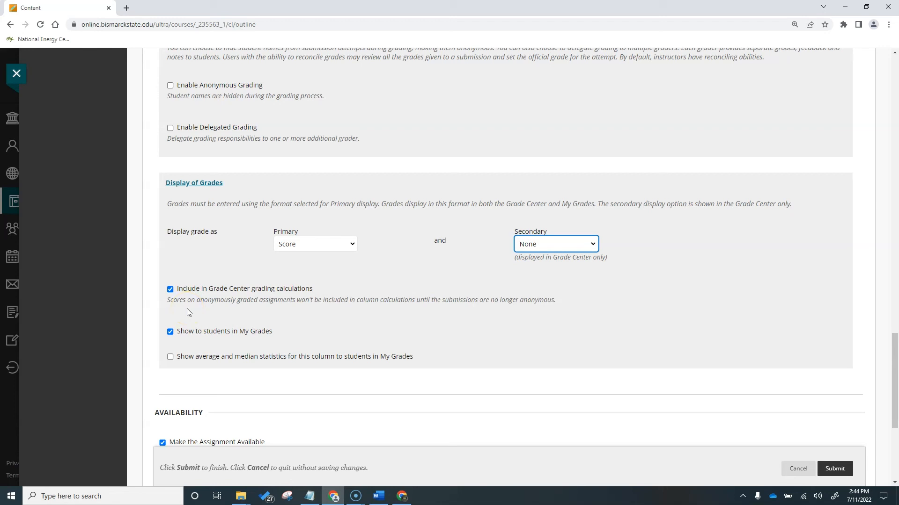
pyautogui.moveTo(215, 326)
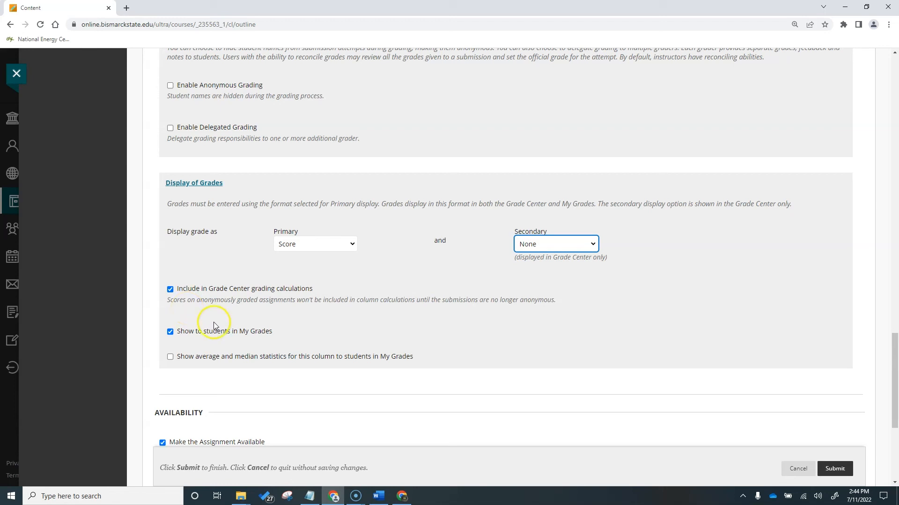
pyautogui.moveTo(265, 354)
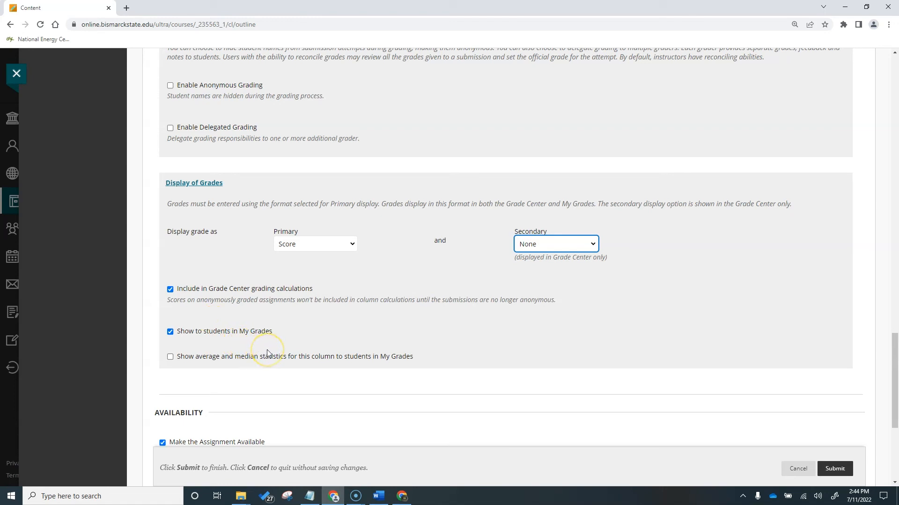
pyautogui.moveTo(266, 352)
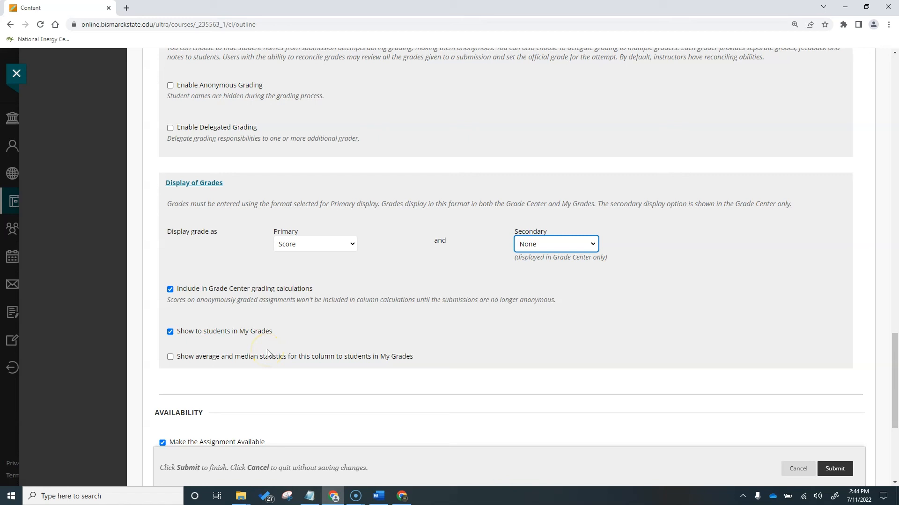
pyautogui.scroll(-3)
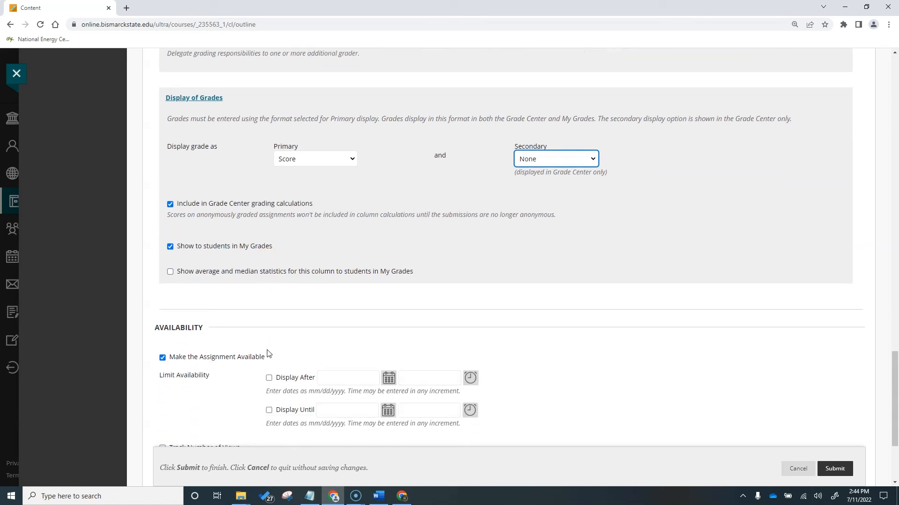
# - Set Display After to 07/12/2022 and Display Until to 07/18/2022
pyautogui.scroll(-3)
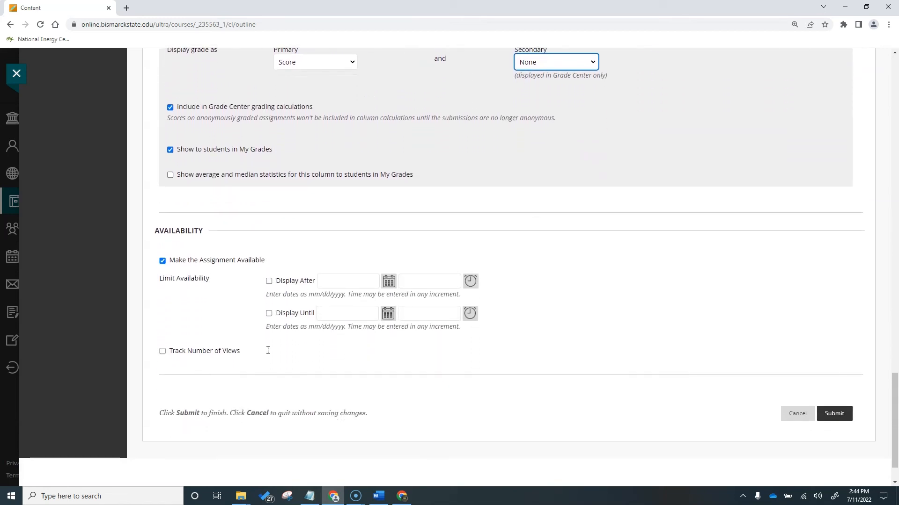
pyautogui.moveTo(234, 286)
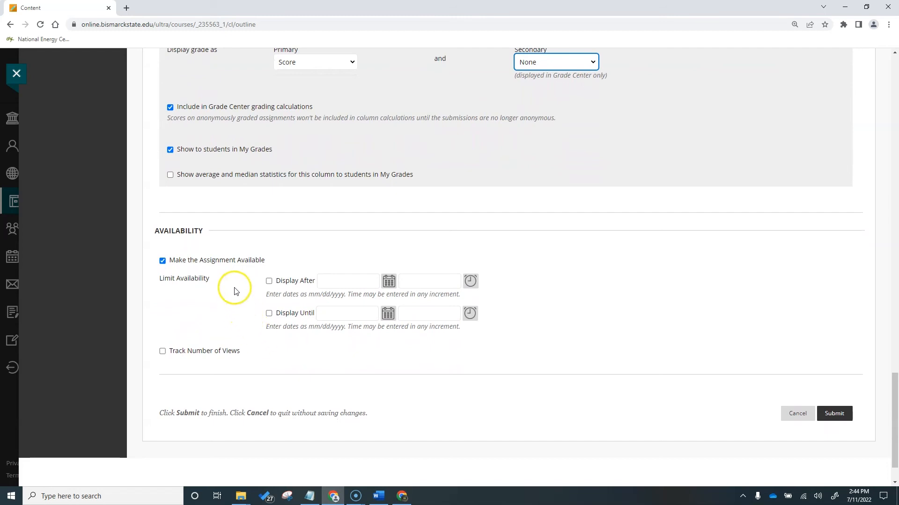
pyautogui.moveTo(236, 287)
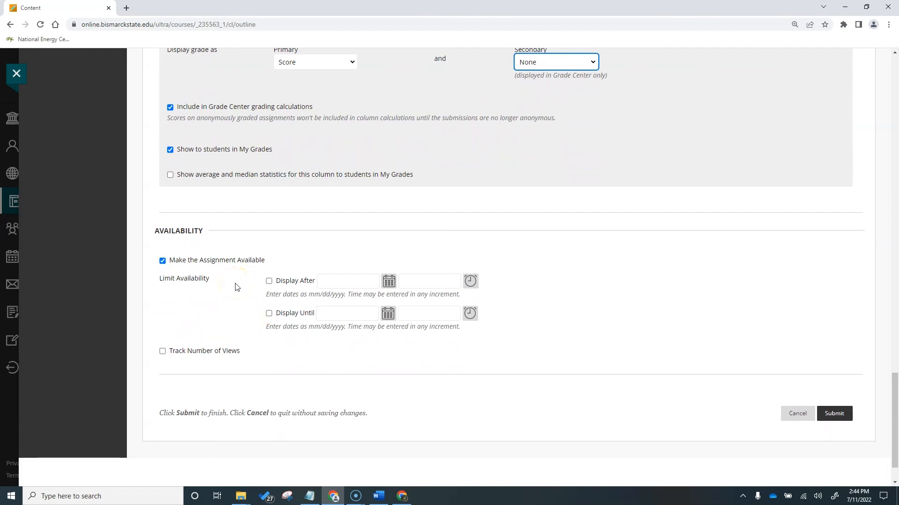
pyautogui.scroll(-3)
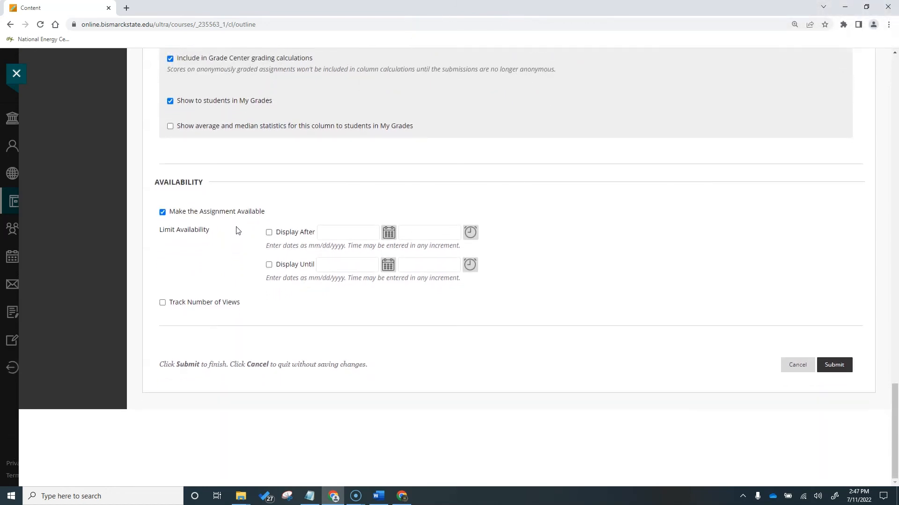
pyautogui.moveTo(388, 232)
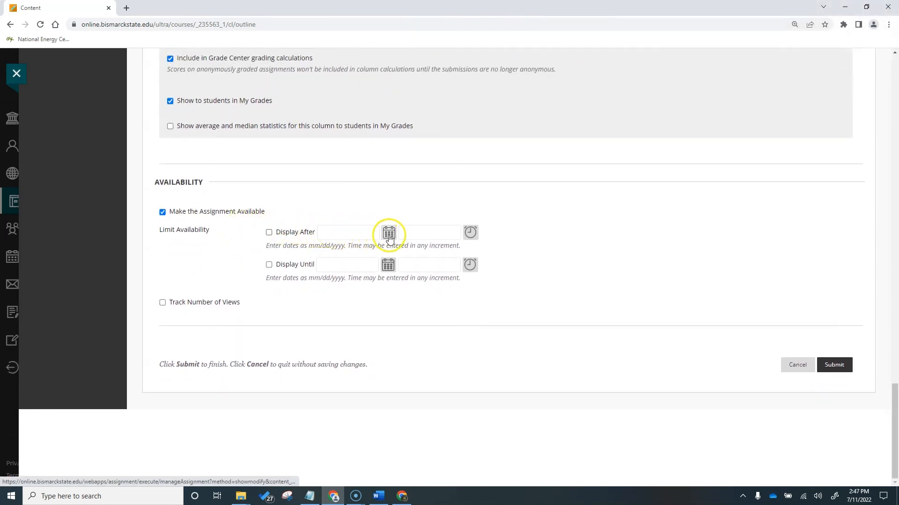
pyautogui.click(388, 232)
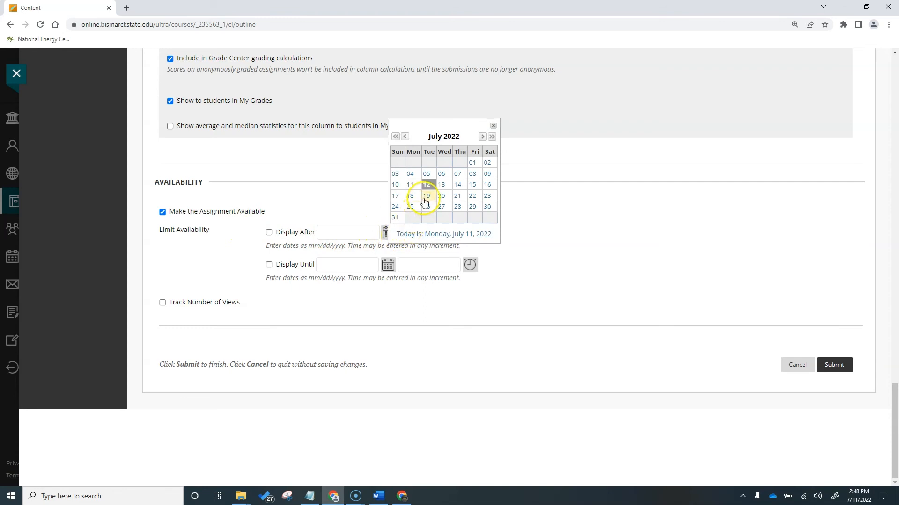
pyautogui.click(426, 184)
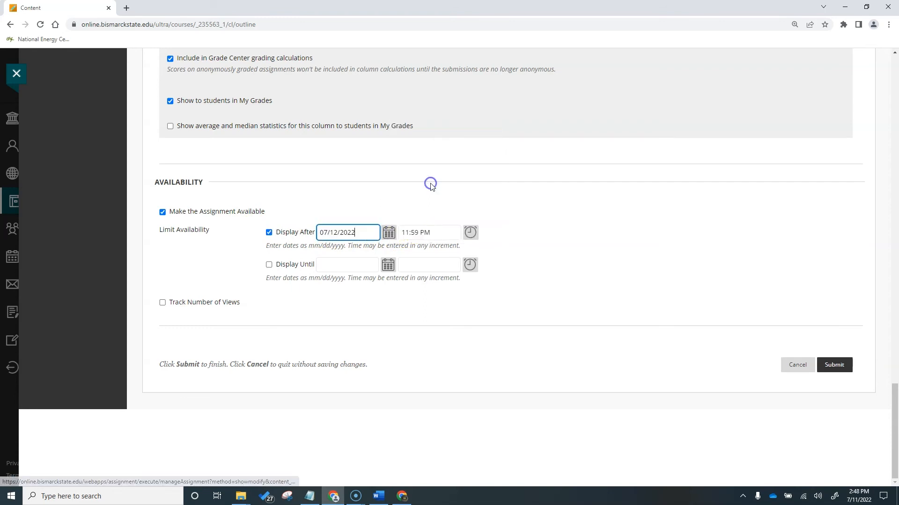
pyautogui.moveTo(507, 219)
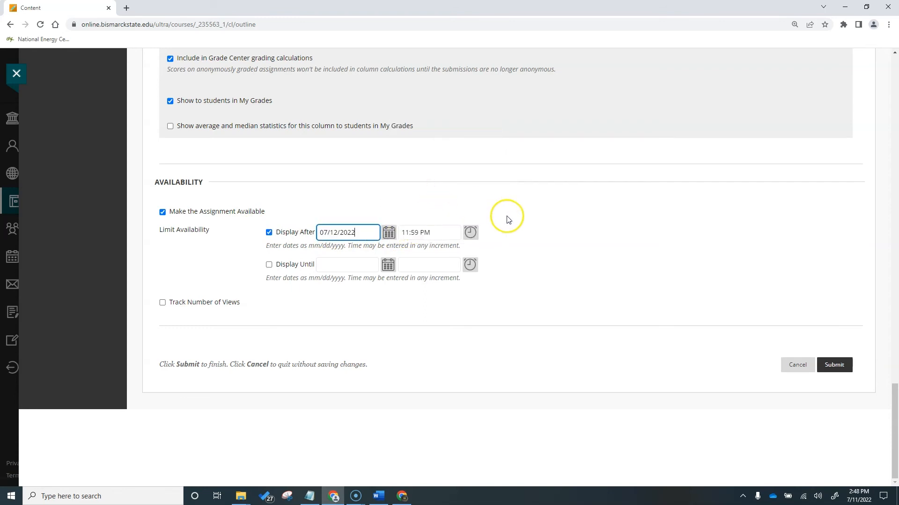
pyautogui.moveTo(398, 296)
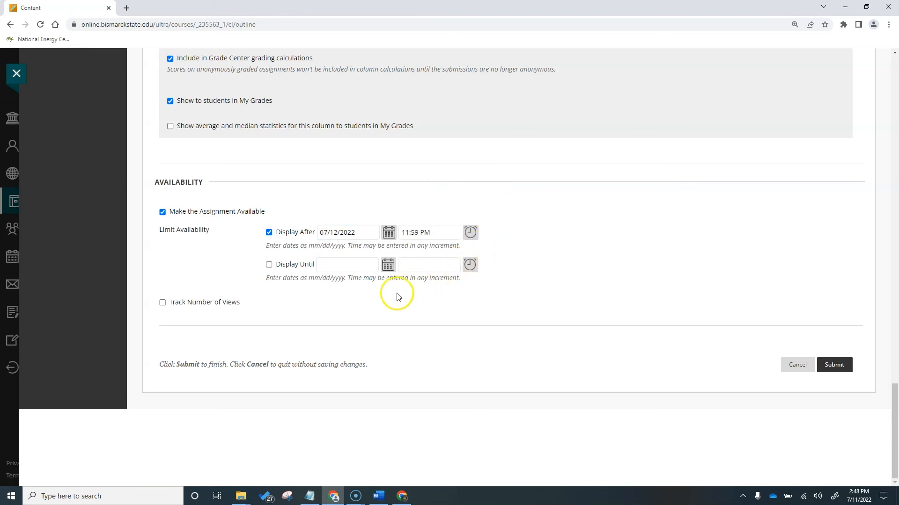
pyautogui.moveTo(388, 264)
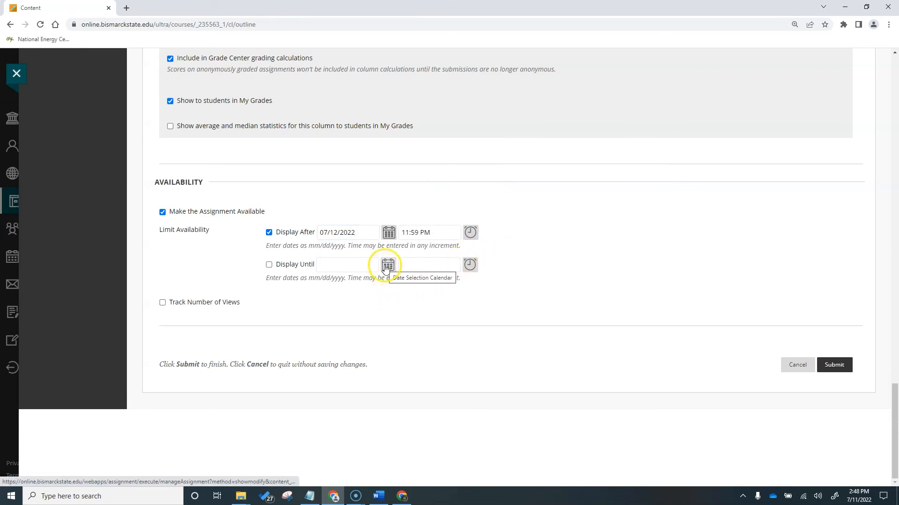
pyautogui.click(388, 264)
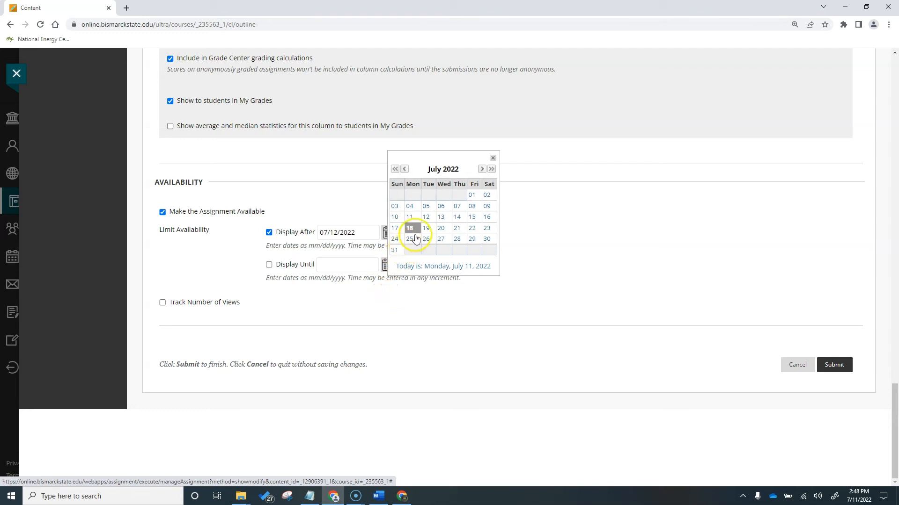
pyautogui.click(409, 228)
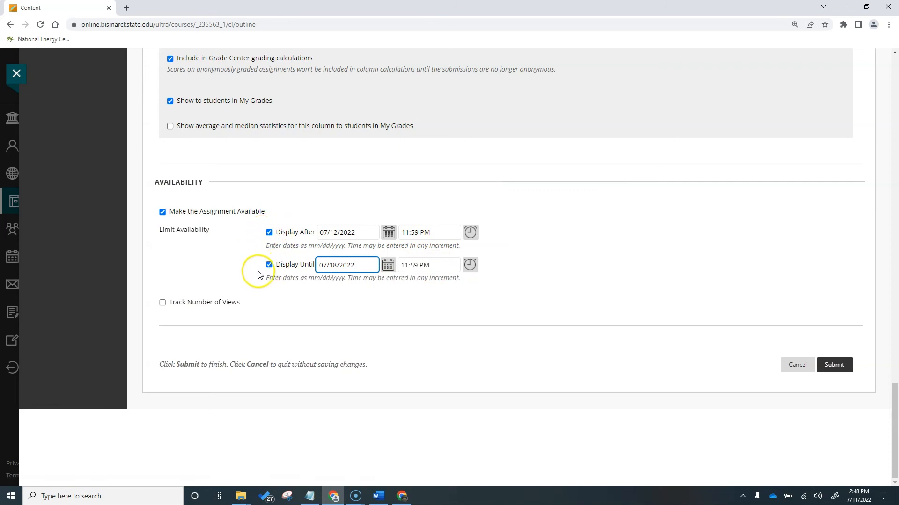
pyautogui.click(268, 265)
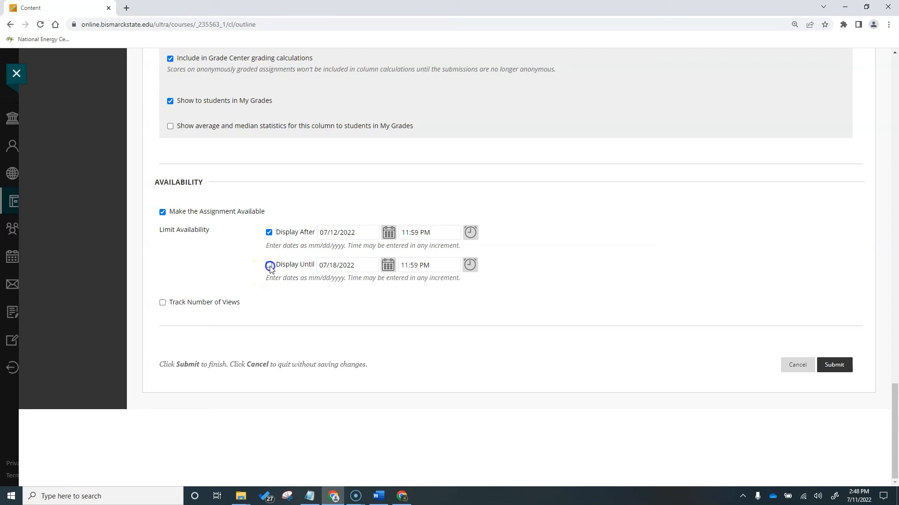
pyautogui.click(269, 264)
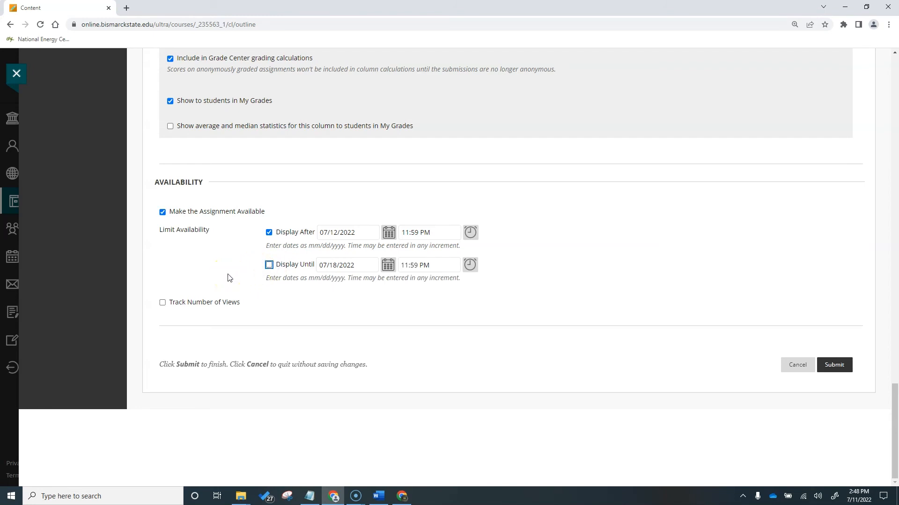
pyautogui.click(269, 264)
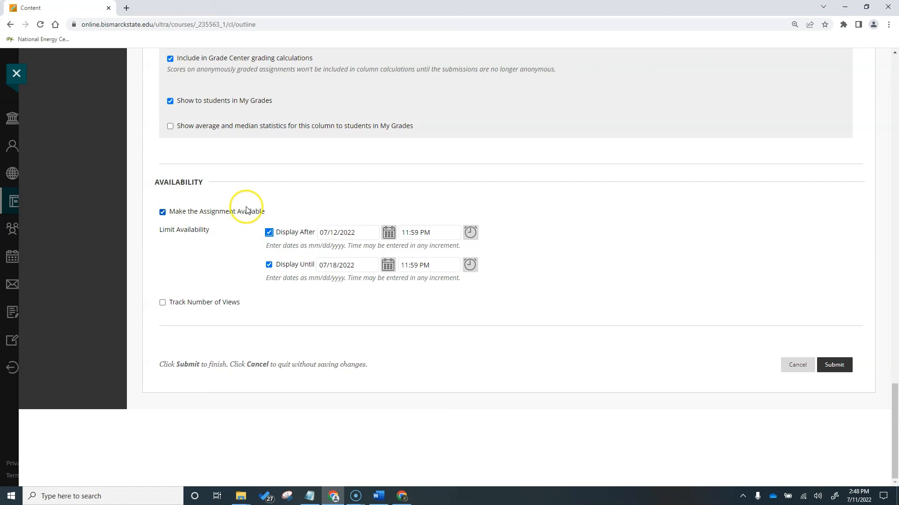
pyautogui.moveTo(224, 237)
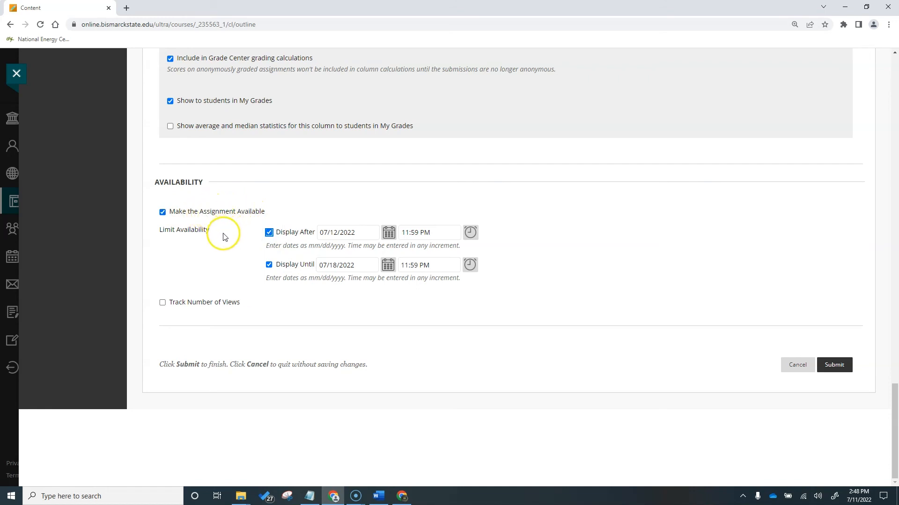
pyautogui.moveTo(162, 302)
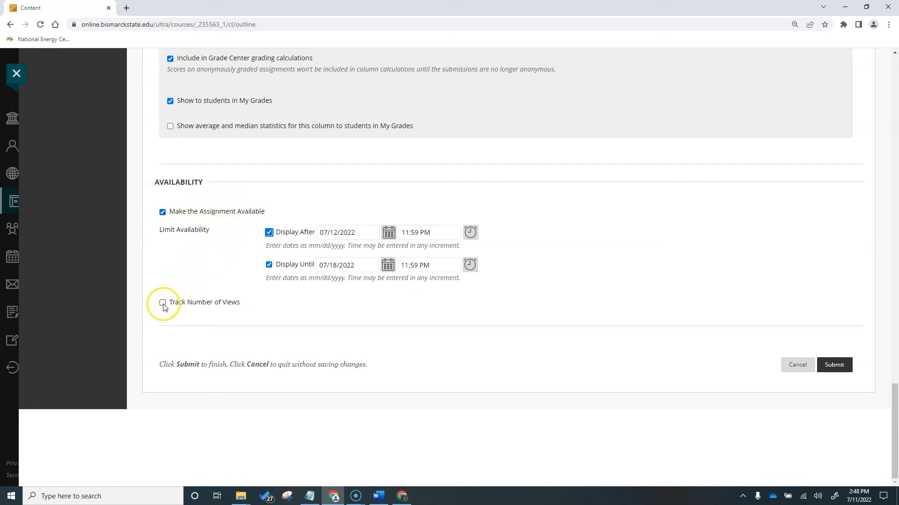
# - Turn on Track Number of Views and submit the edited assignment
pyautogui.click(163, 302)
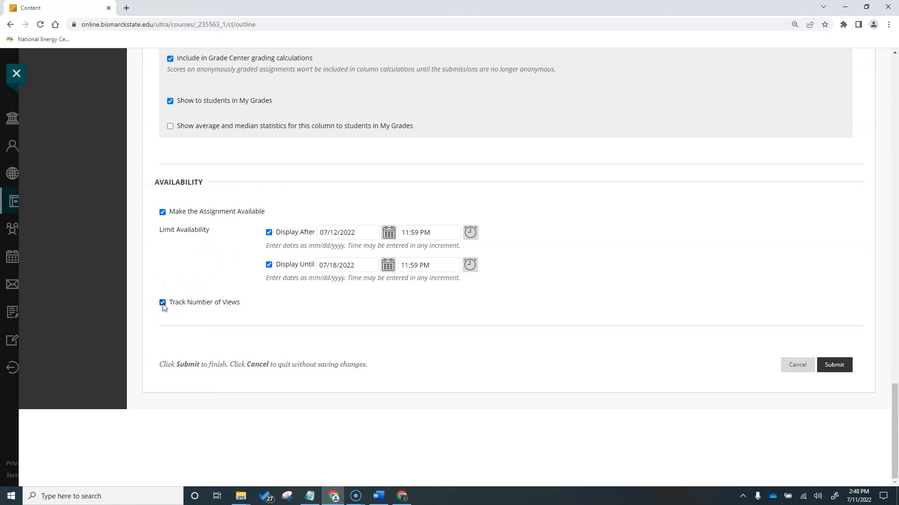
pyautogui.moveTo(234, 308)
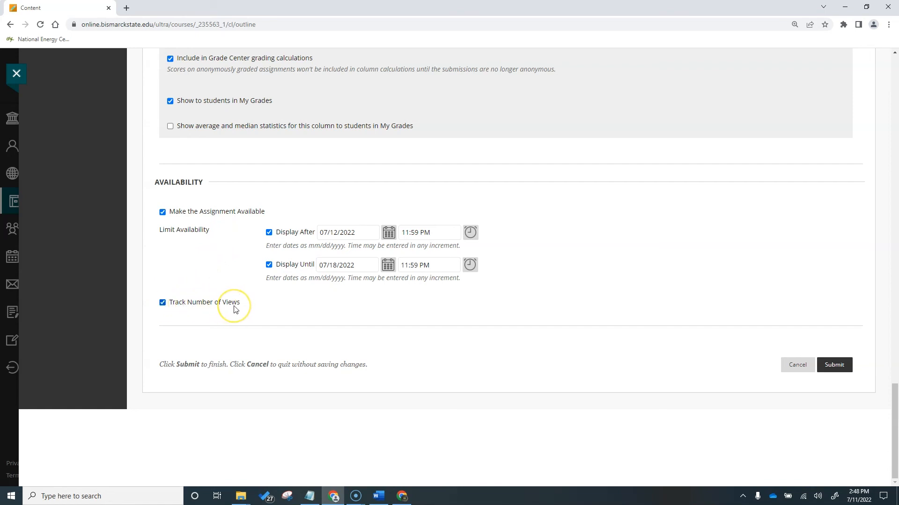
pyautogui.moveTo(234, 309)
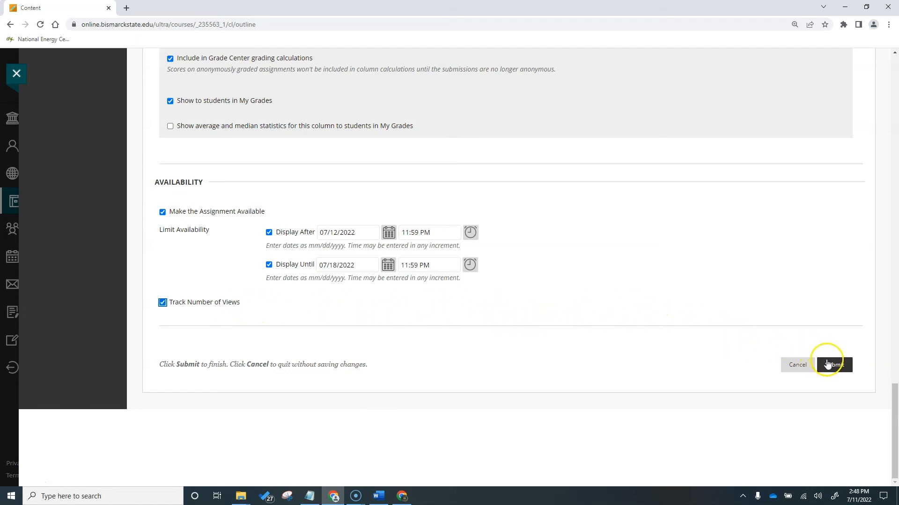
pyautogui.click(832, 364)
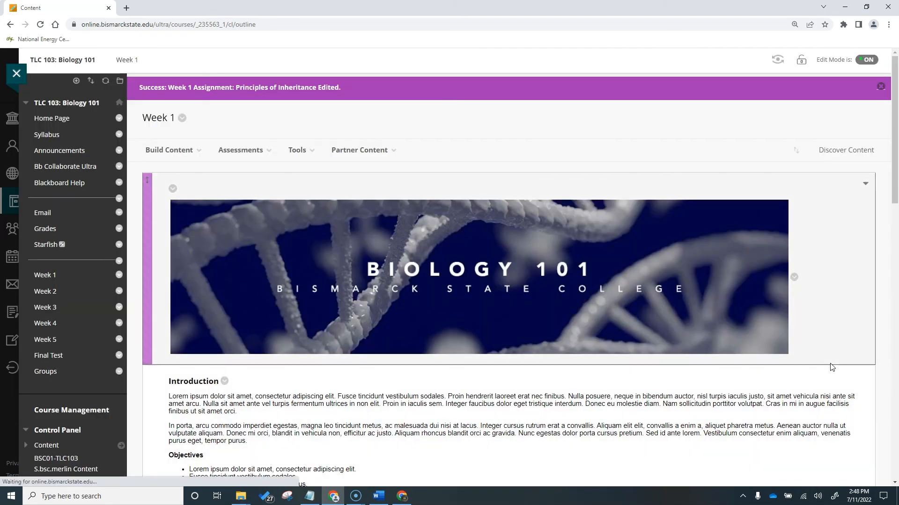
pyautogui.scroll(-3)
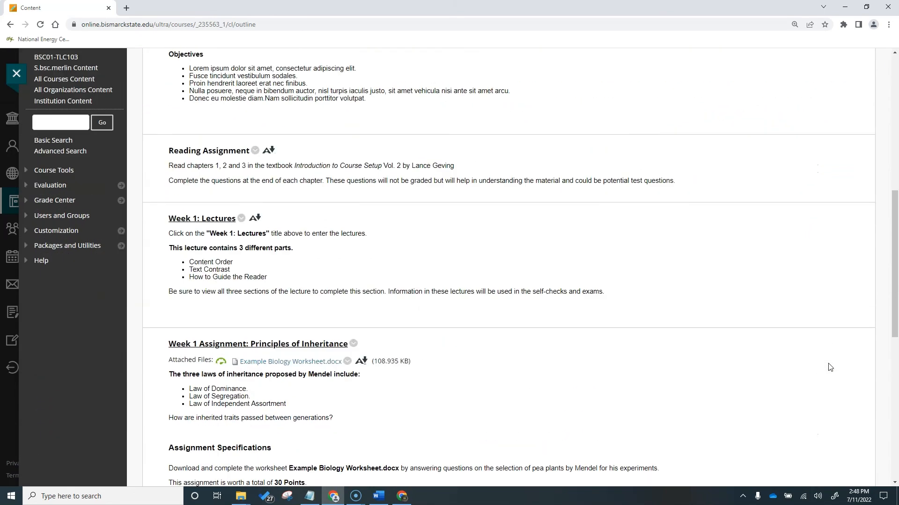
pyautogui.scroll(-3)
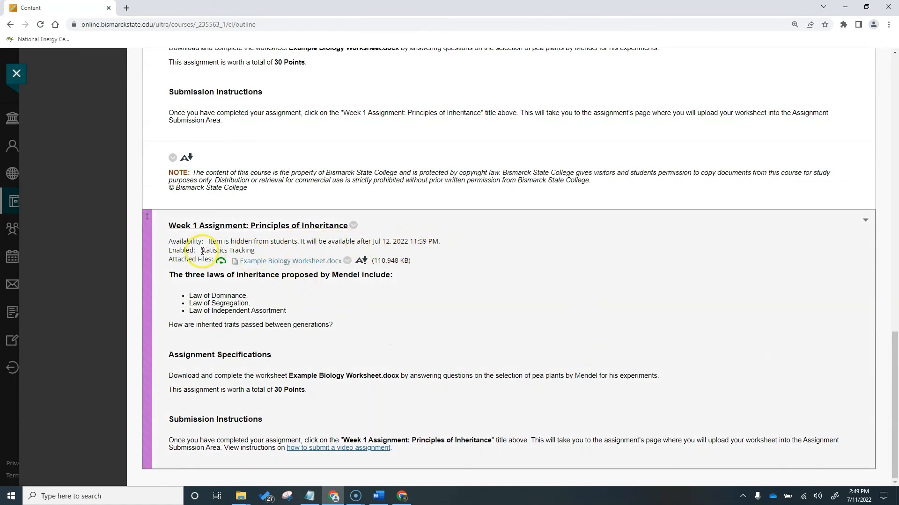
pyautogui.moveTo(260, 255)
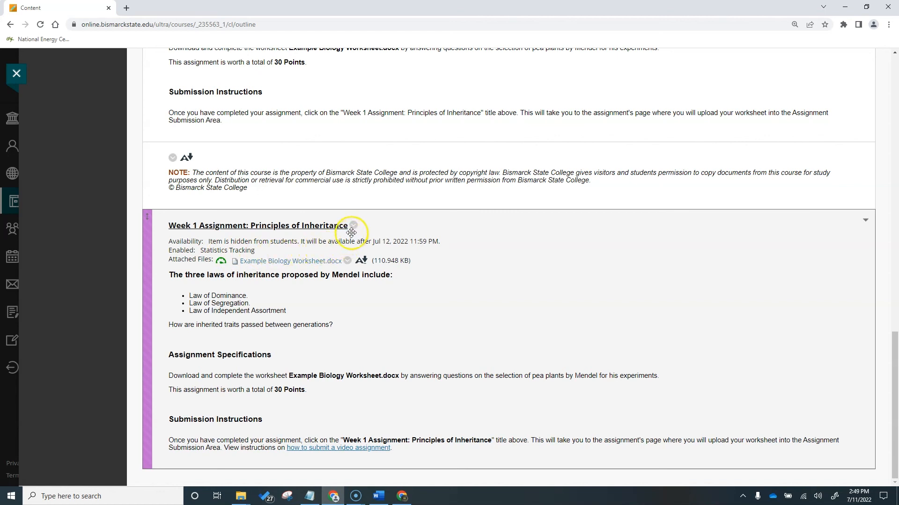
pyautogui.click(353, 225)
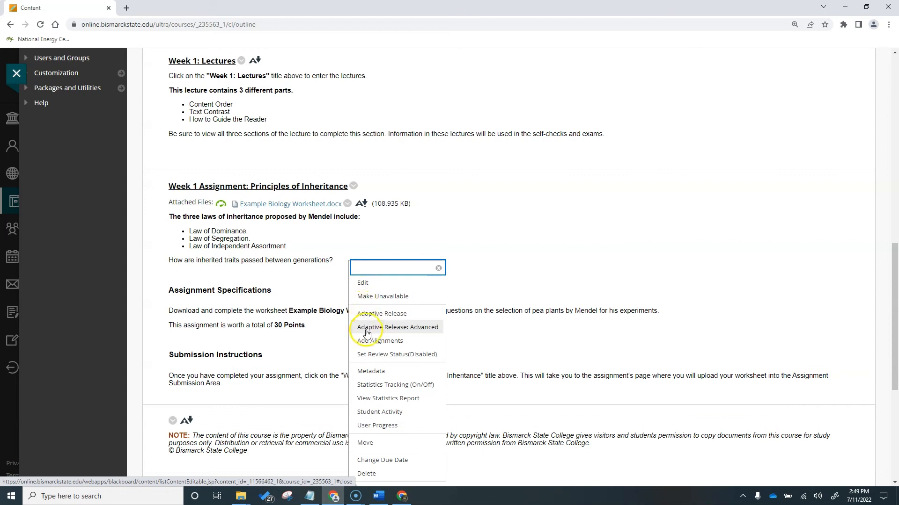
pyautogui.moveTo(387, 398)
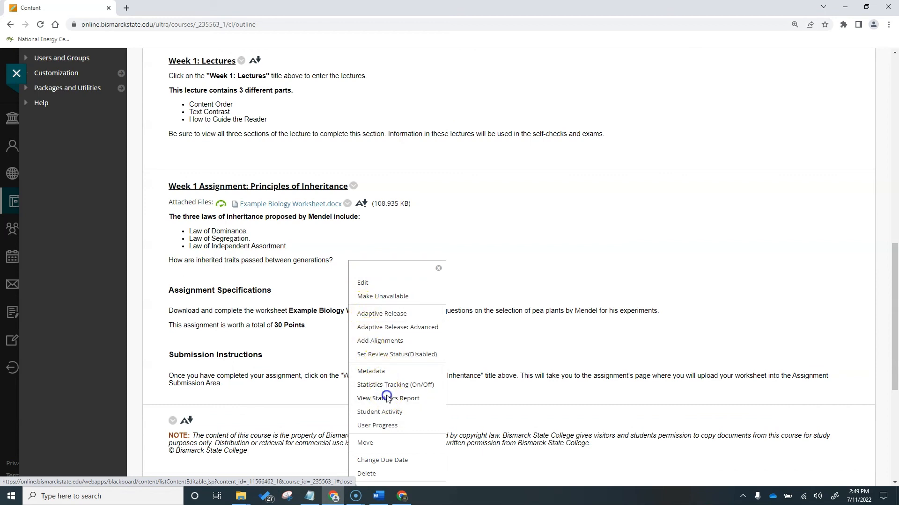
# - Open Content Usage Statistics as PDF for 07/10–07/11/2022, selecting one user
pyautogui.click(388, 398)
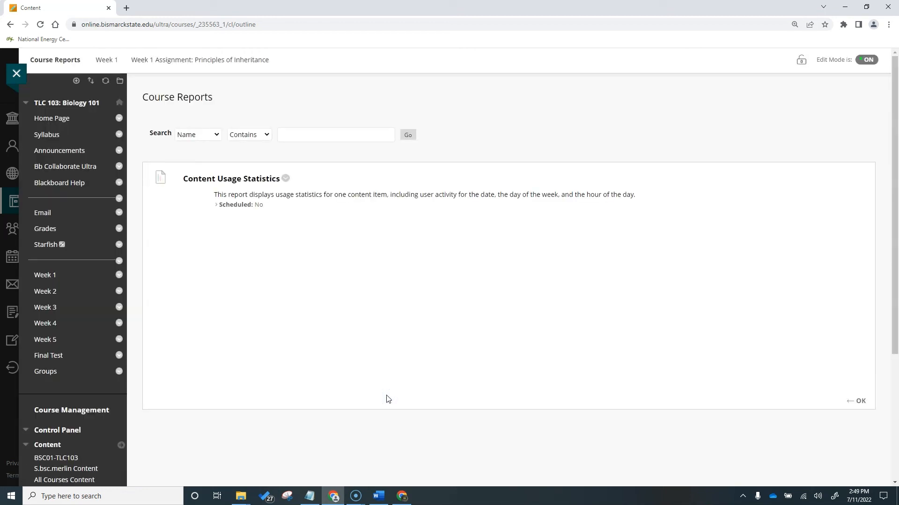
pyautogui.moveTo(287, 179)
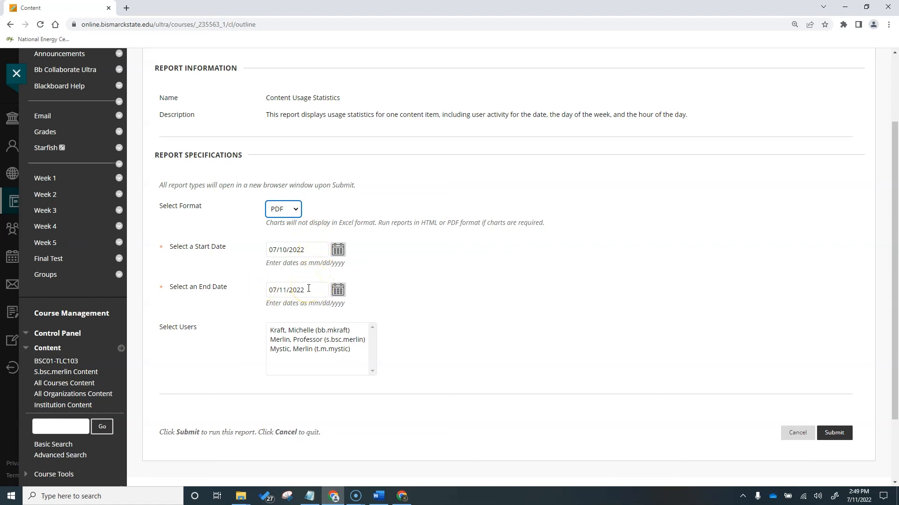
pyautogui.click(316, 349)
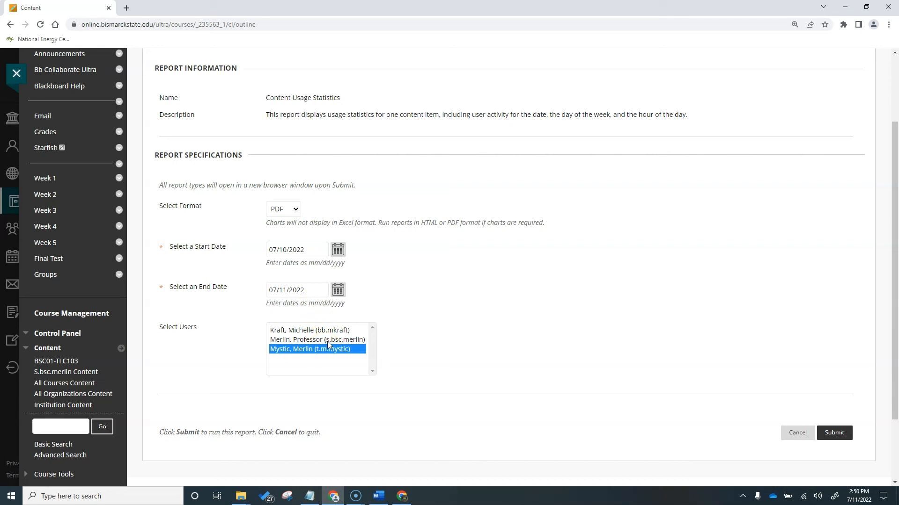
# - Extend the selection to all three users and submit the report
pyautogui.click(317, 339)
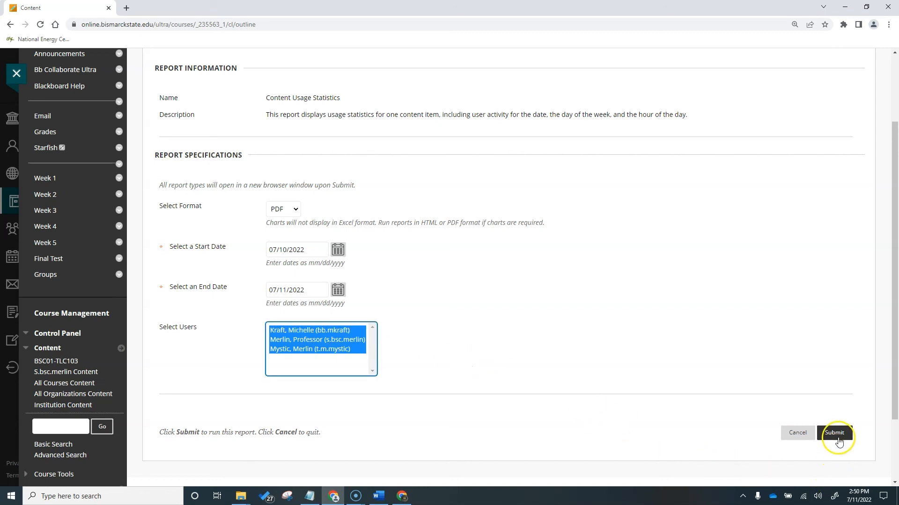
pyautogui.click(834, 433)
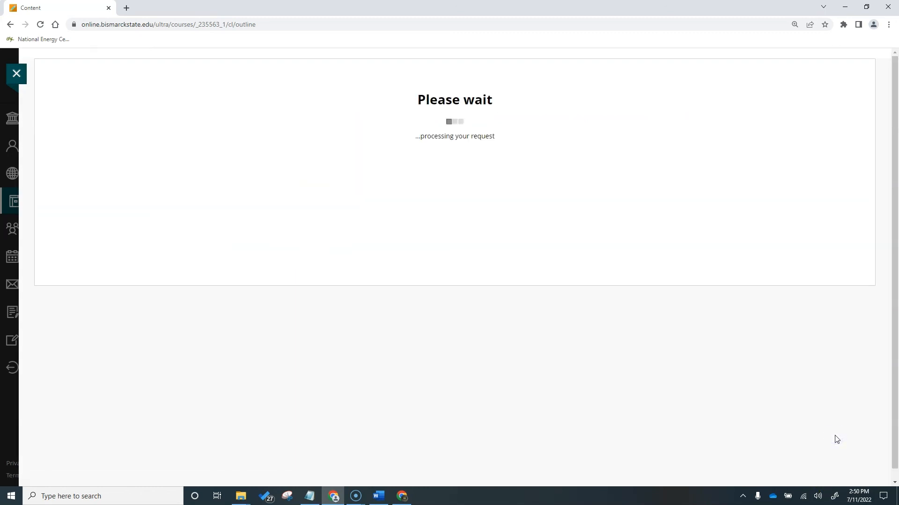